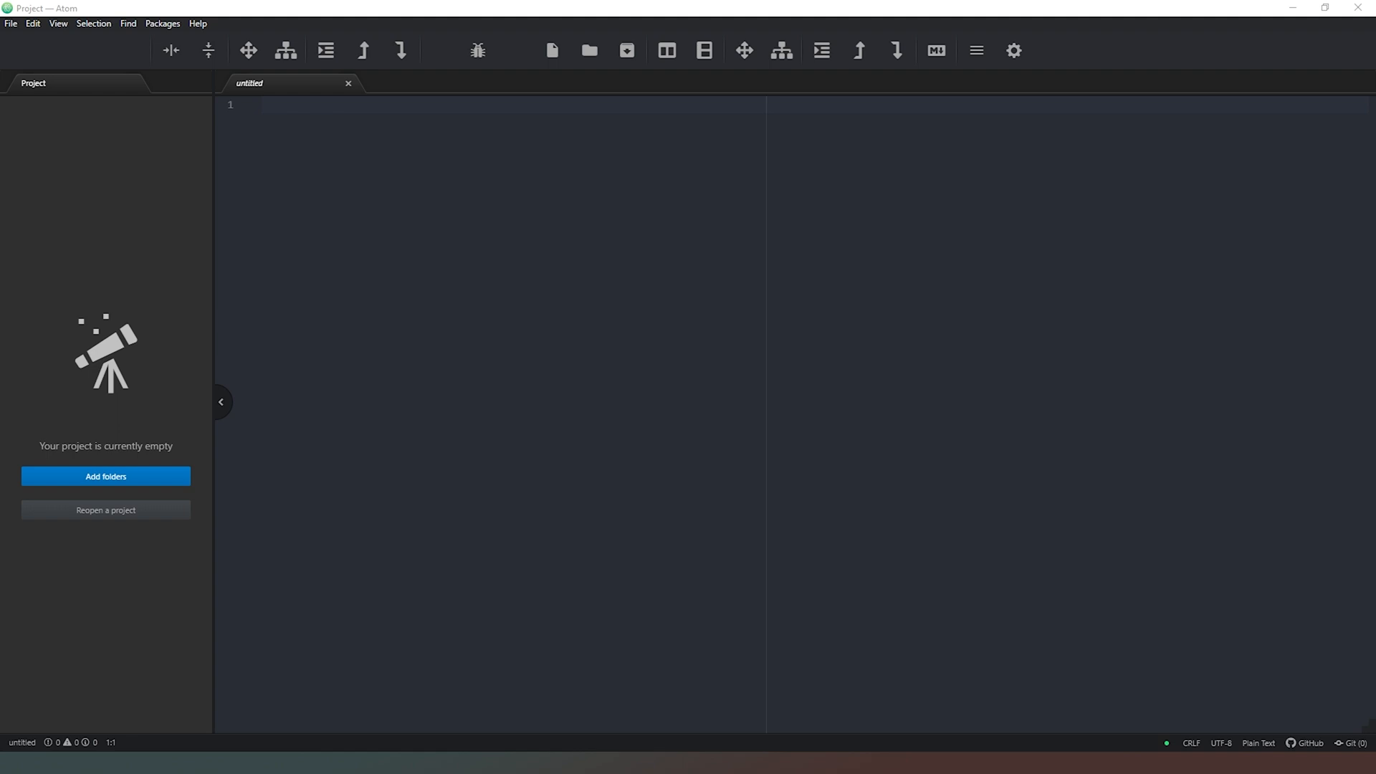
# Step: Write treeName = "Maple", treeHeight = 6 and NumberOfBranches = 25 on separate lines
pyautogui.click(369, 632)
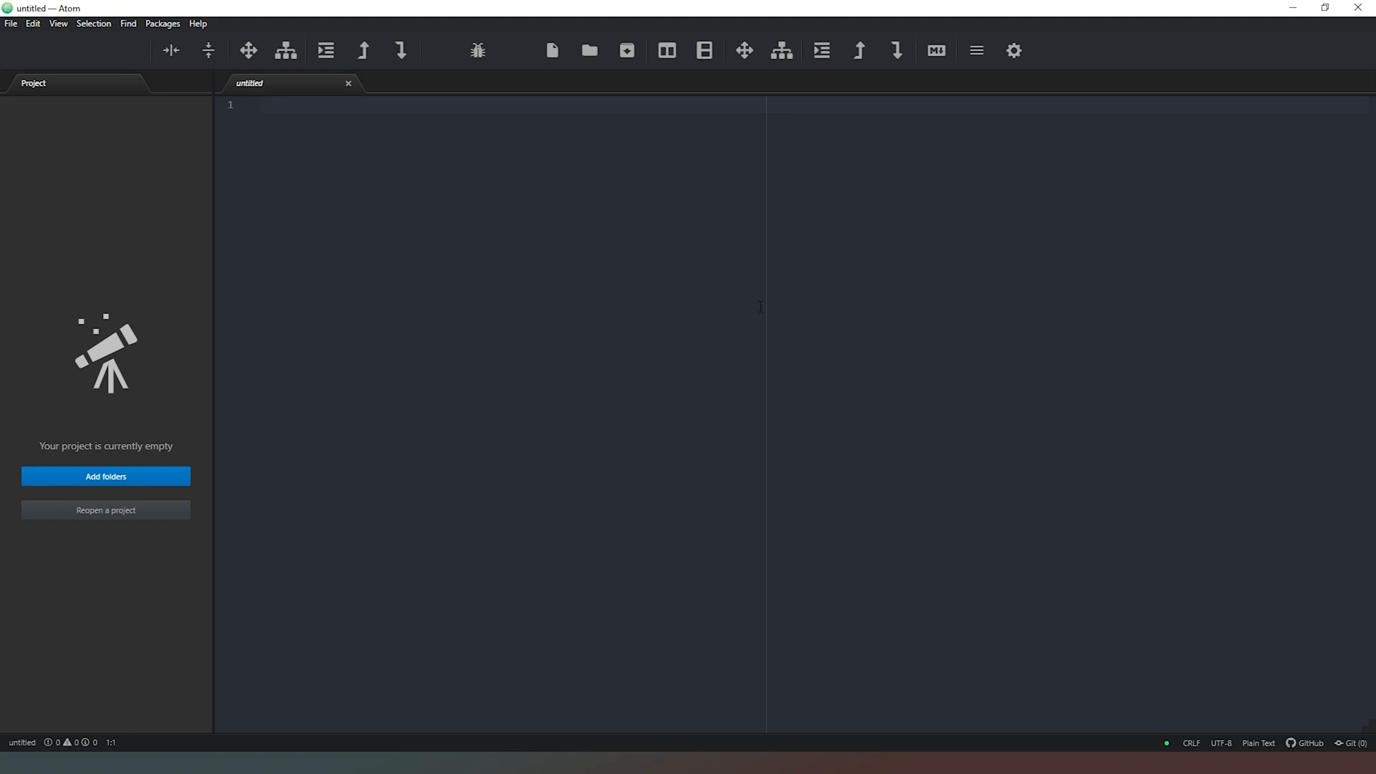
pyautogui.click(260, 104)
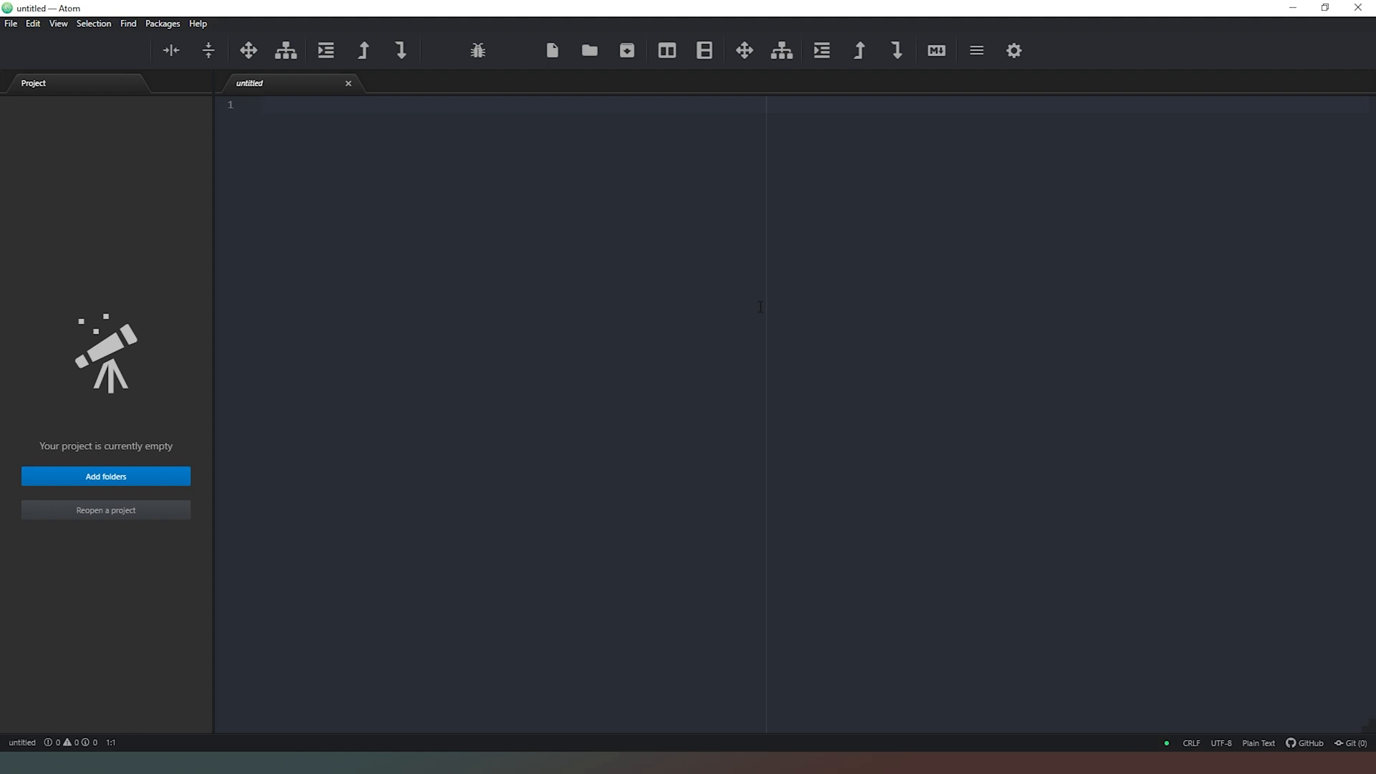
pyautogui.click(261, 104)
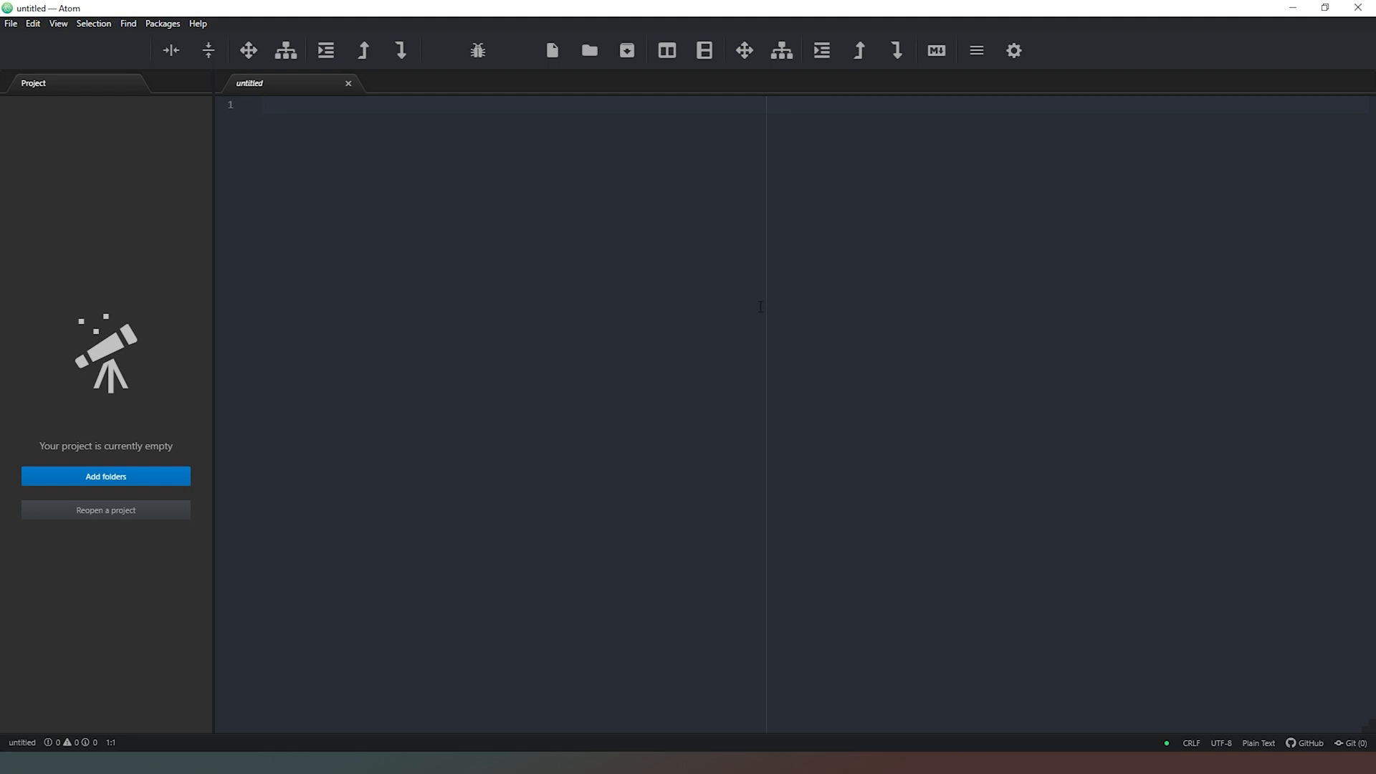
pyautogui.write('treeName = "Maple')
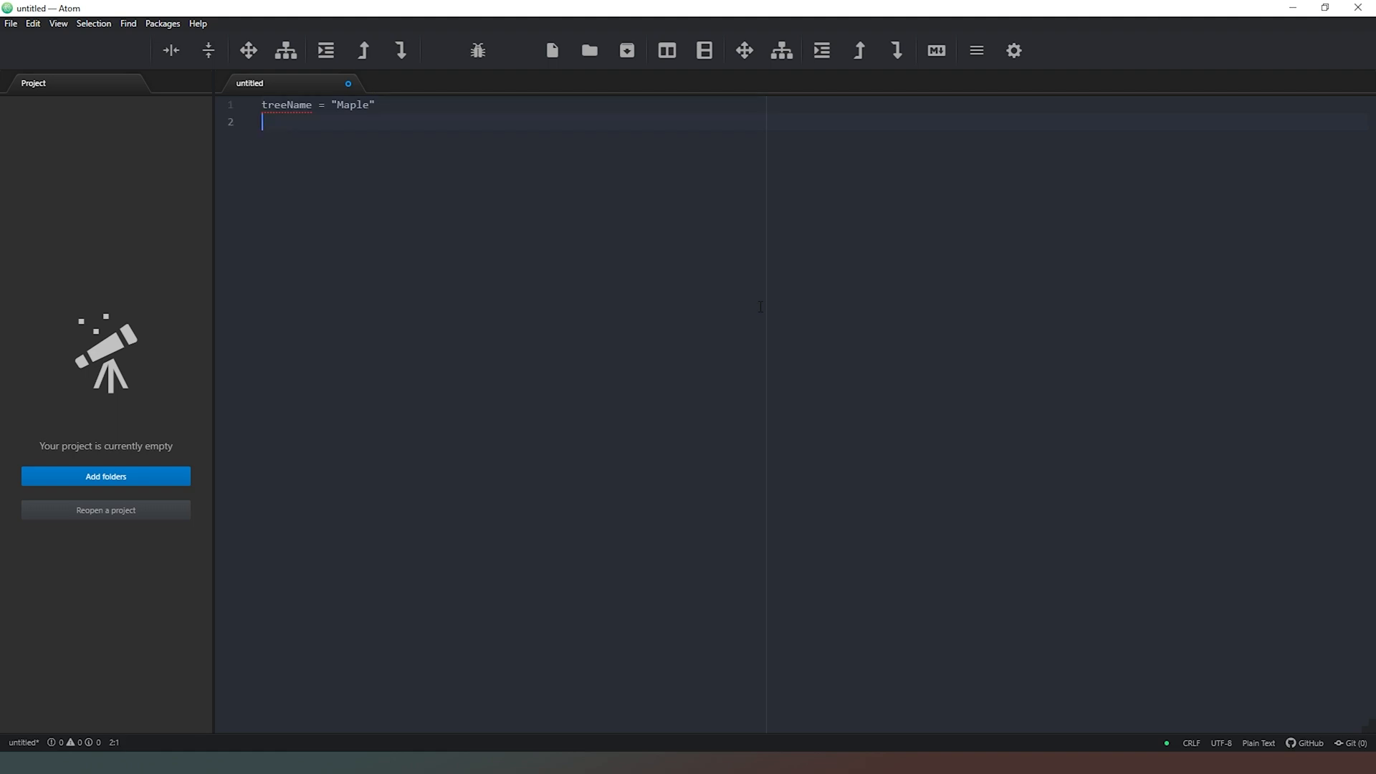
pyautogui.write('tree')
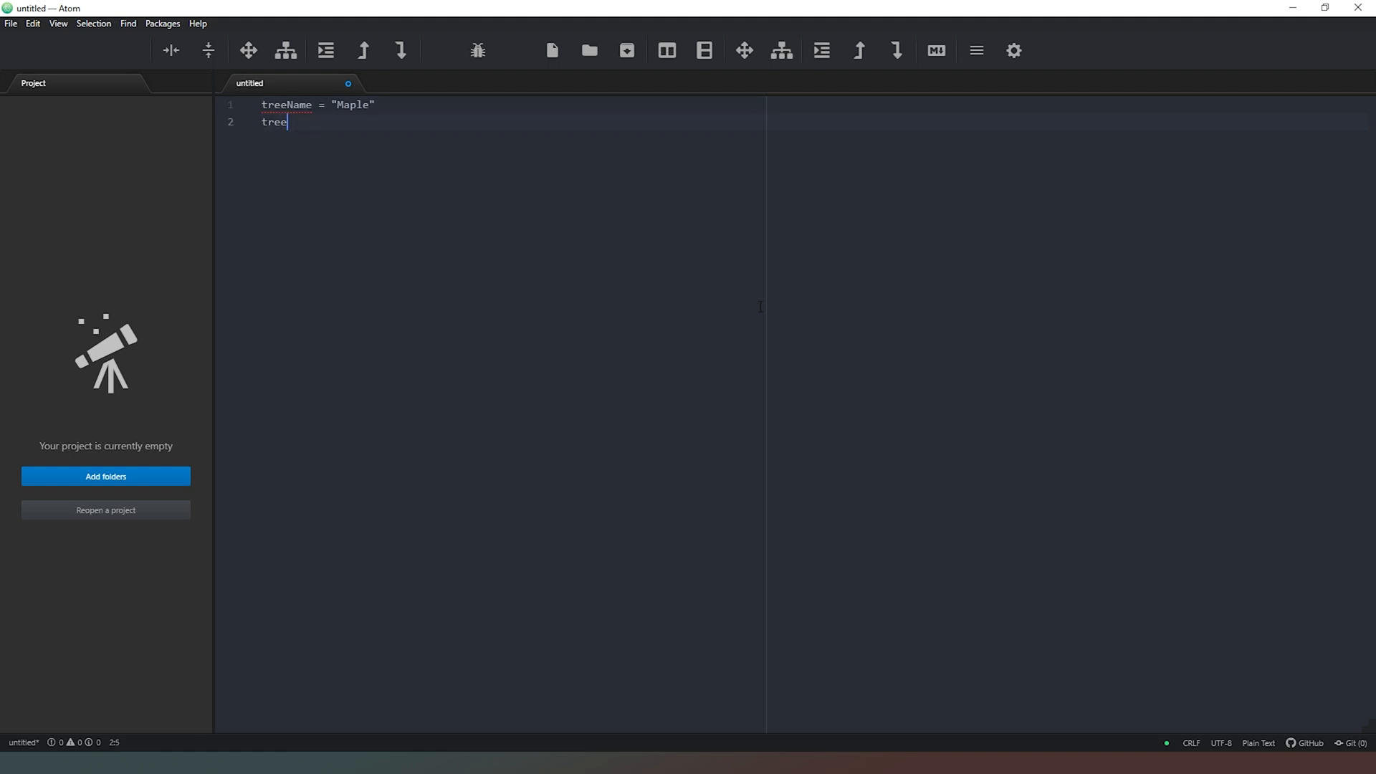
pyautogui.write('Height =')
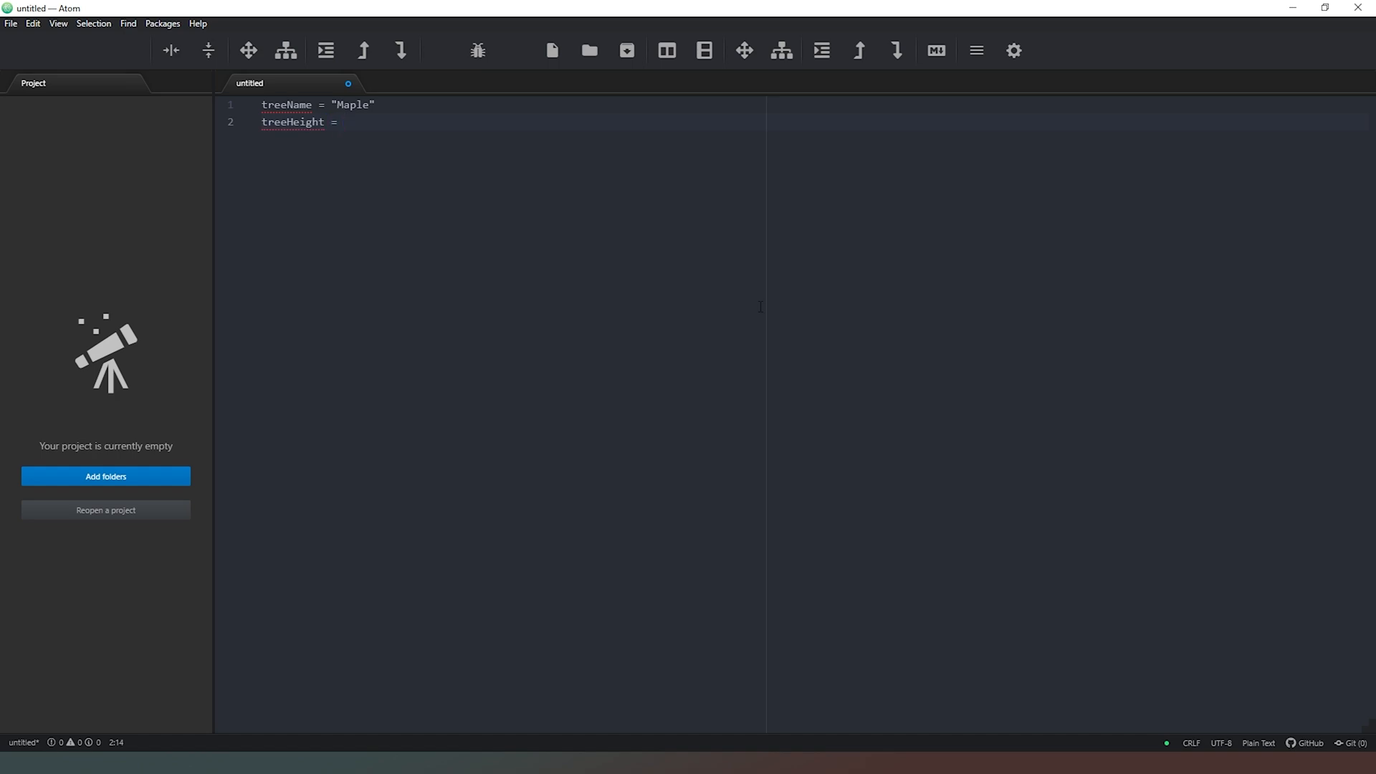
pyautogui.write('6')
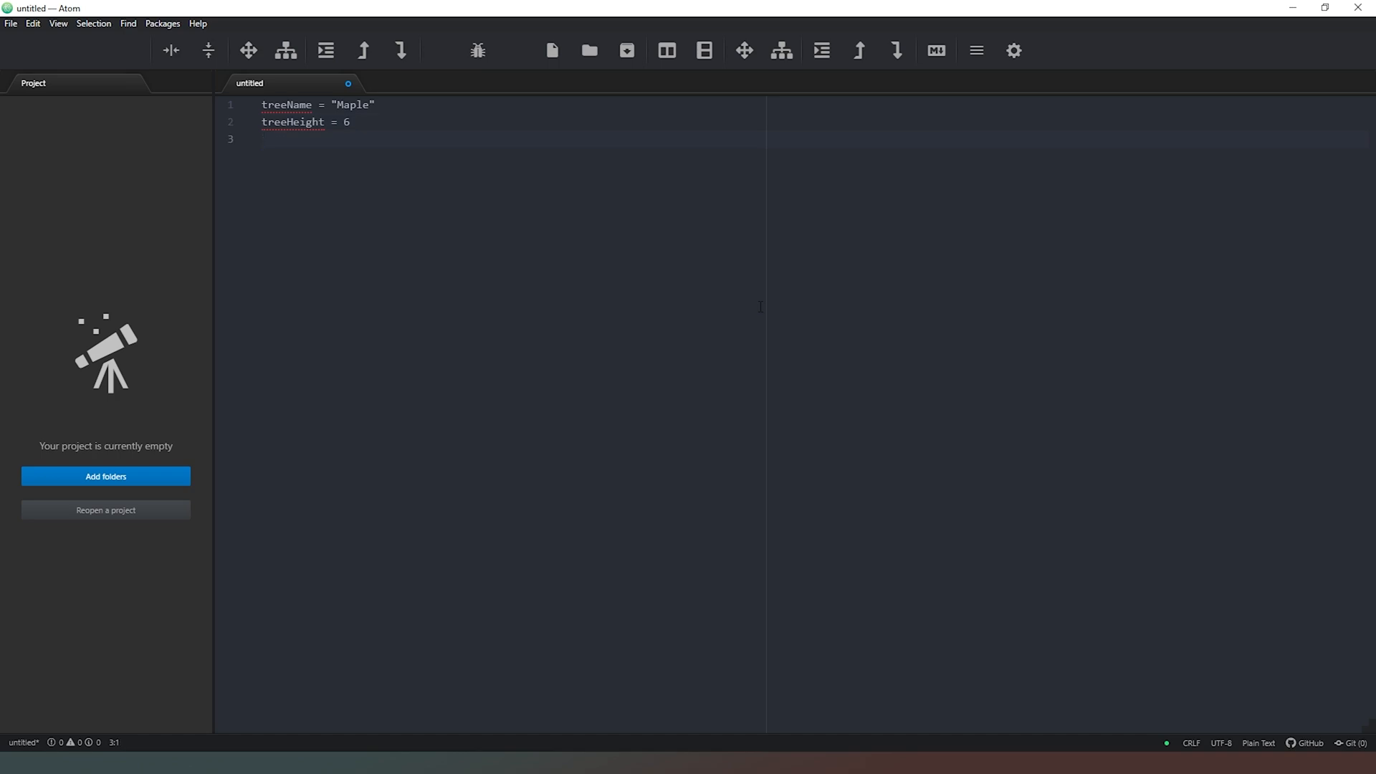
pyautogui.write('Number')
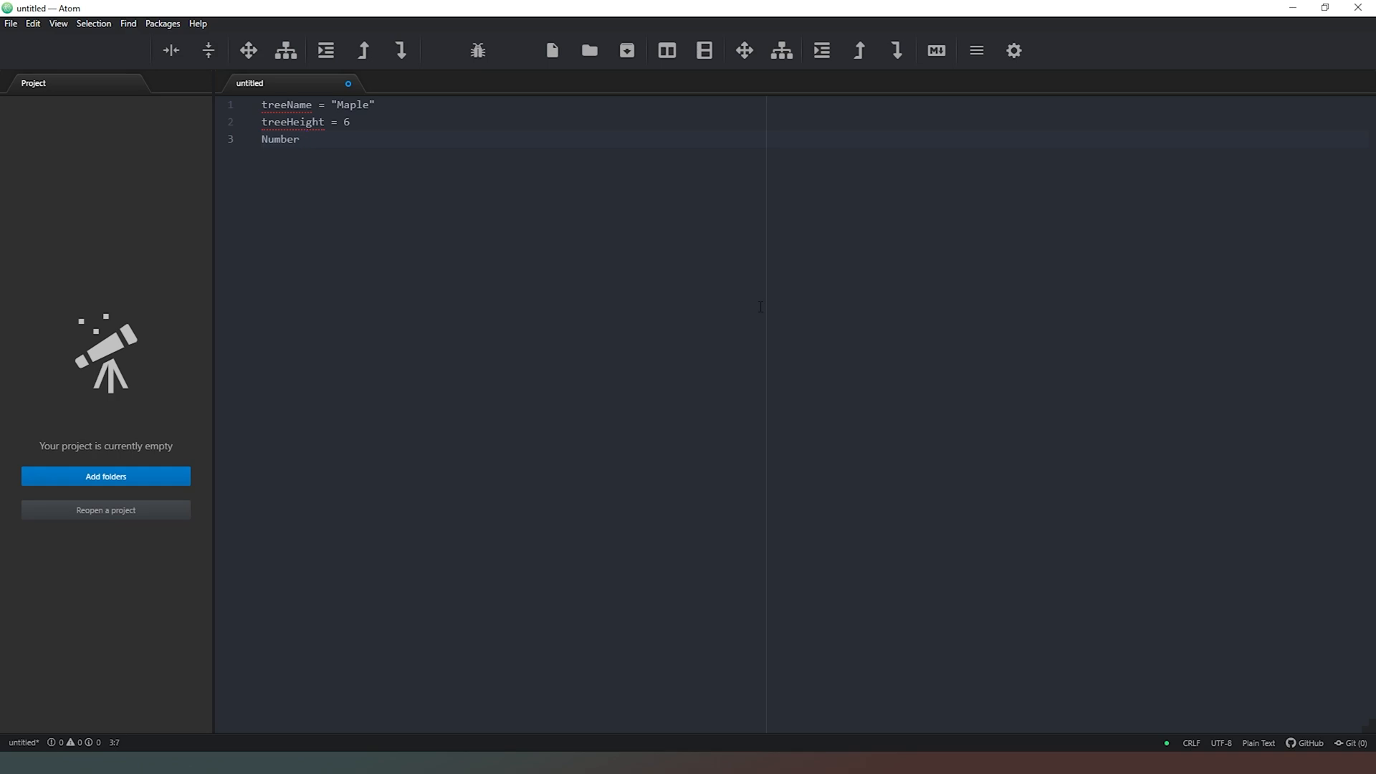
pyautogui.write('OfBranches')
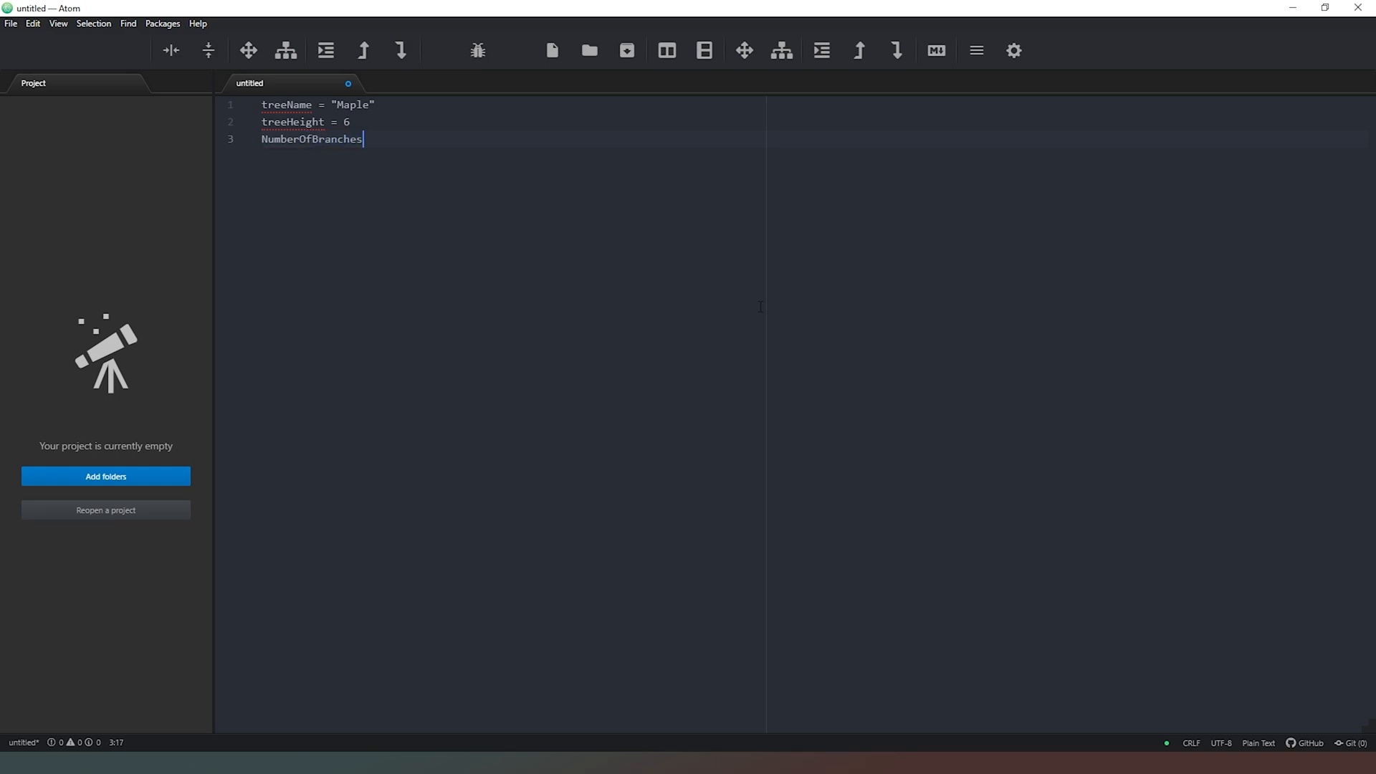
pyautogui.write('=2')
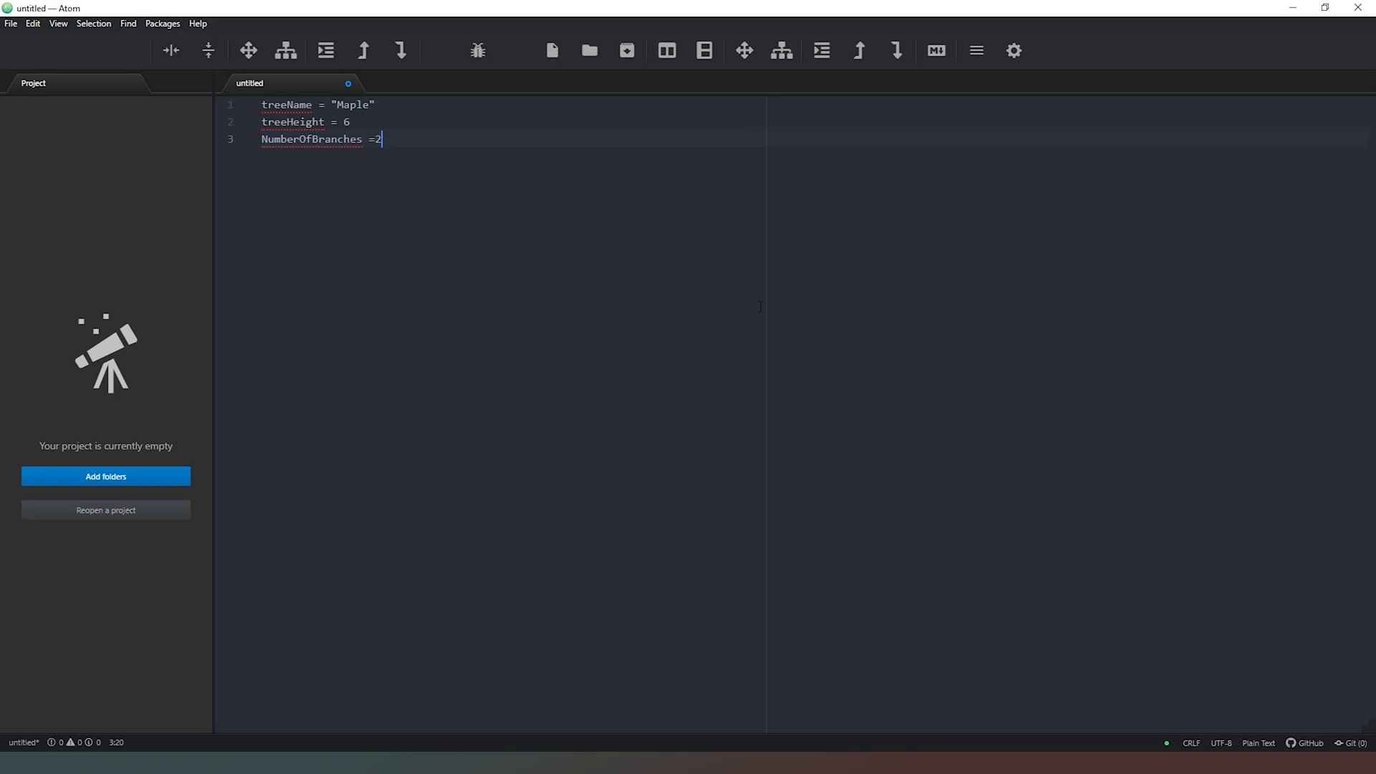
pyautogui.write('5')
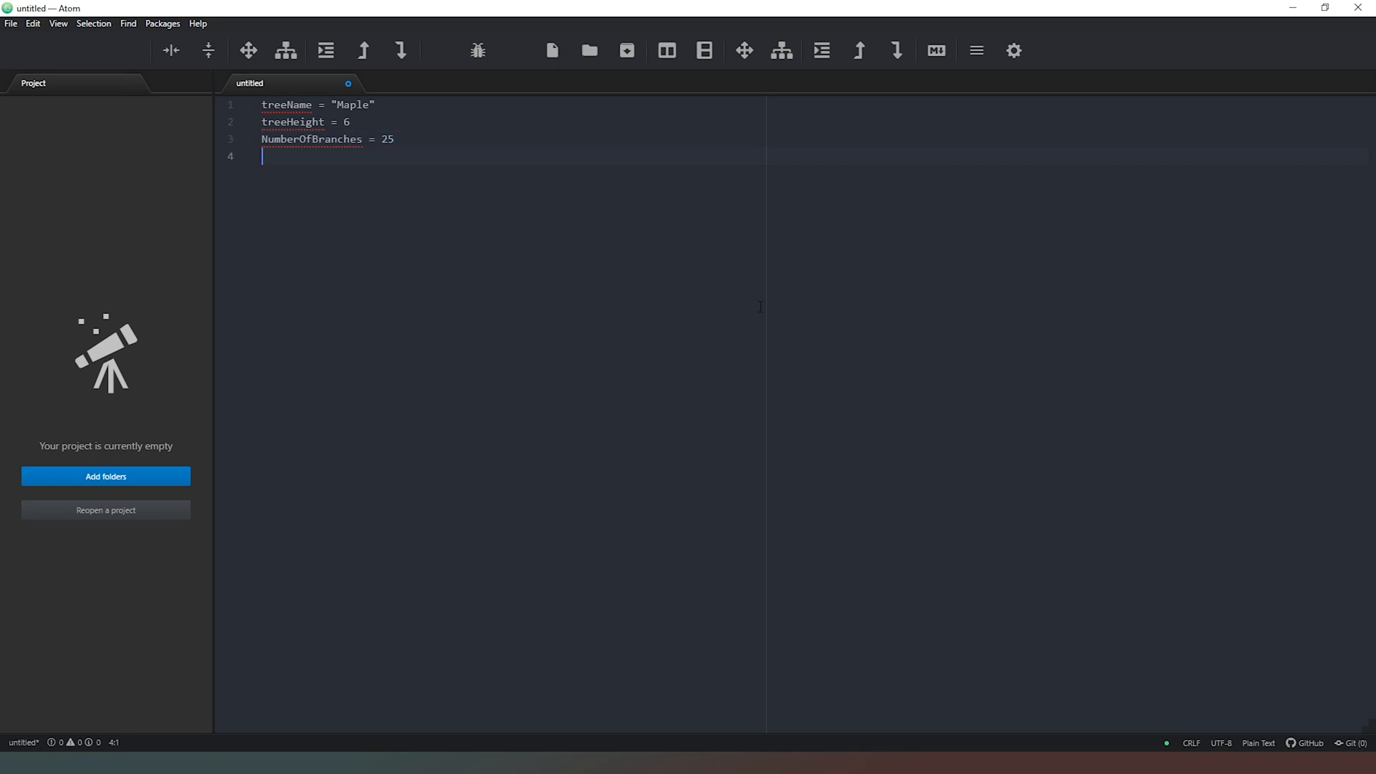
# Step: Add TreeColour brown, LeadColor red and SyrupOutput = 20 lines
pyautogui.write('TreeColour = Brown')
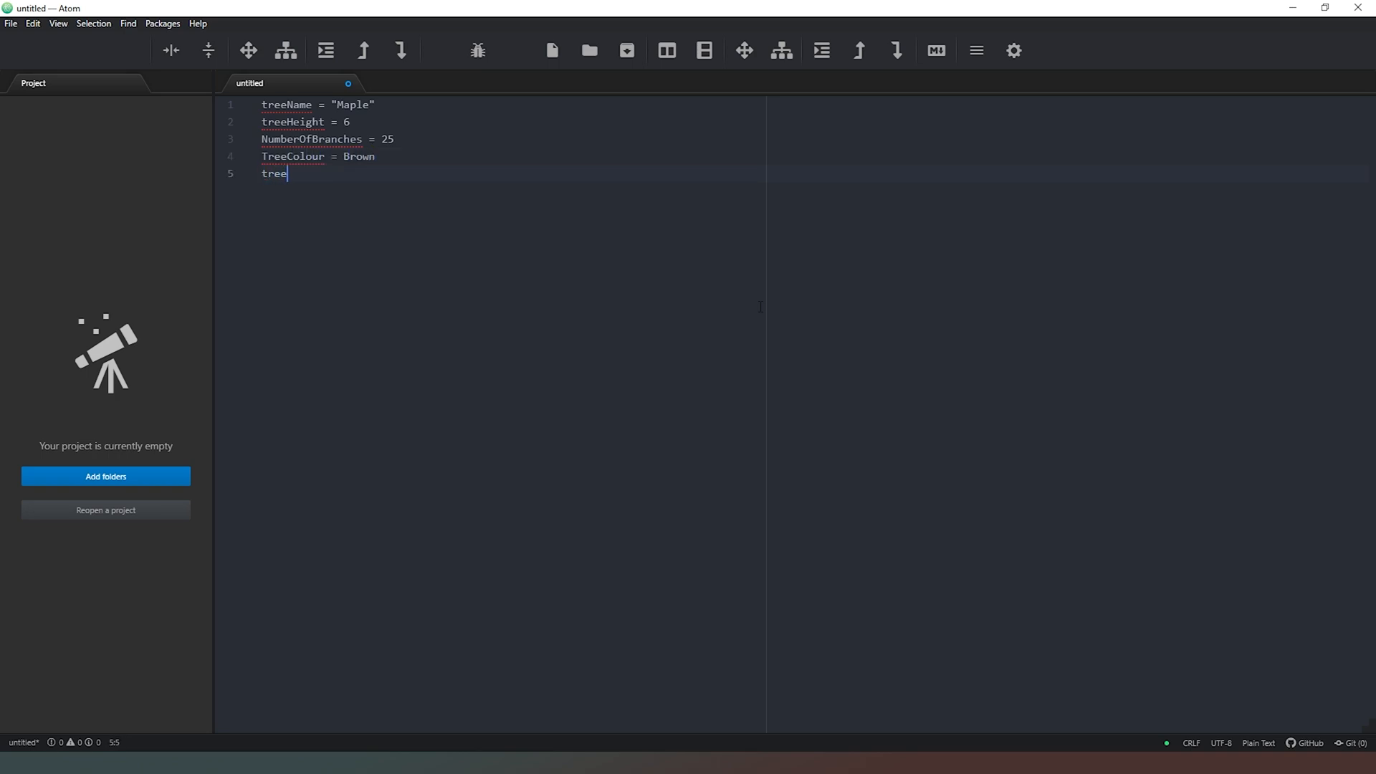
pyautogui.write('LeadColor')
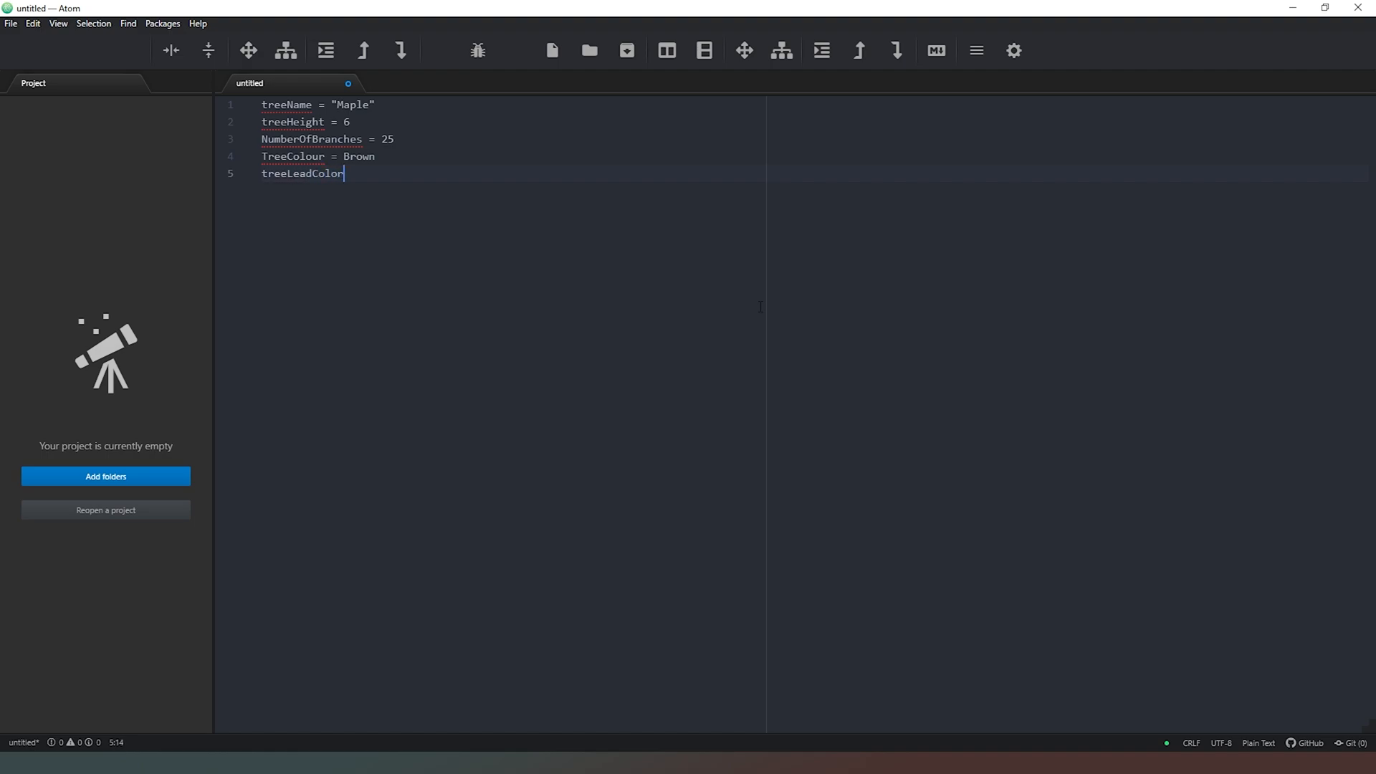
pyautogui.write('= red')
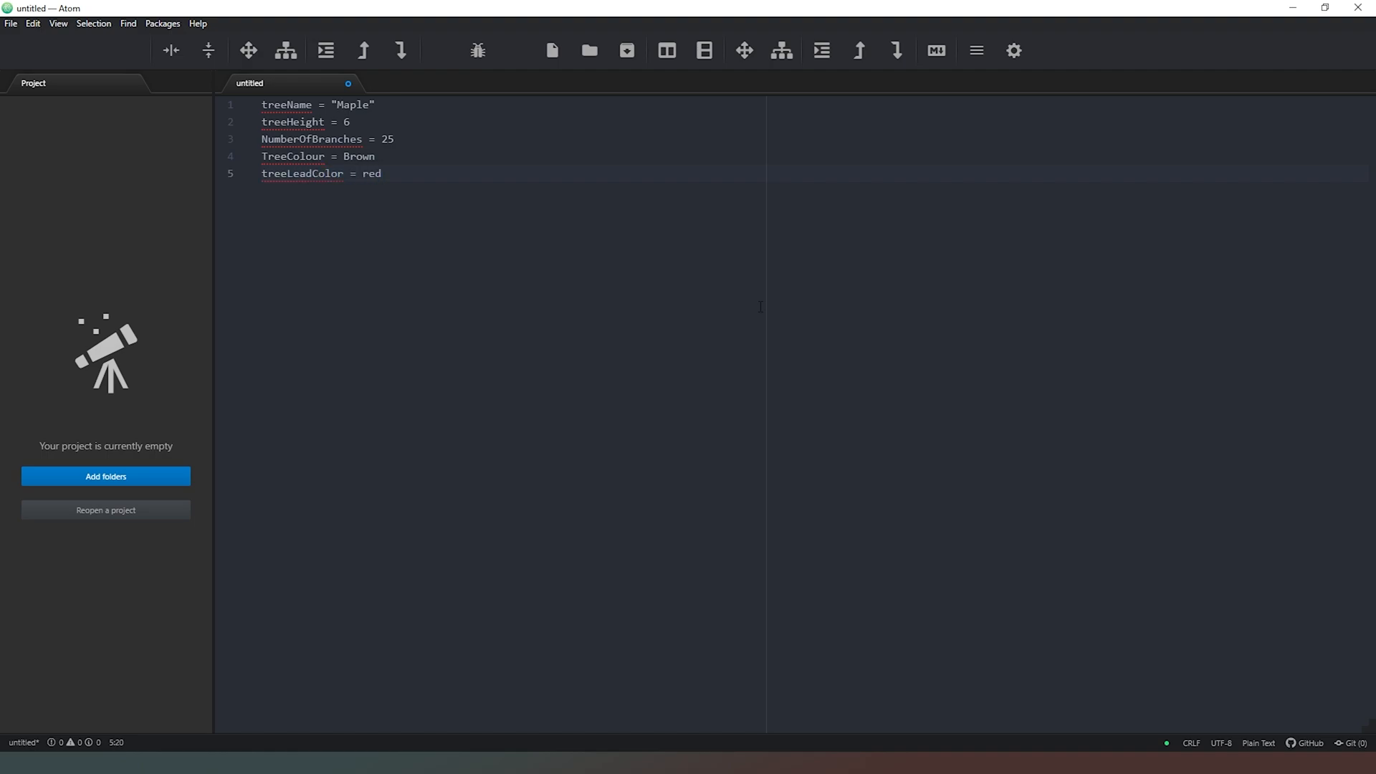
pyautogui.press('Enter')
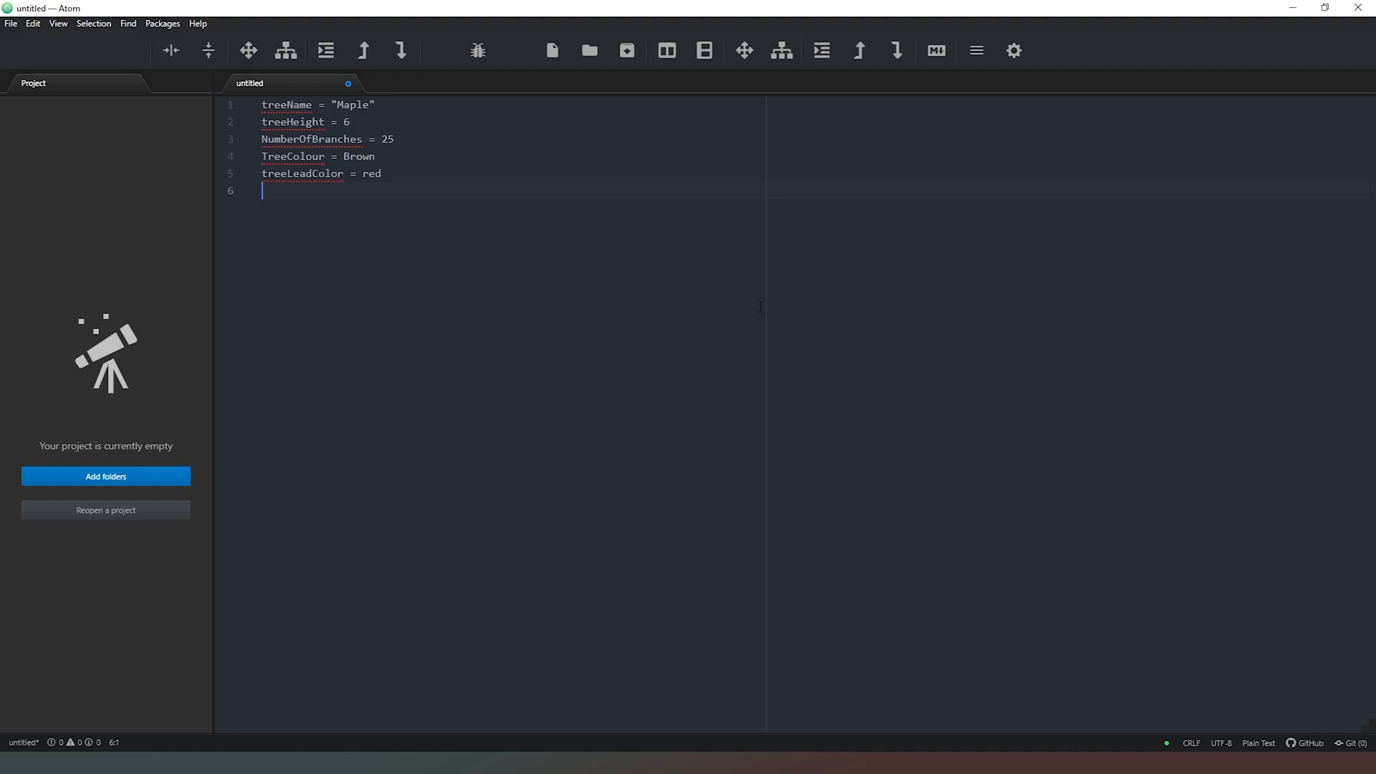
pyautogui.write('Syrup')
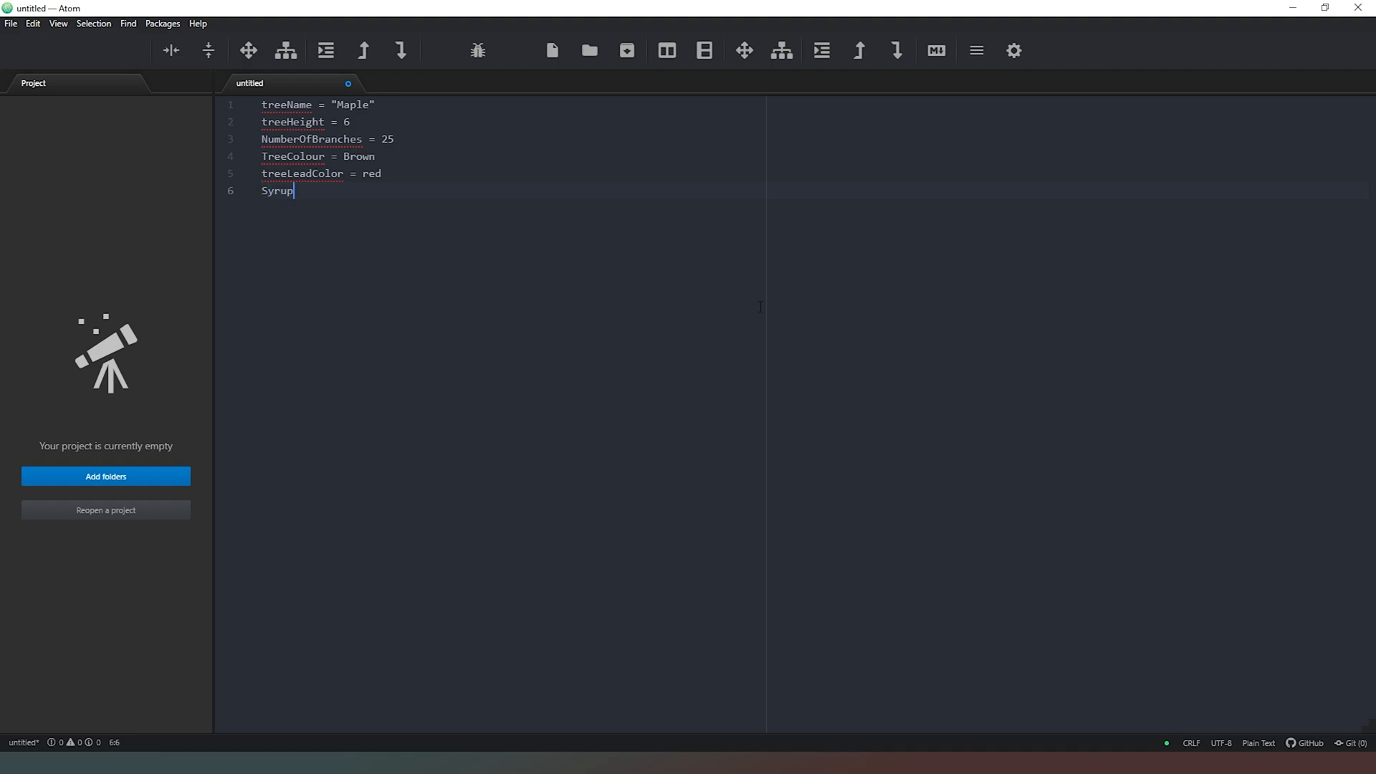
pyautogui.write('Output')
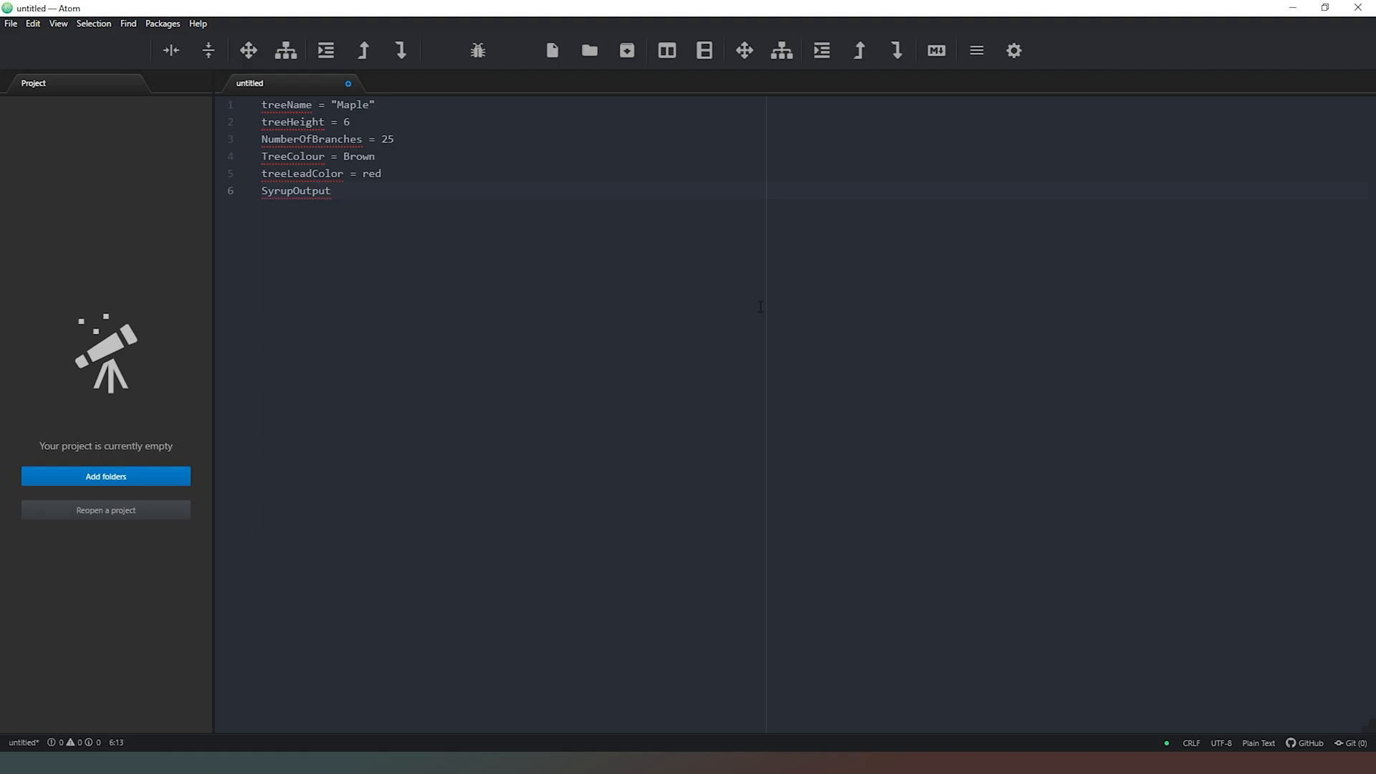
pyautogui.write('=')
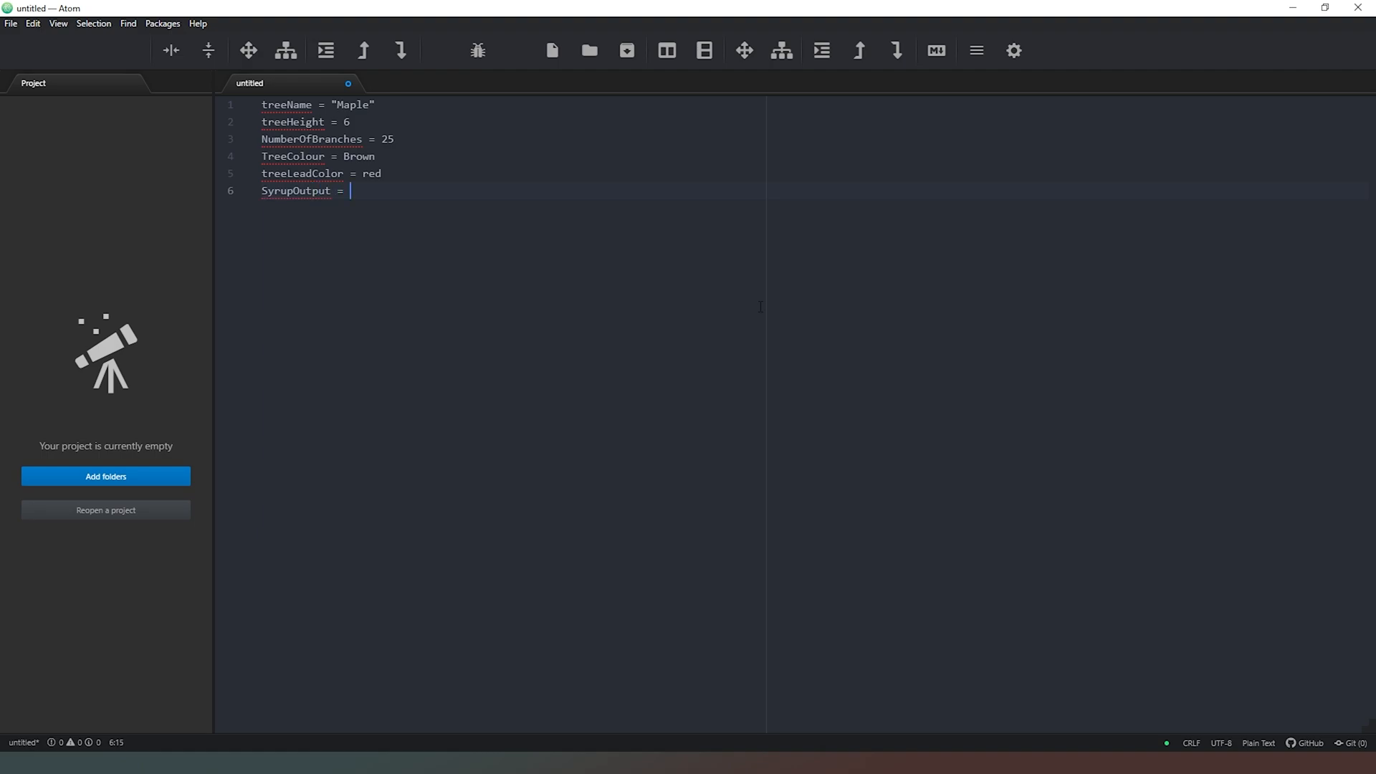
pyautogui.write('20')
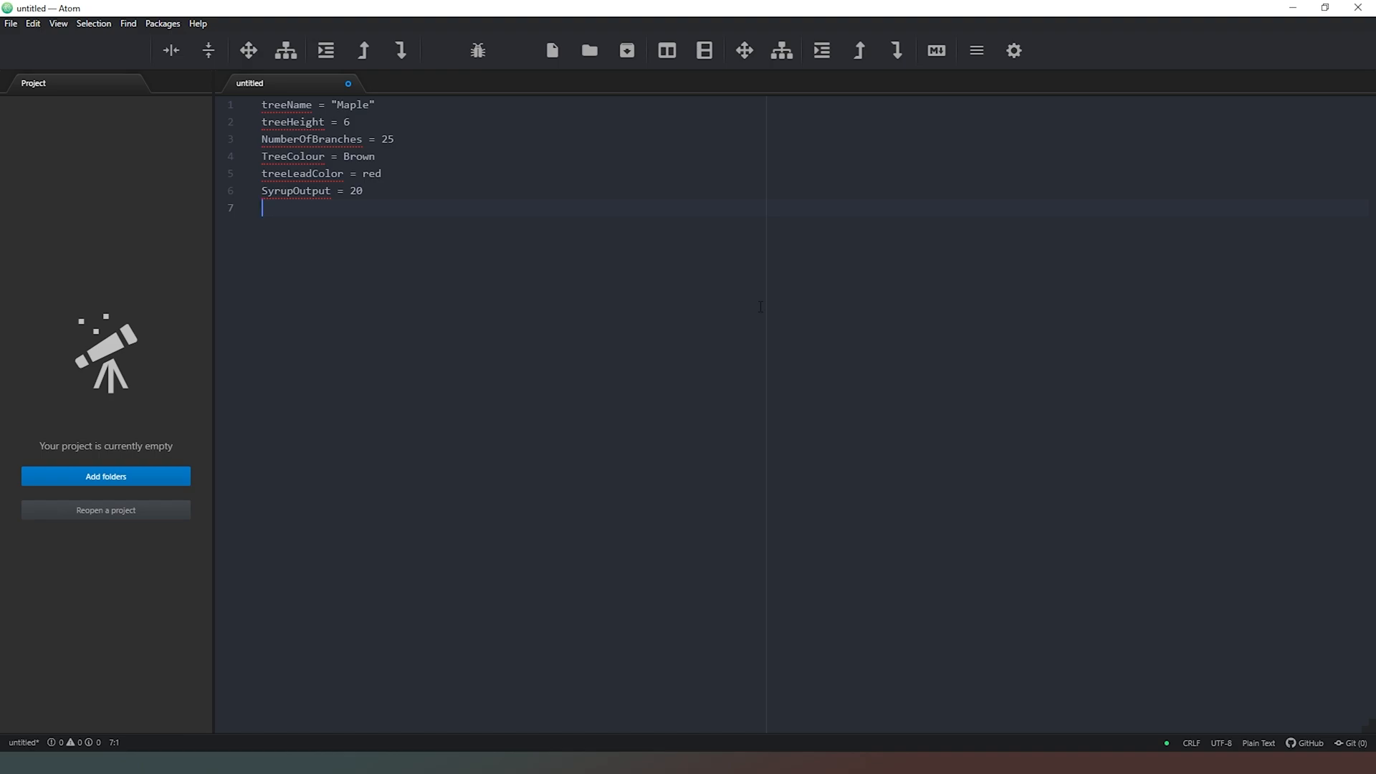
# Step: Add NumberOfLeaves = 10000 and start a new line below it
pyautogui.write('Numbe')
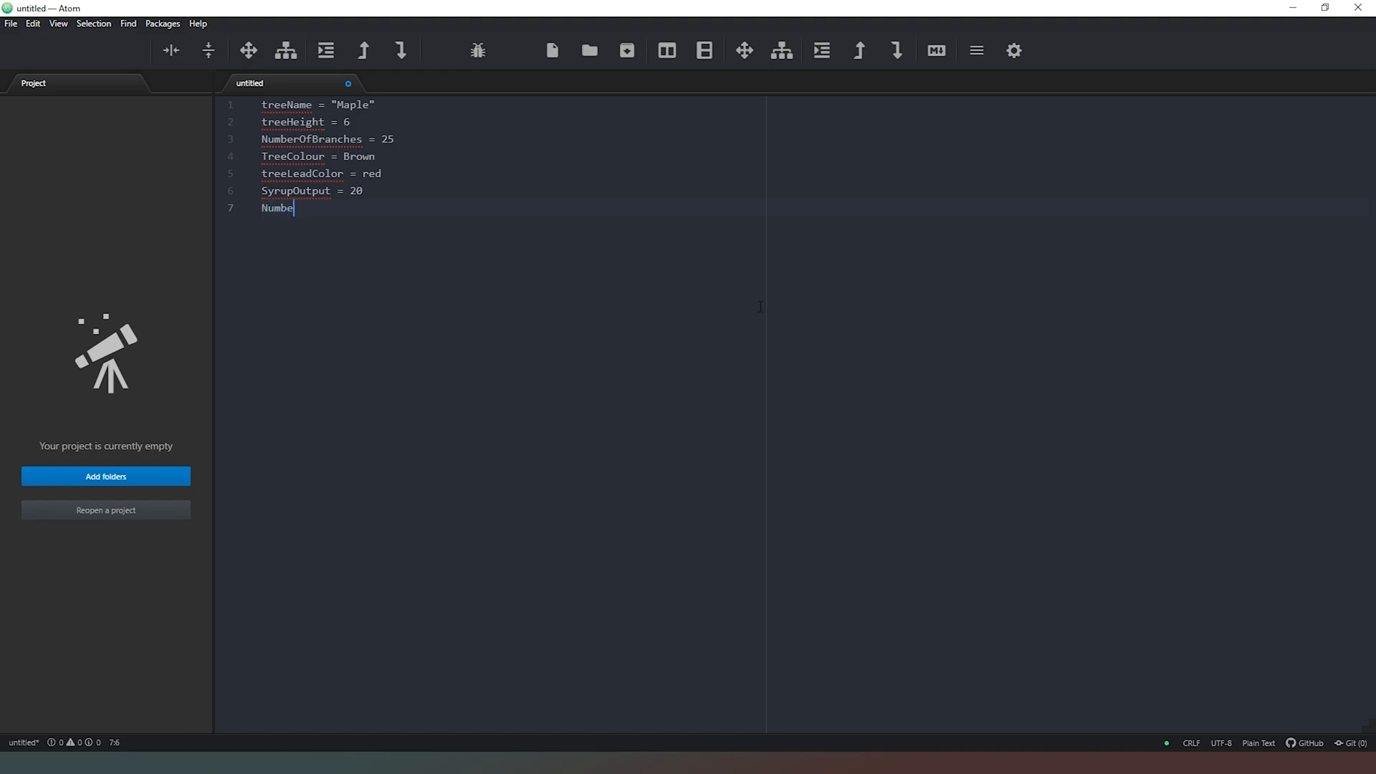
pyautogui.write('r')
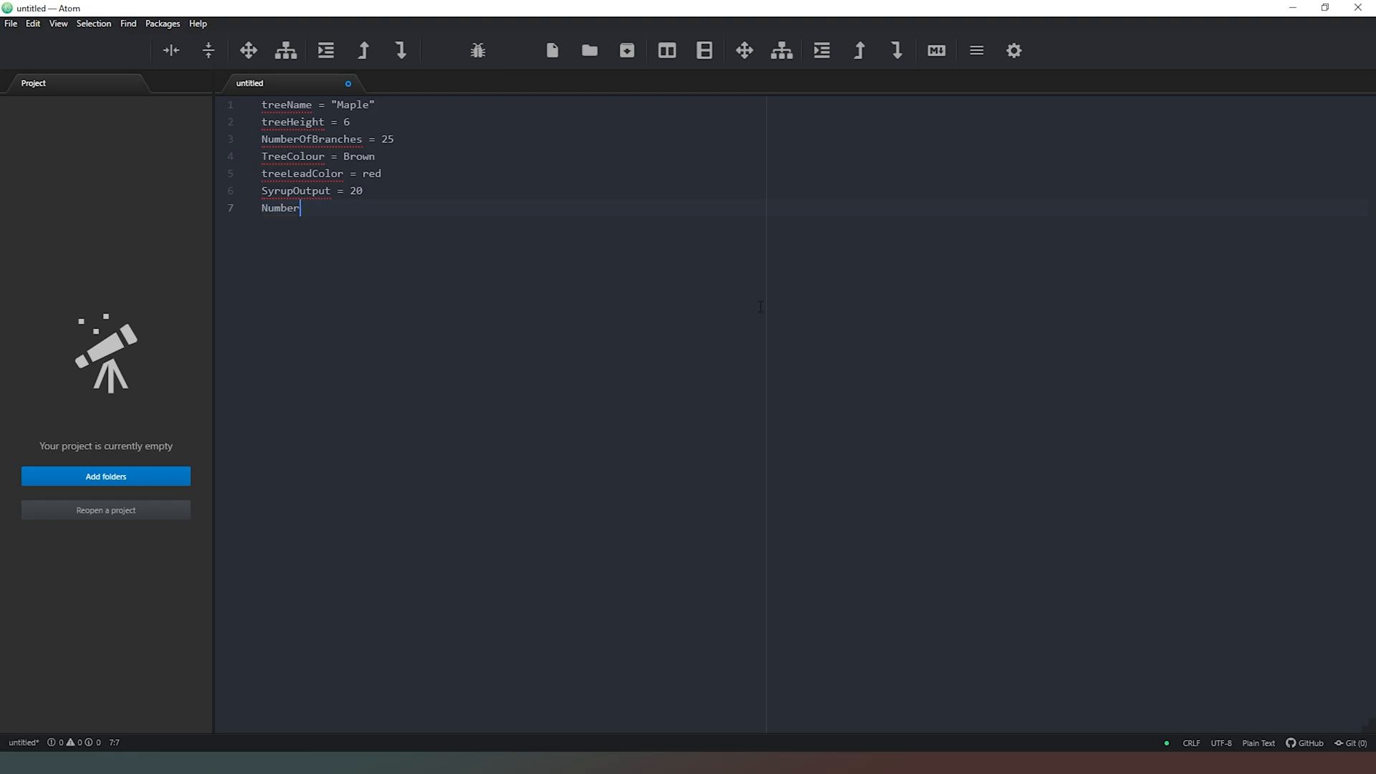
pyautogui.write('Of')
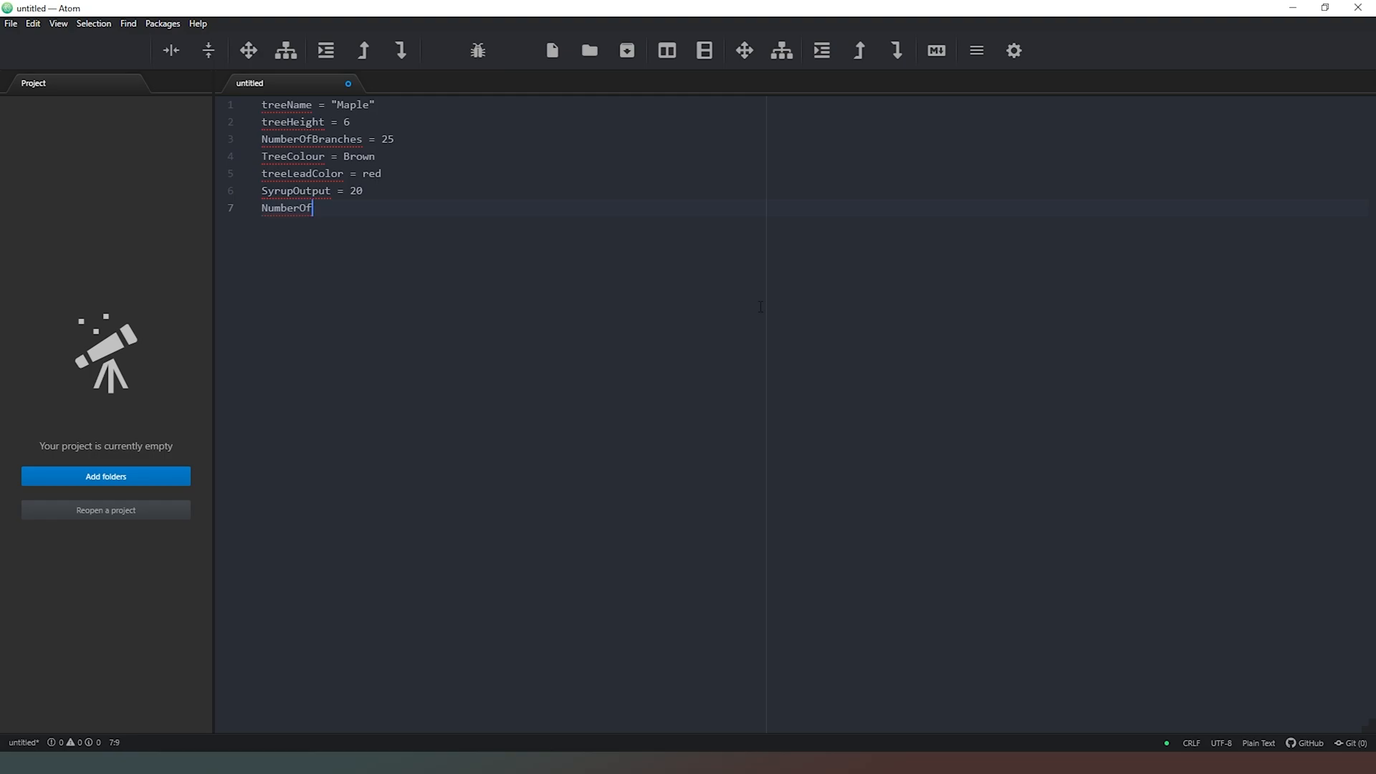
pyautogui.write('Leaves')
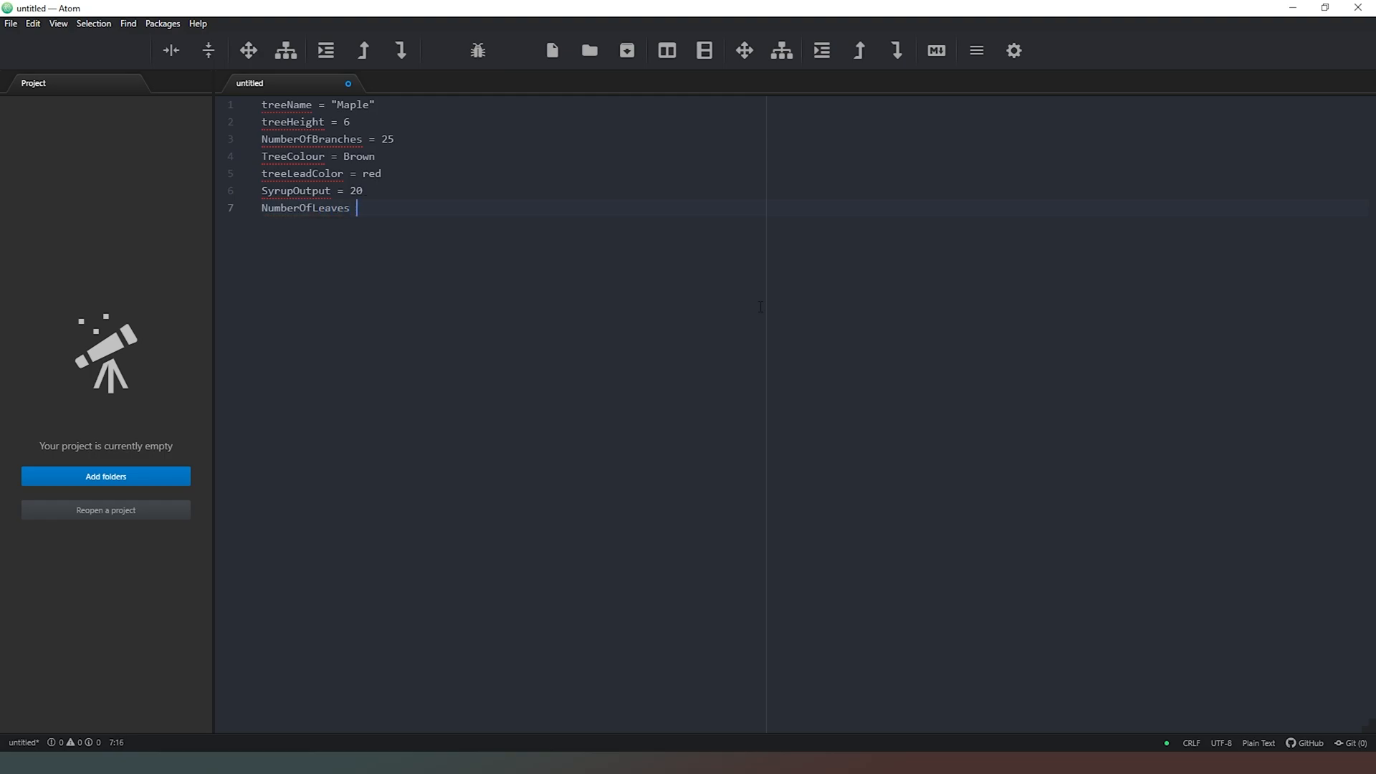
pyautogui.write('=')
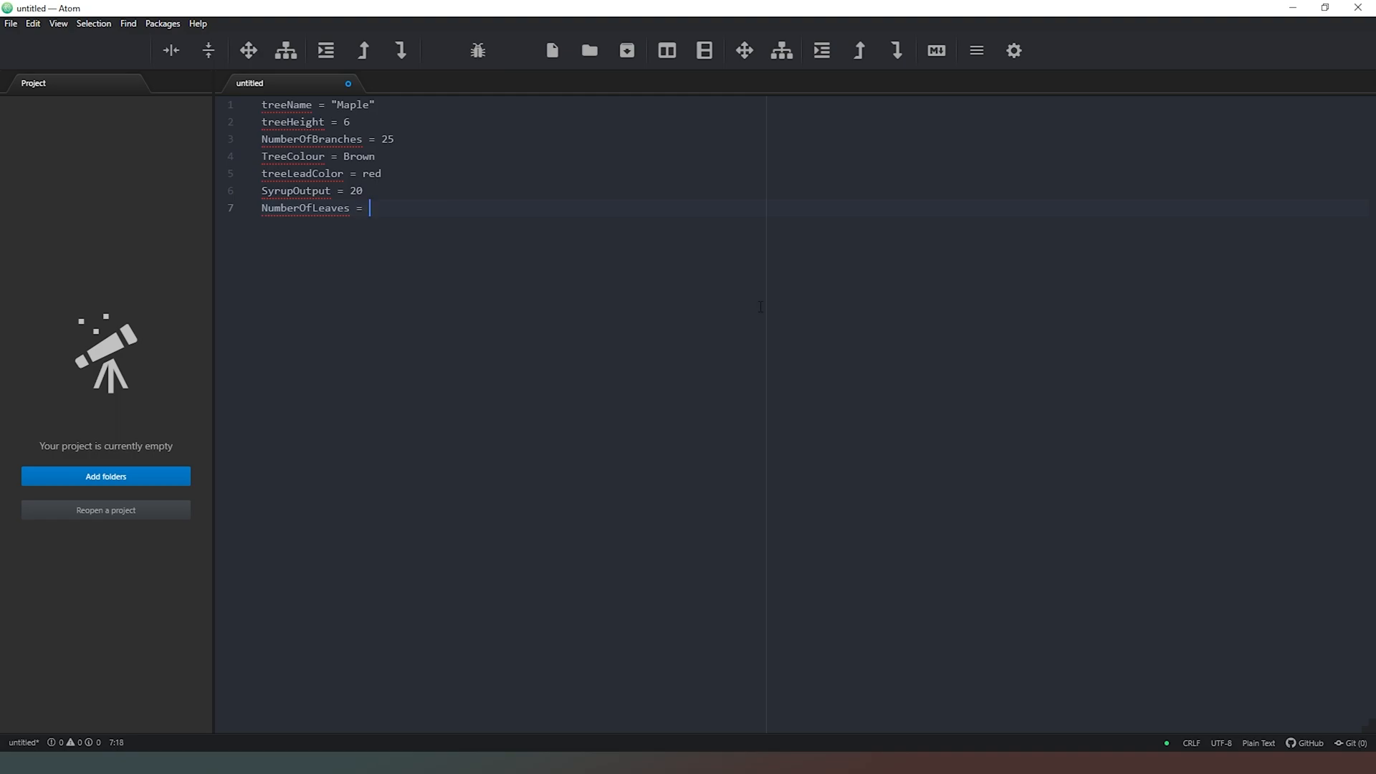
pyautogui.write('10000')
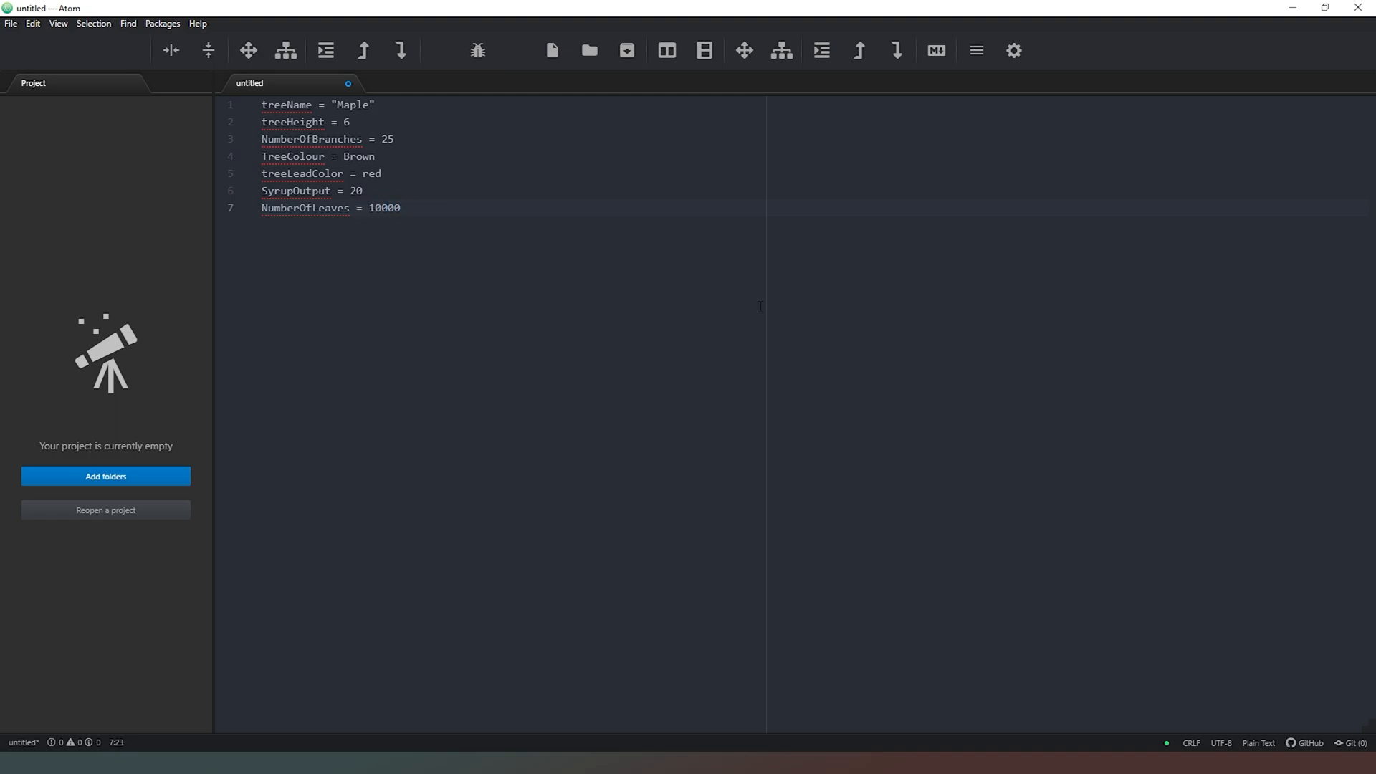
pyautogui.press('enter')
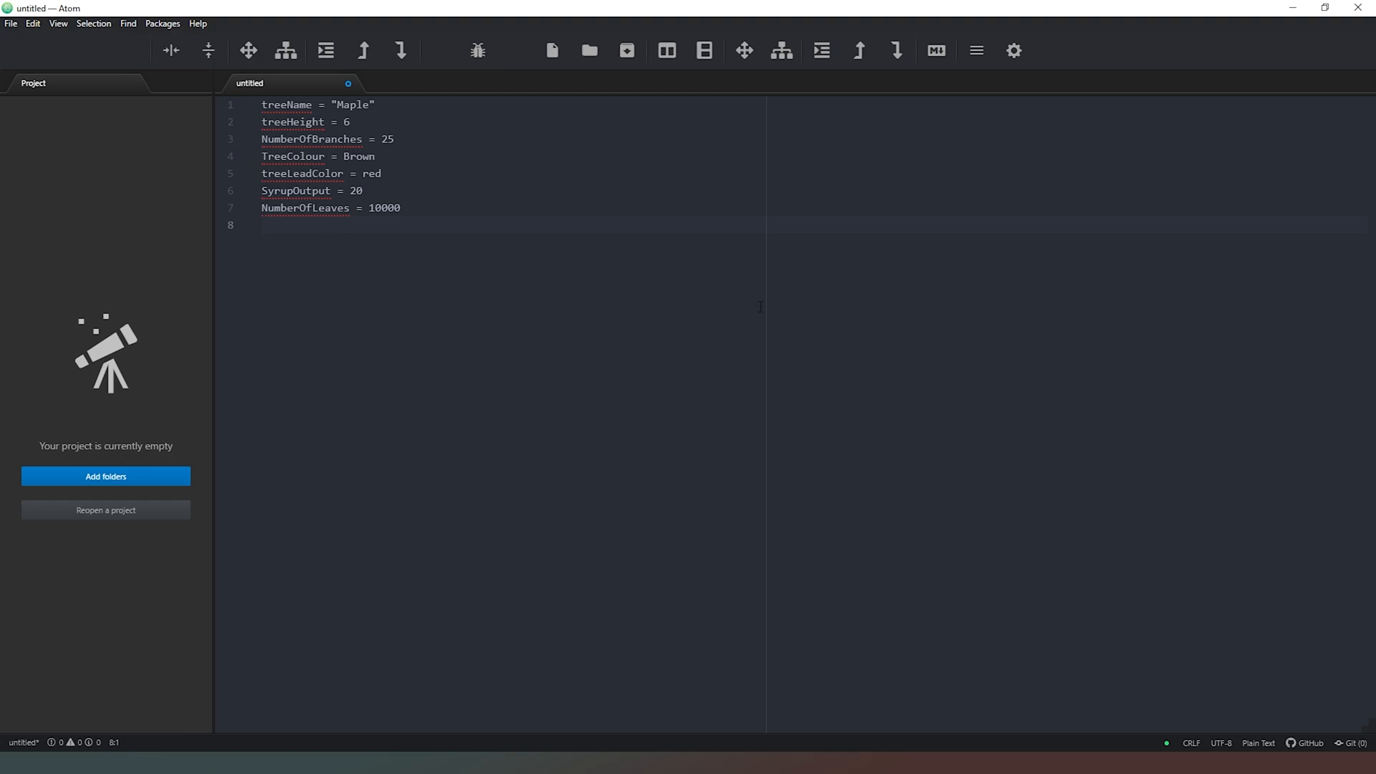
# Step: Suffix the second block's variable names with 1 (treeName1, treeHeight1, and so on)
pyautogui.click(264, 225)
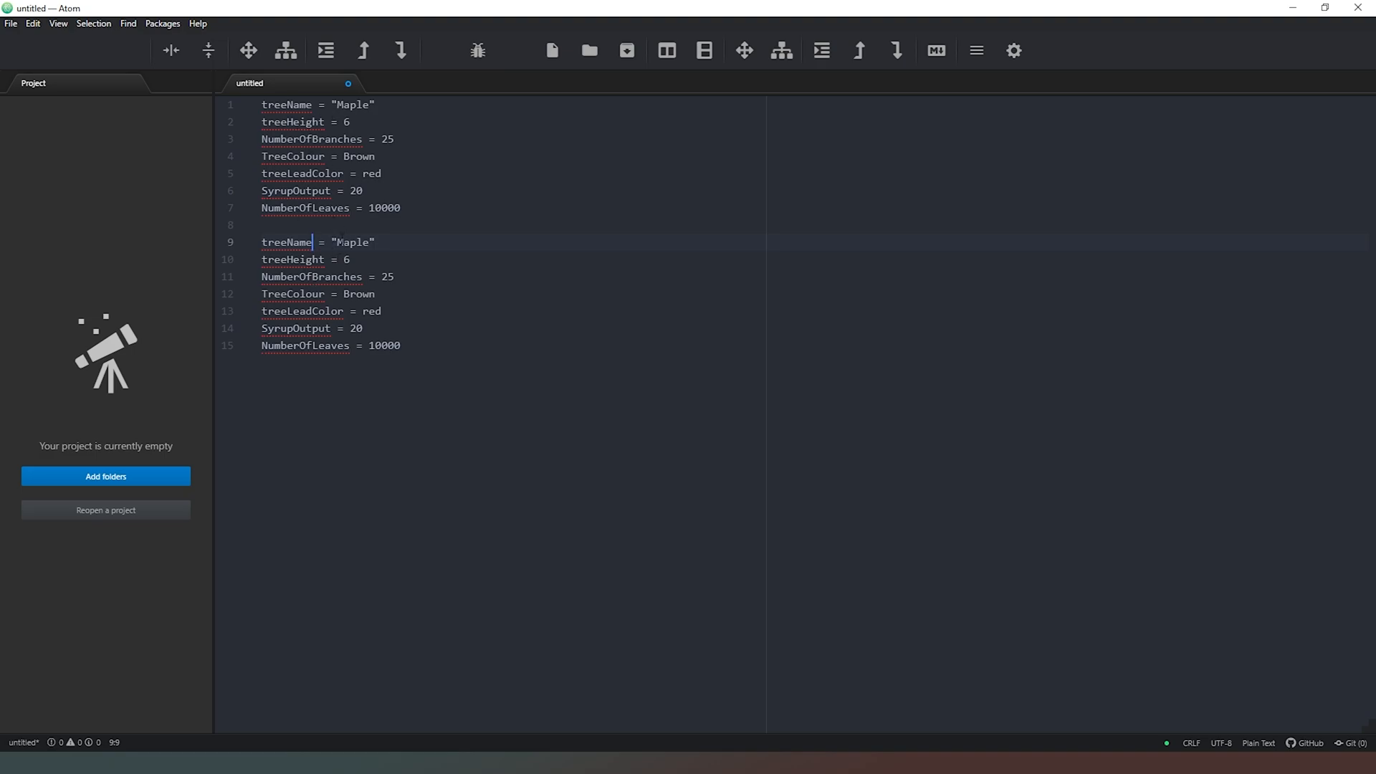
pyautogui.write('1')
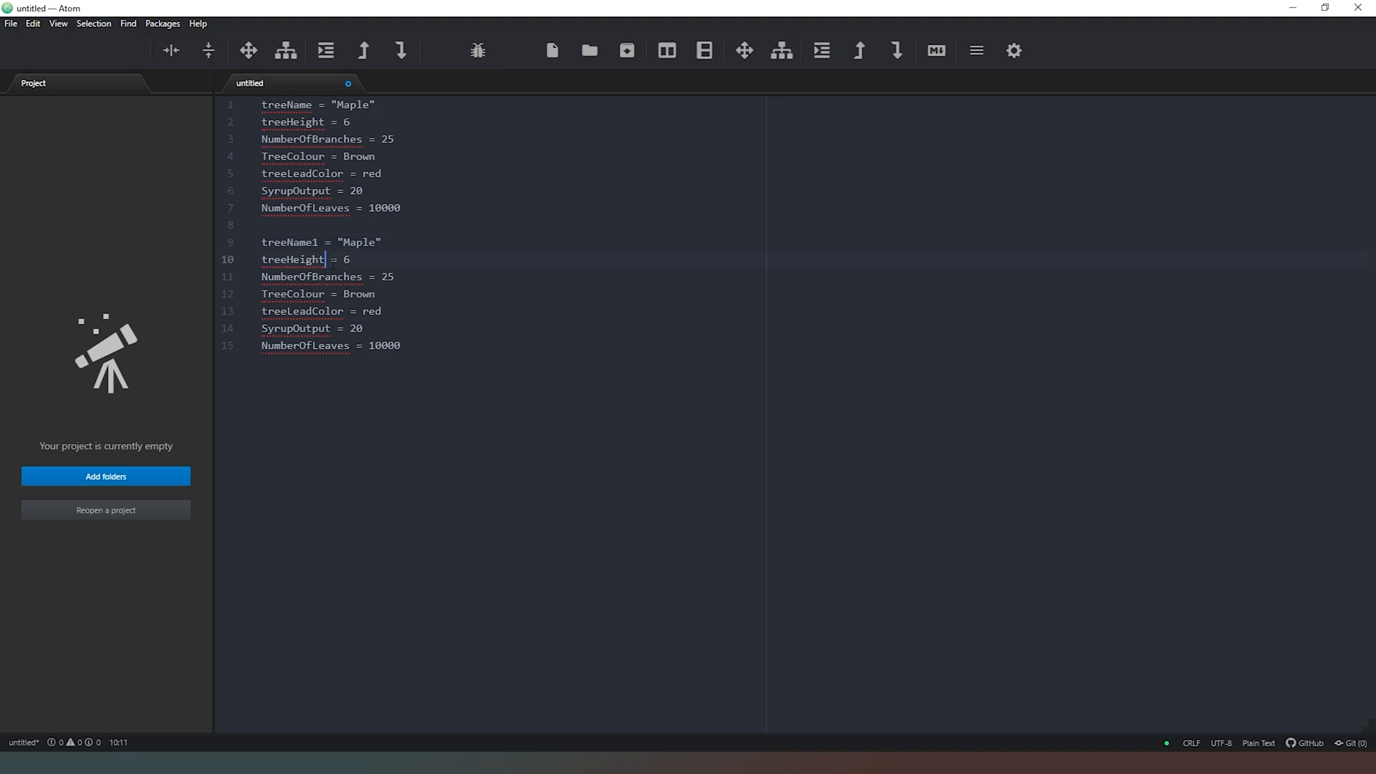
pyautogui.write('1')
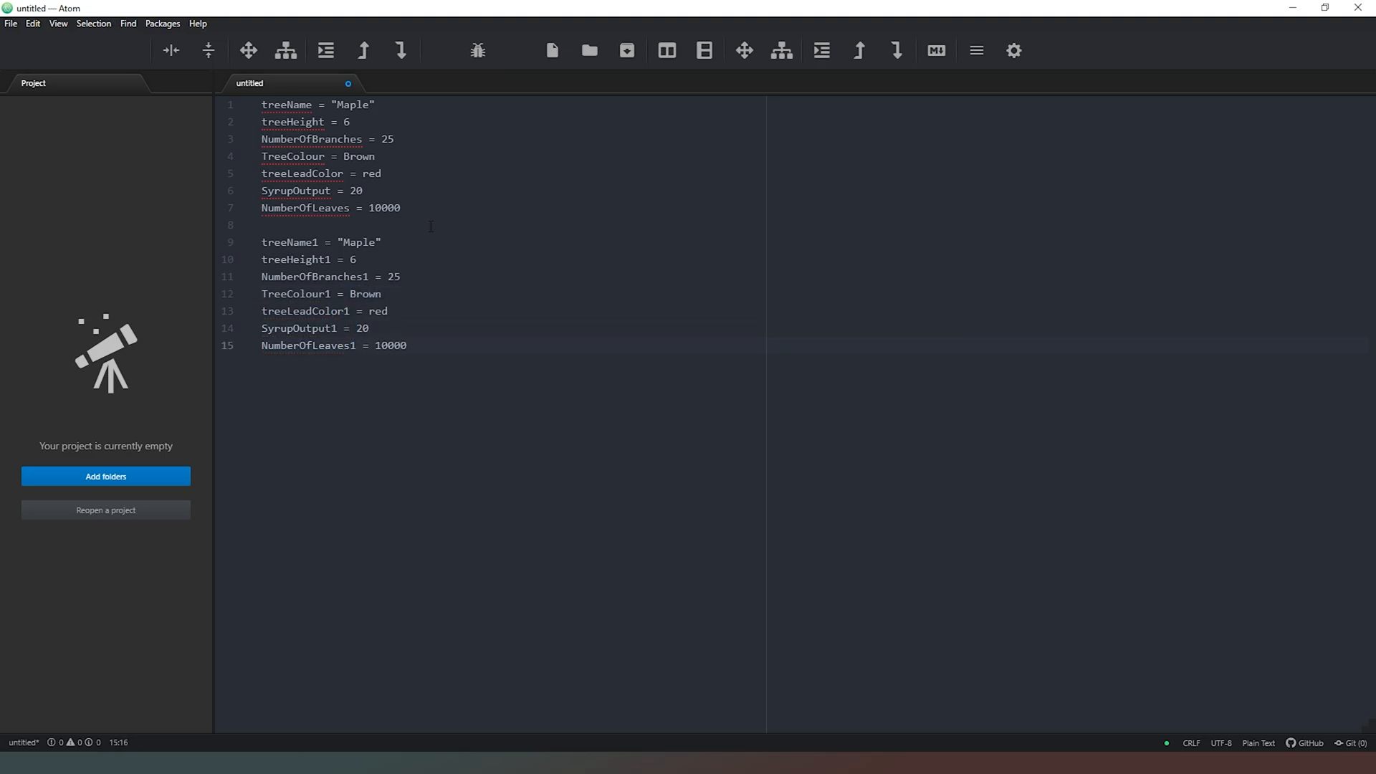
# Step: Change treeName1 to Birch and SyrupOutput1 to 0, then move to the block's end
pyautogui.click(377, 242)
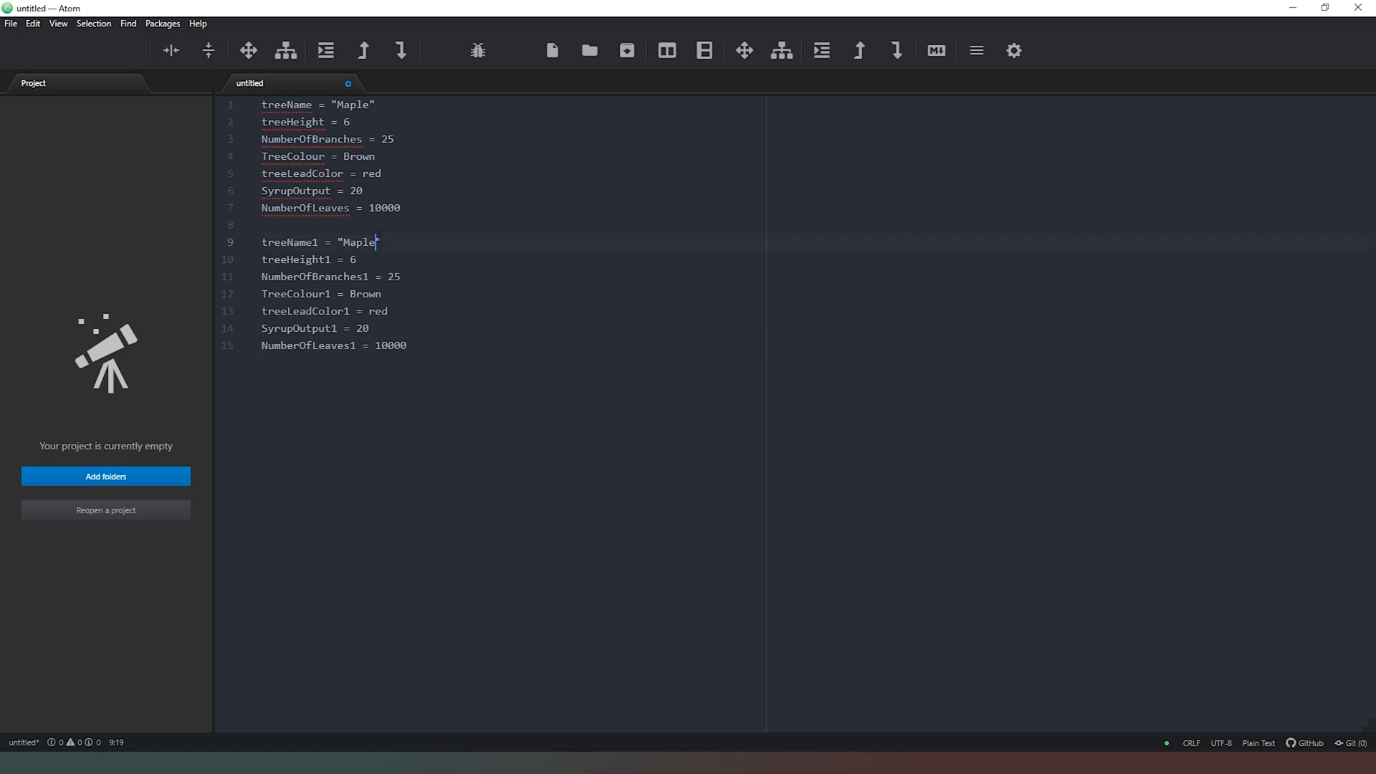
pyautogui.doubleClick(354, 242)
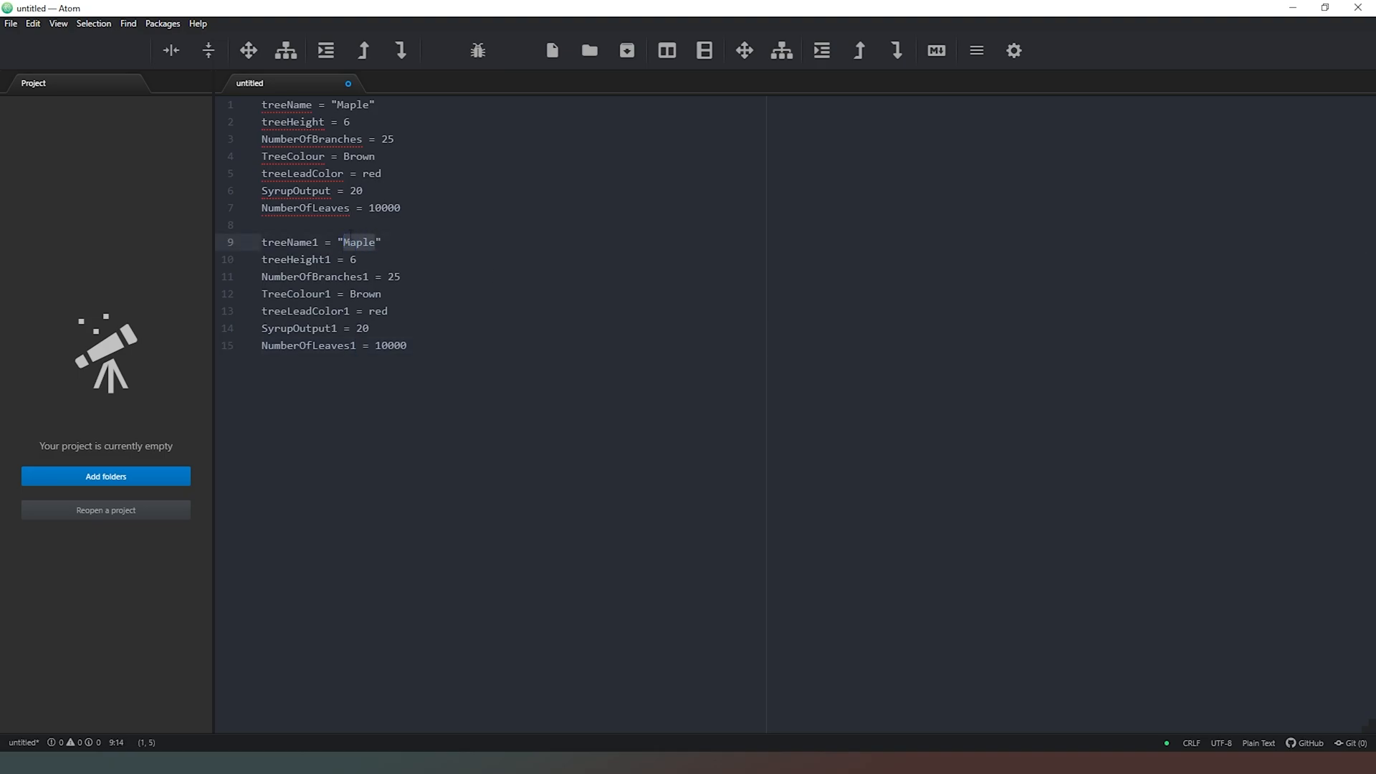
pyautogui.write('Birch')
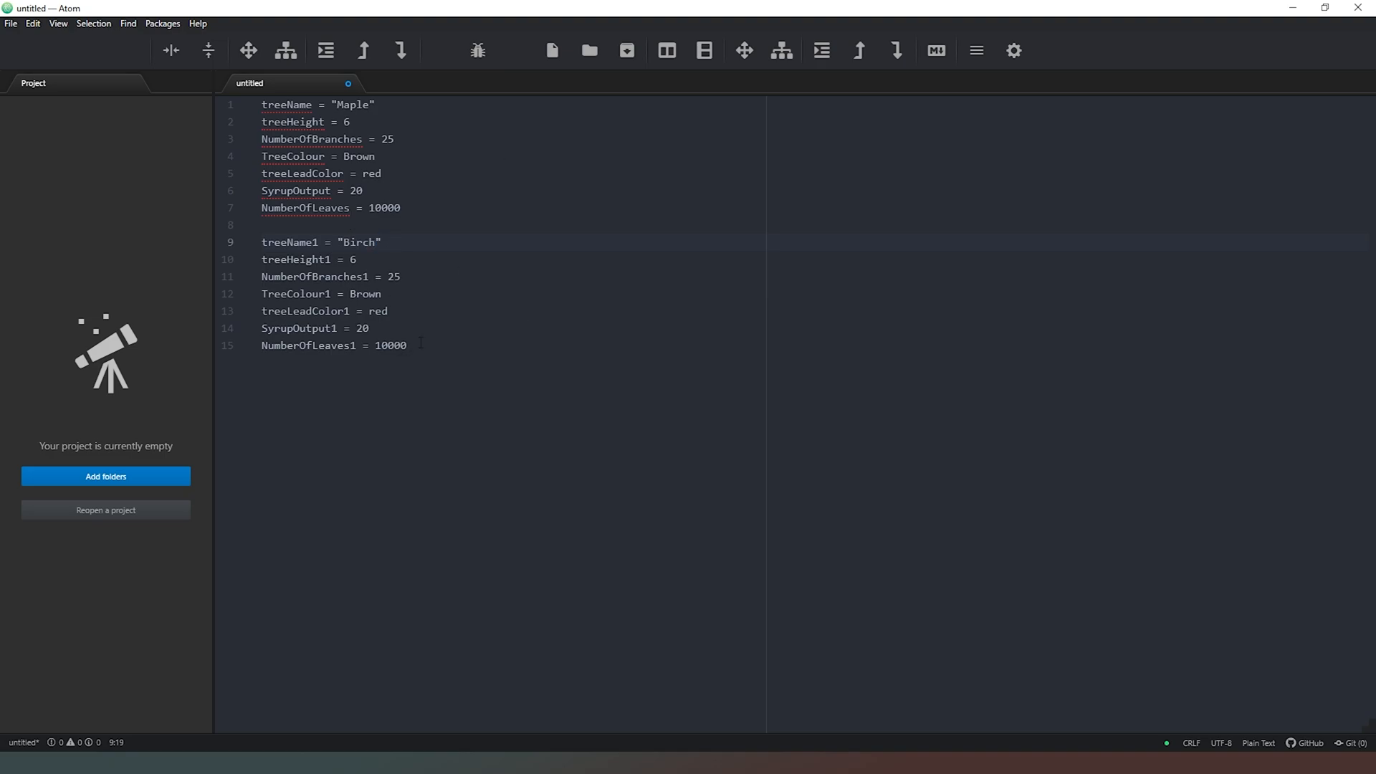
pyautogui.write('0')
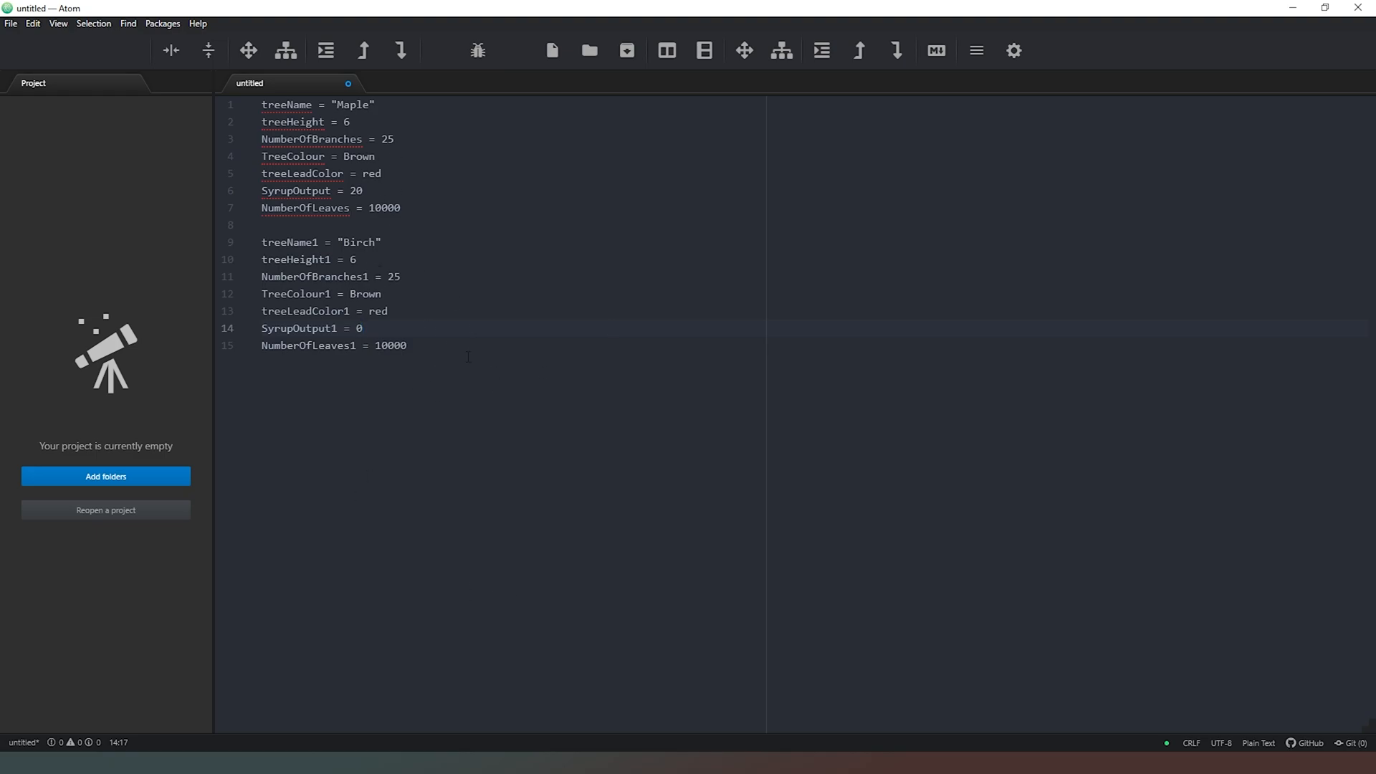
pyautogui.click(405, 345)
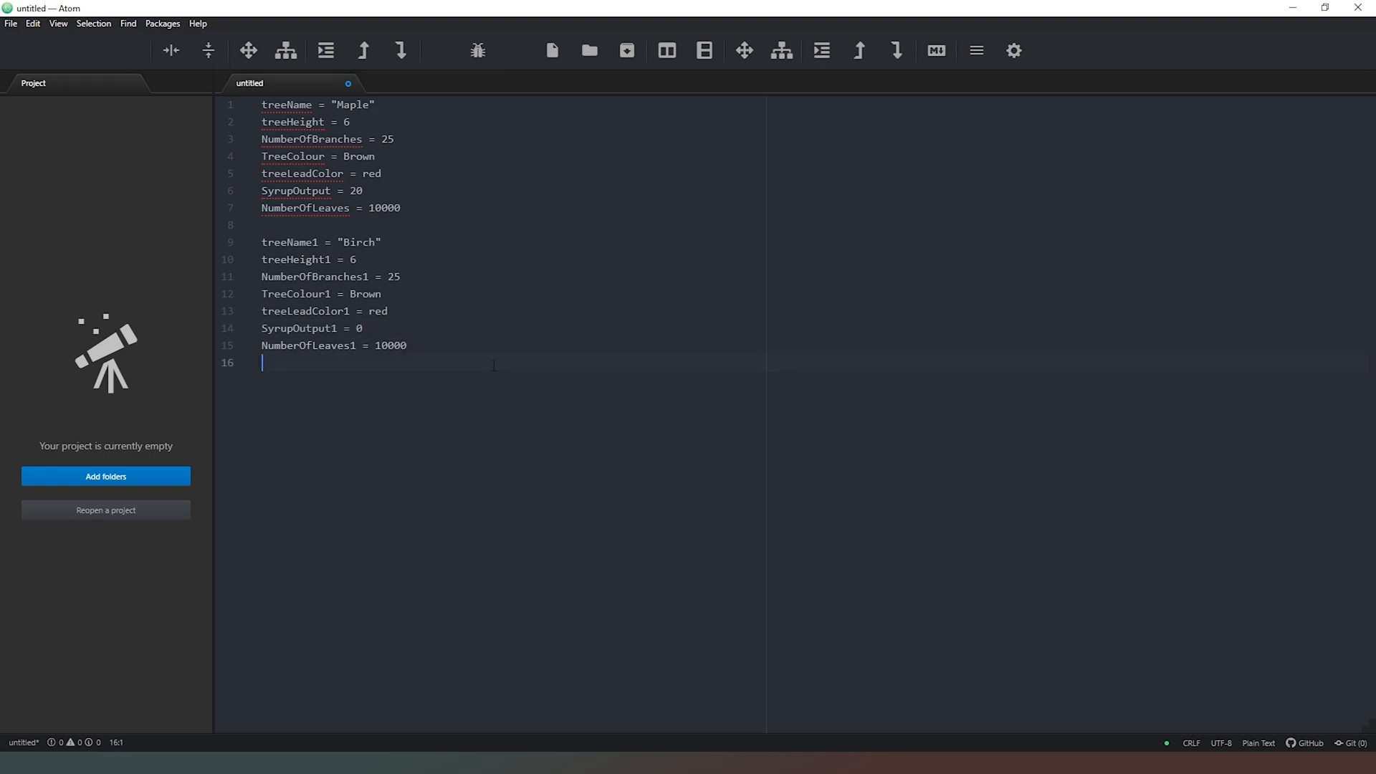
# Step: Copy both tree blocks and paste them repeatedly until the file reaches about 160 lines
pyautogui.press('Enter')
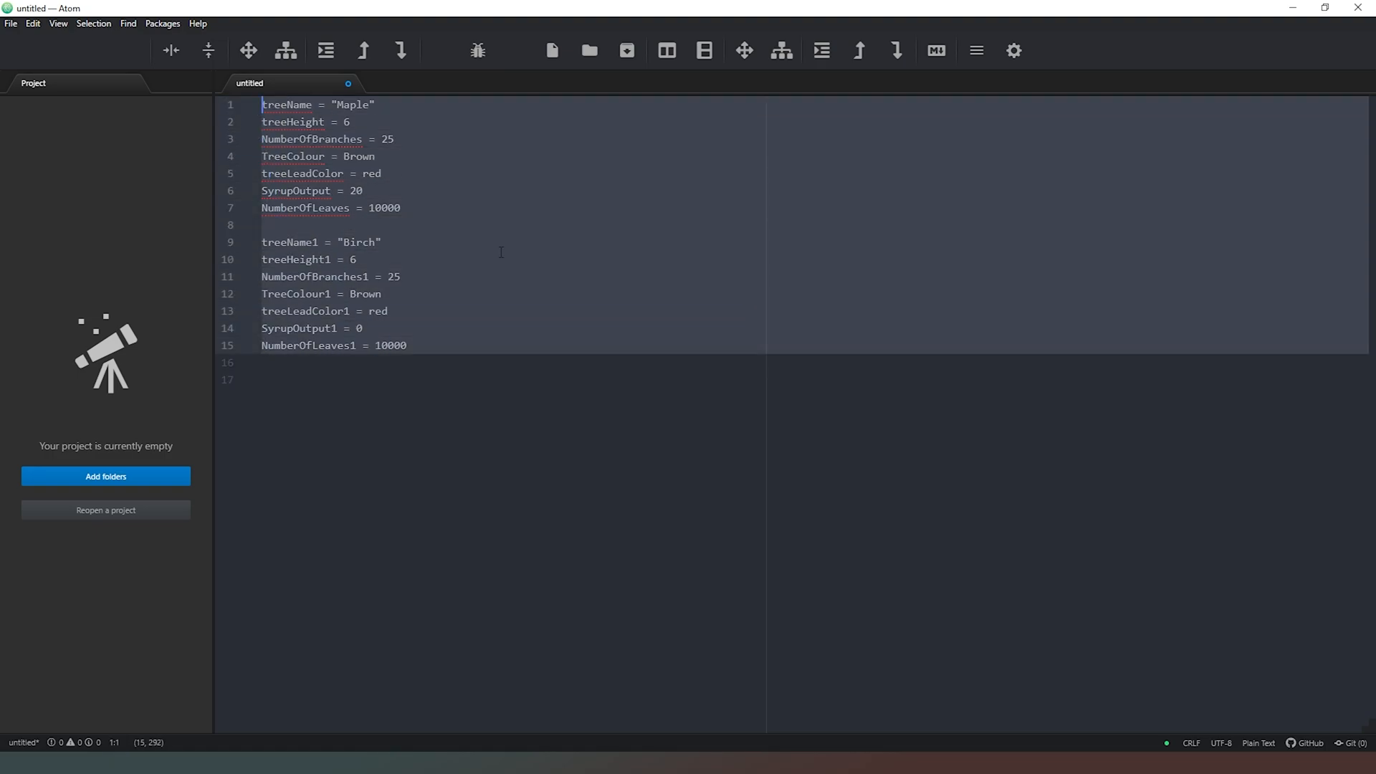
pyautogui.press('ctrl+v')
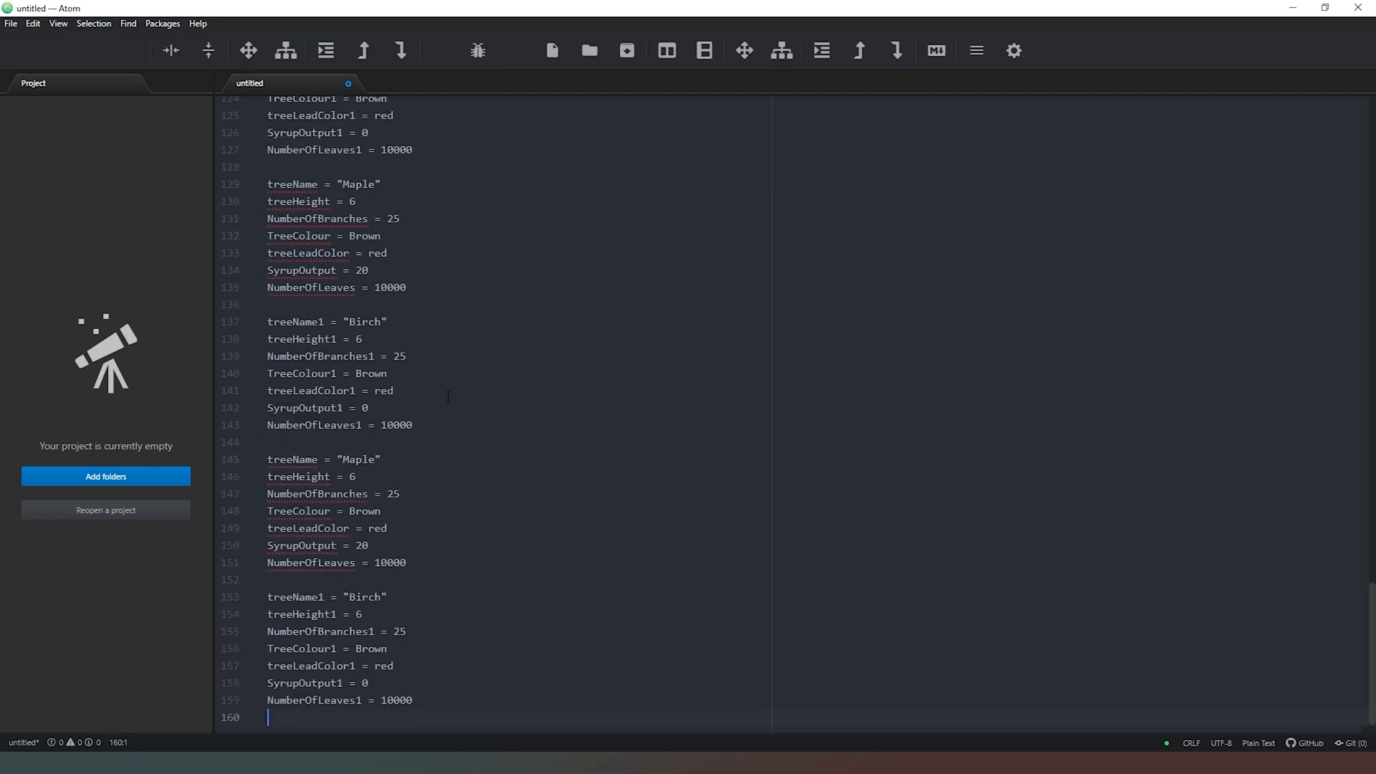
pyautogui.scroll(3)
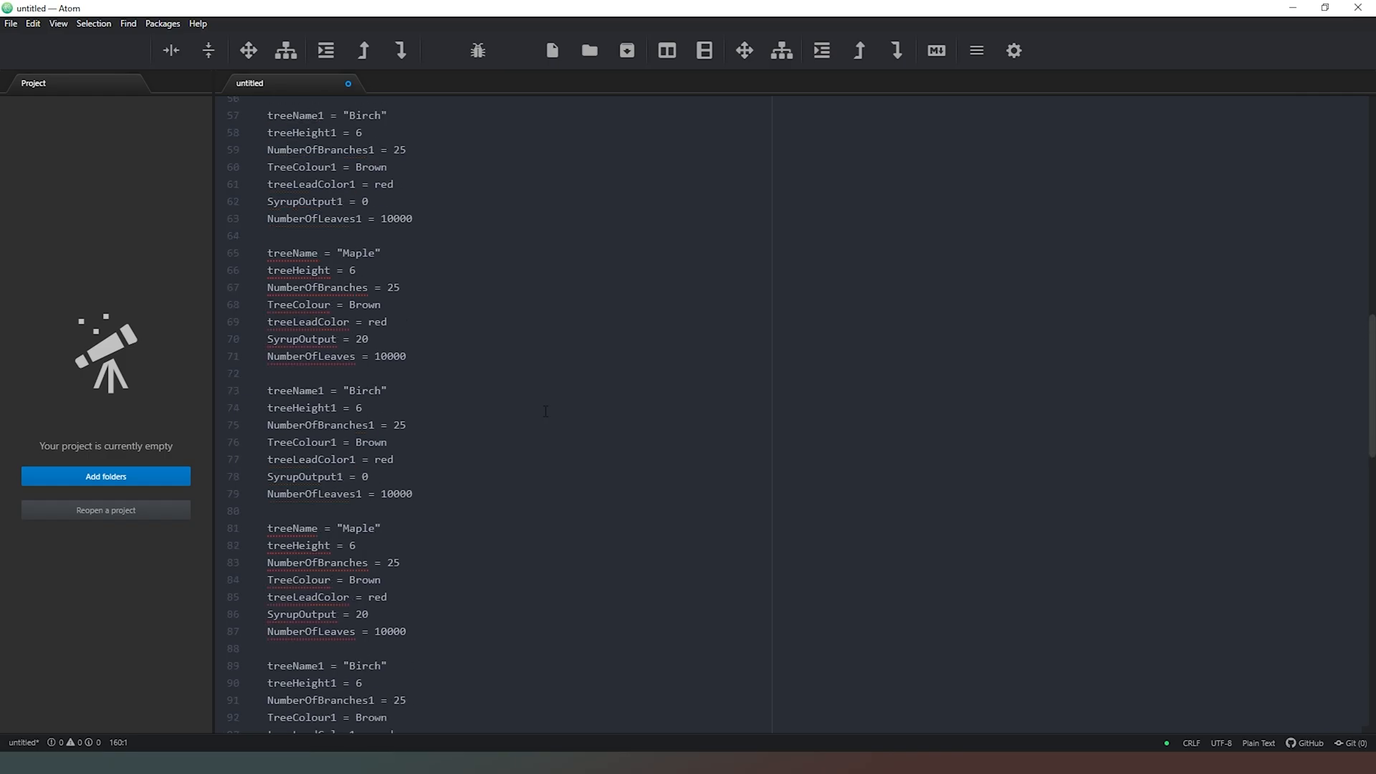
pyautogui.scroll(3)
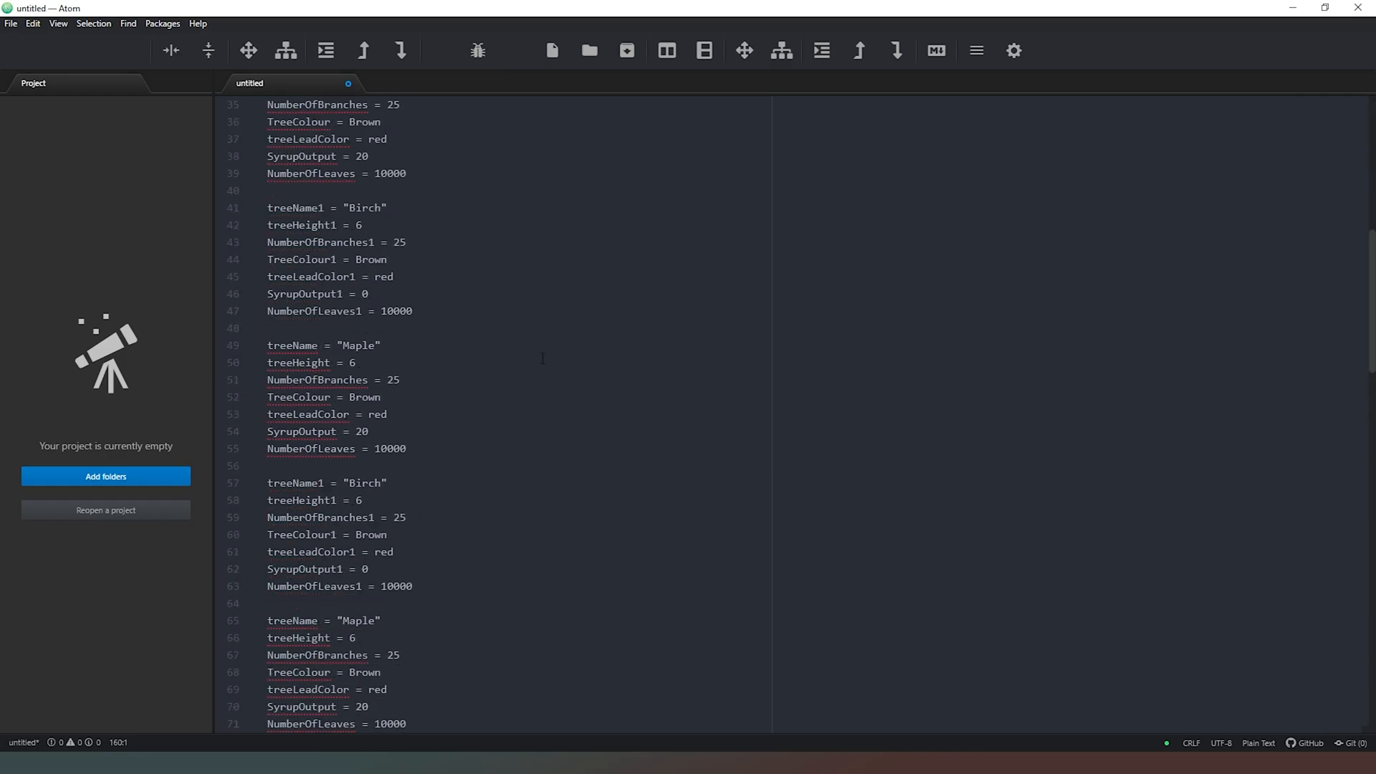
pyautogui.scroll(-3)
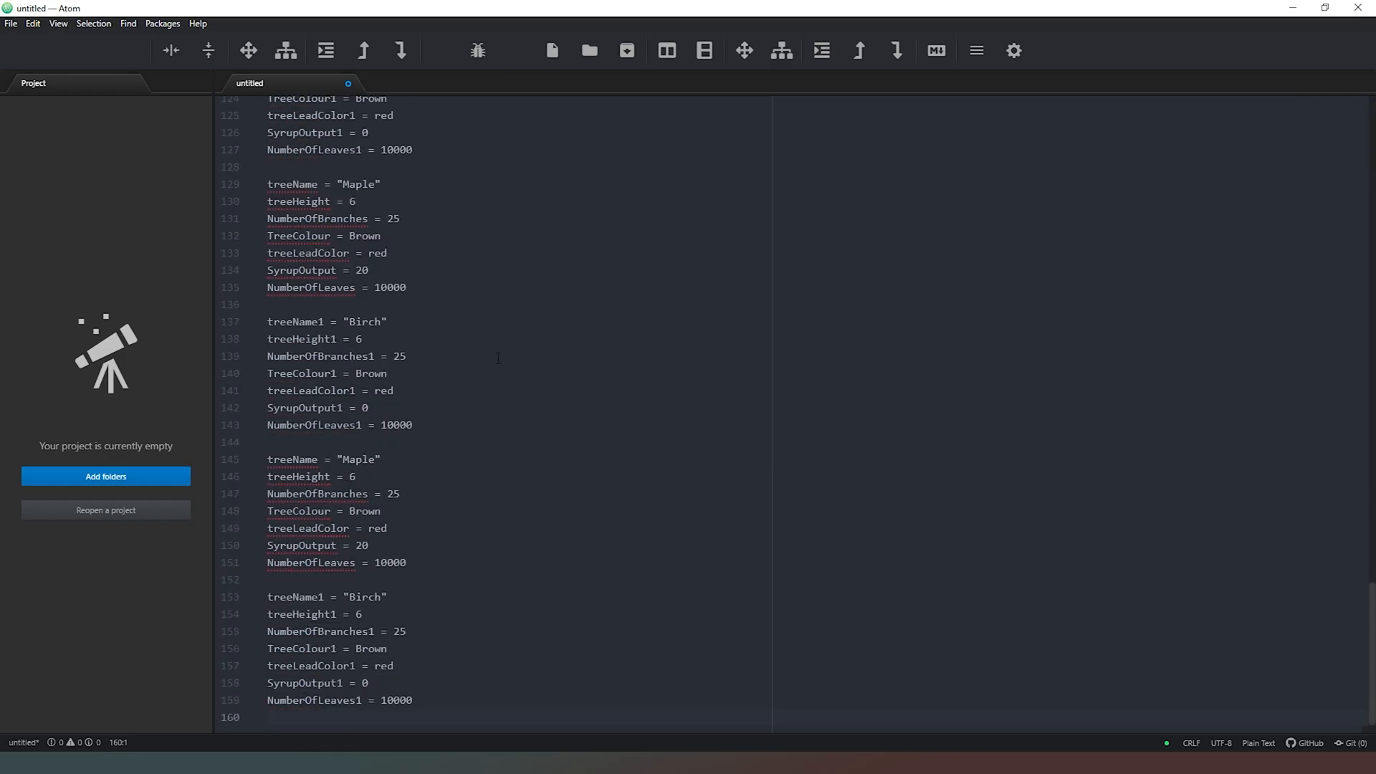
pyautogui.click(272, 716)
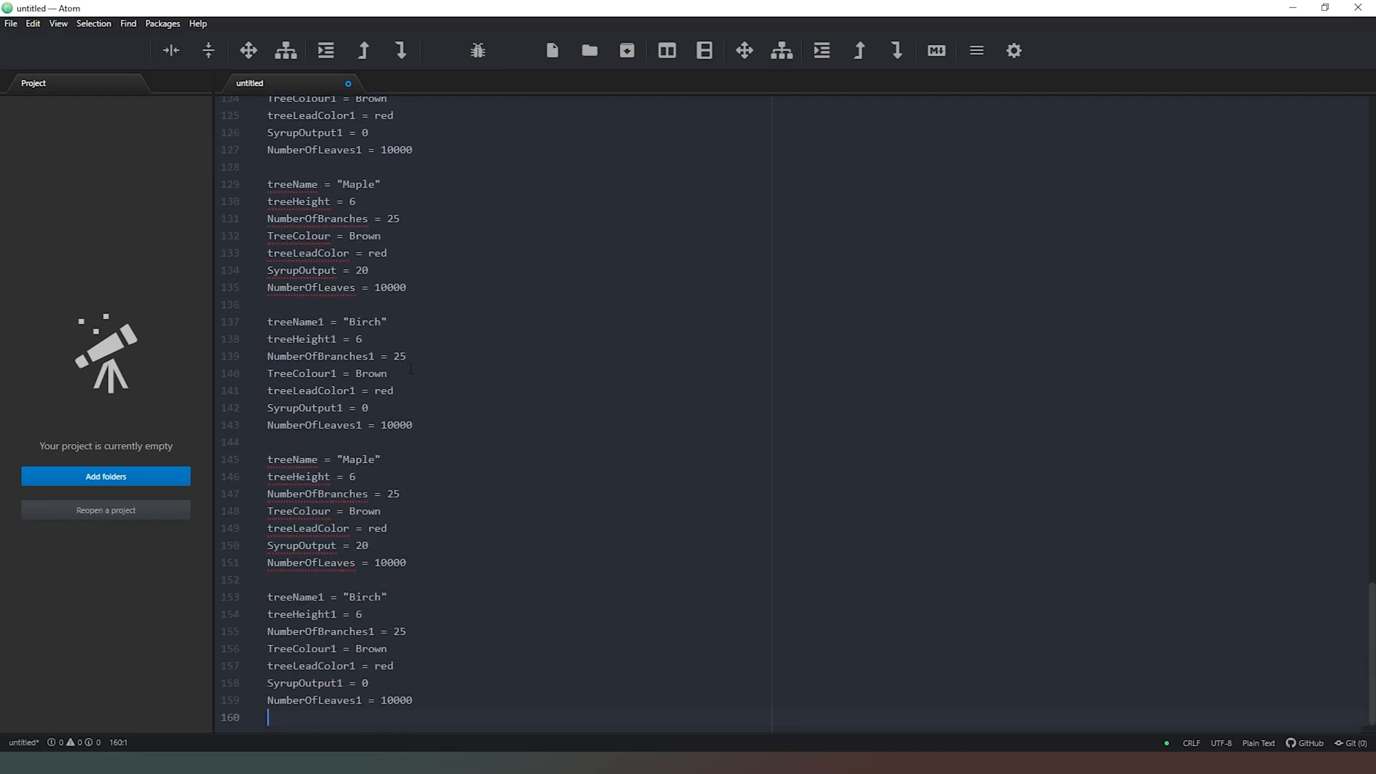
# Step: Write if SyrupOutput=200, if SyrupOutput1=200 and if SyrupOutput=200 at the file's end
pyautogui.write('if')
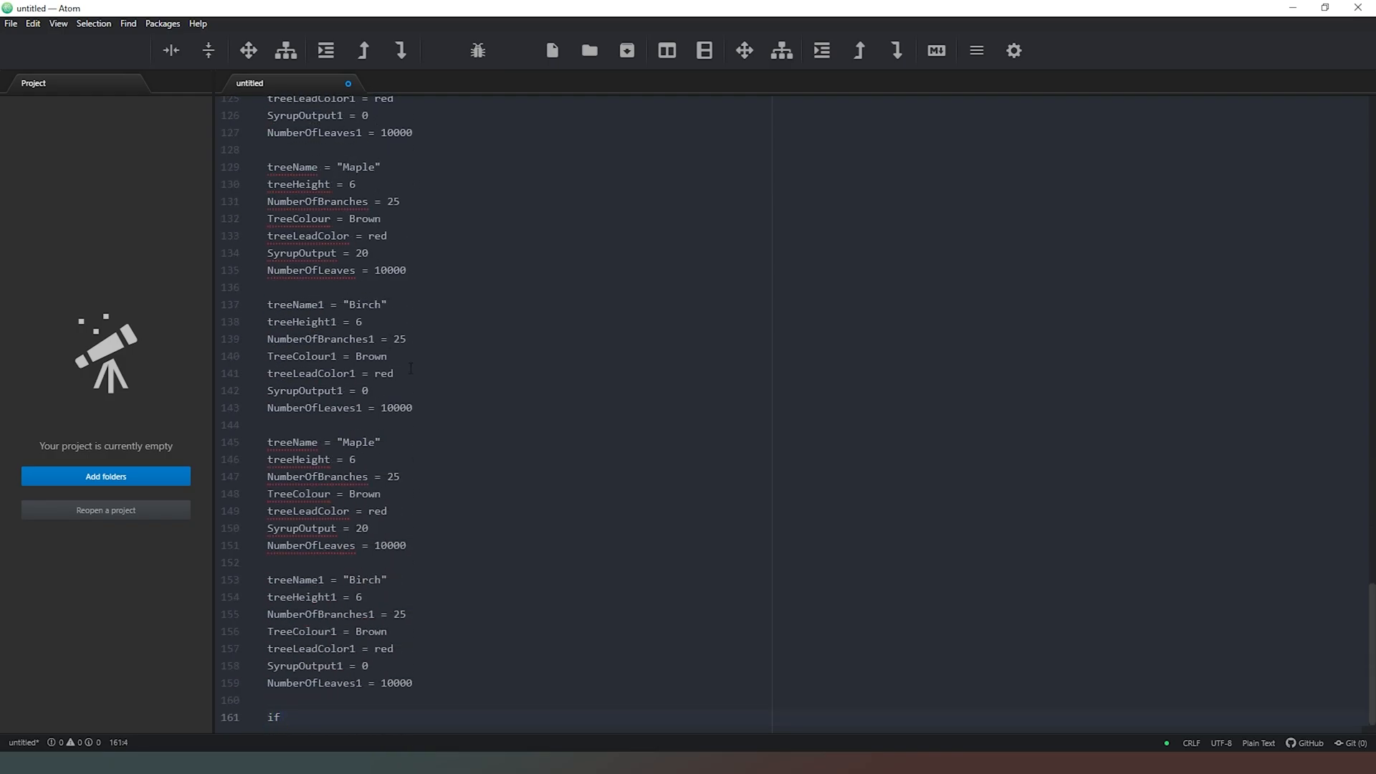
pyautogui.write('Syrupo')
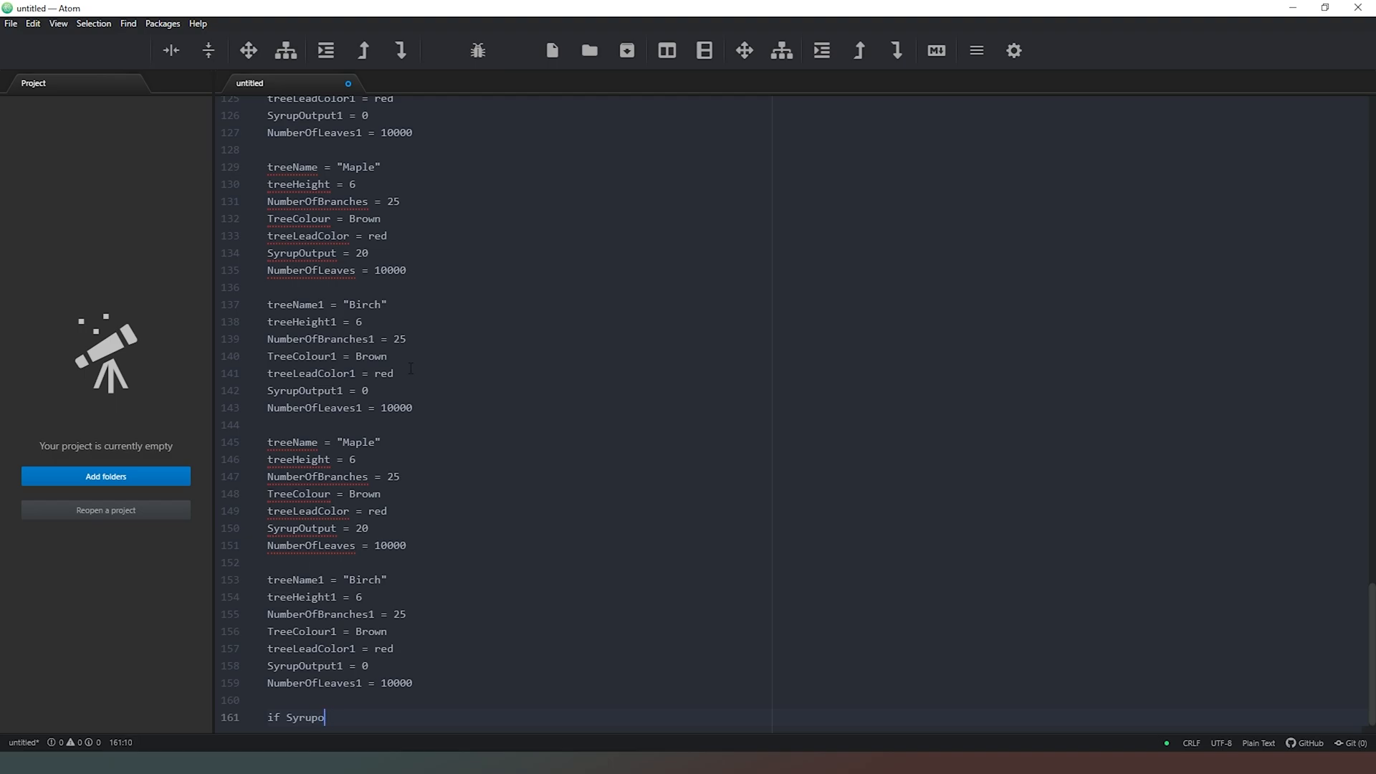
pyautogui.write('utput=2')
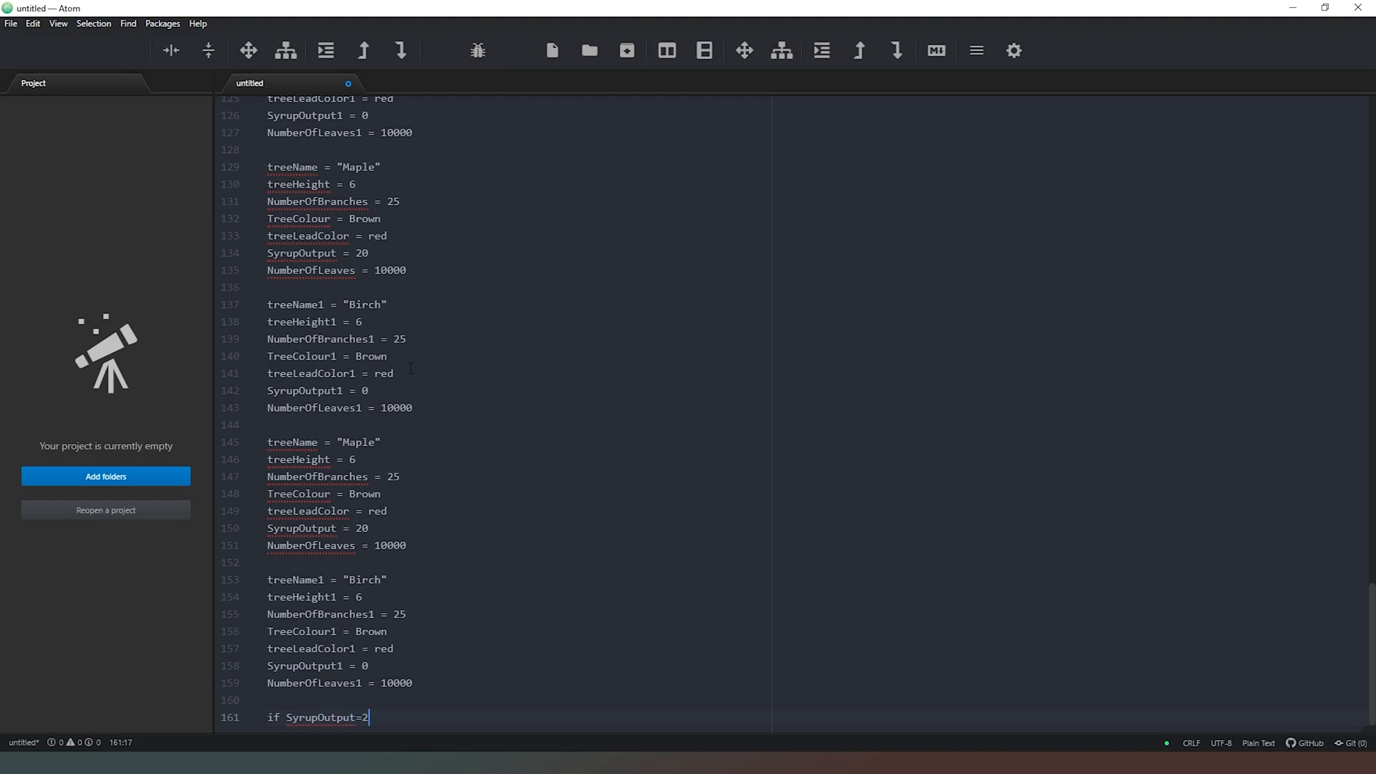
pyautogui.write('00')
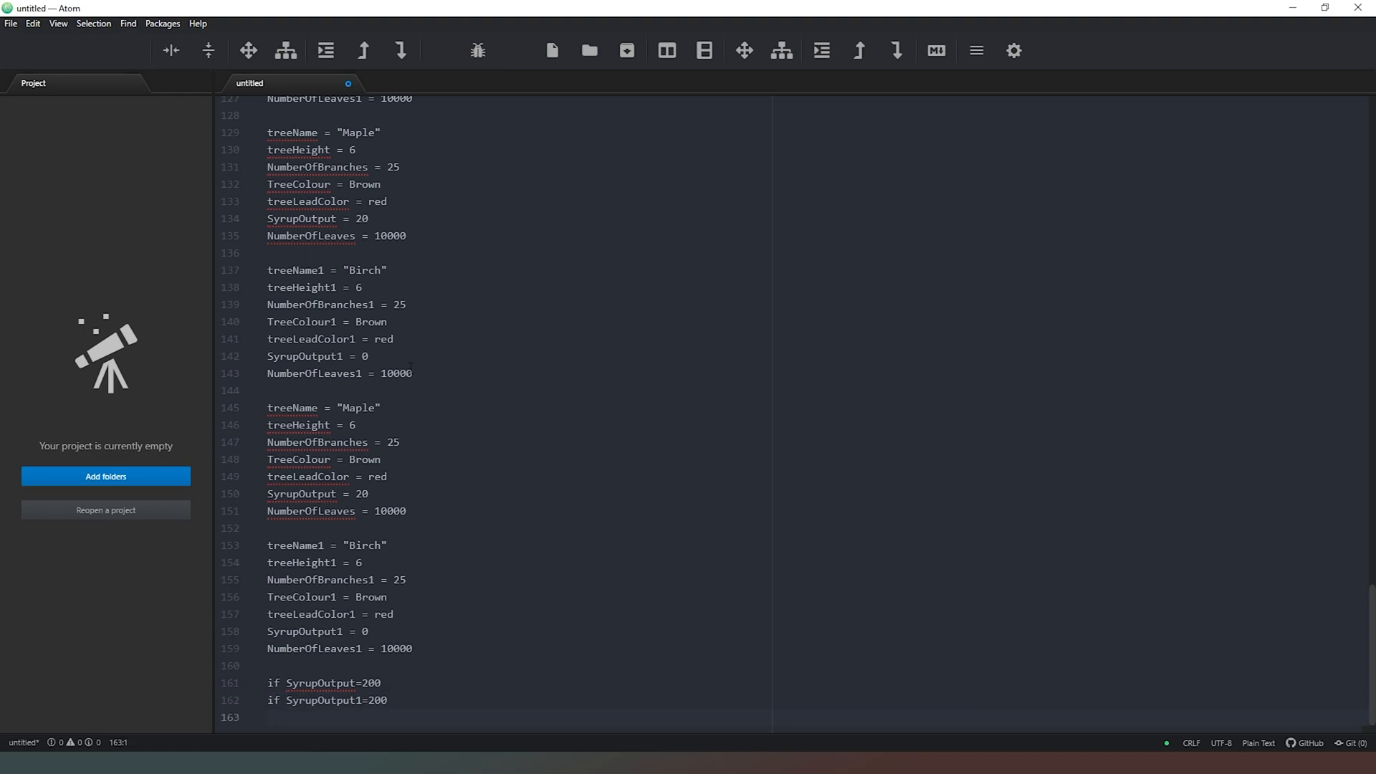
pyautogui.write('if SyrupOutput=200')
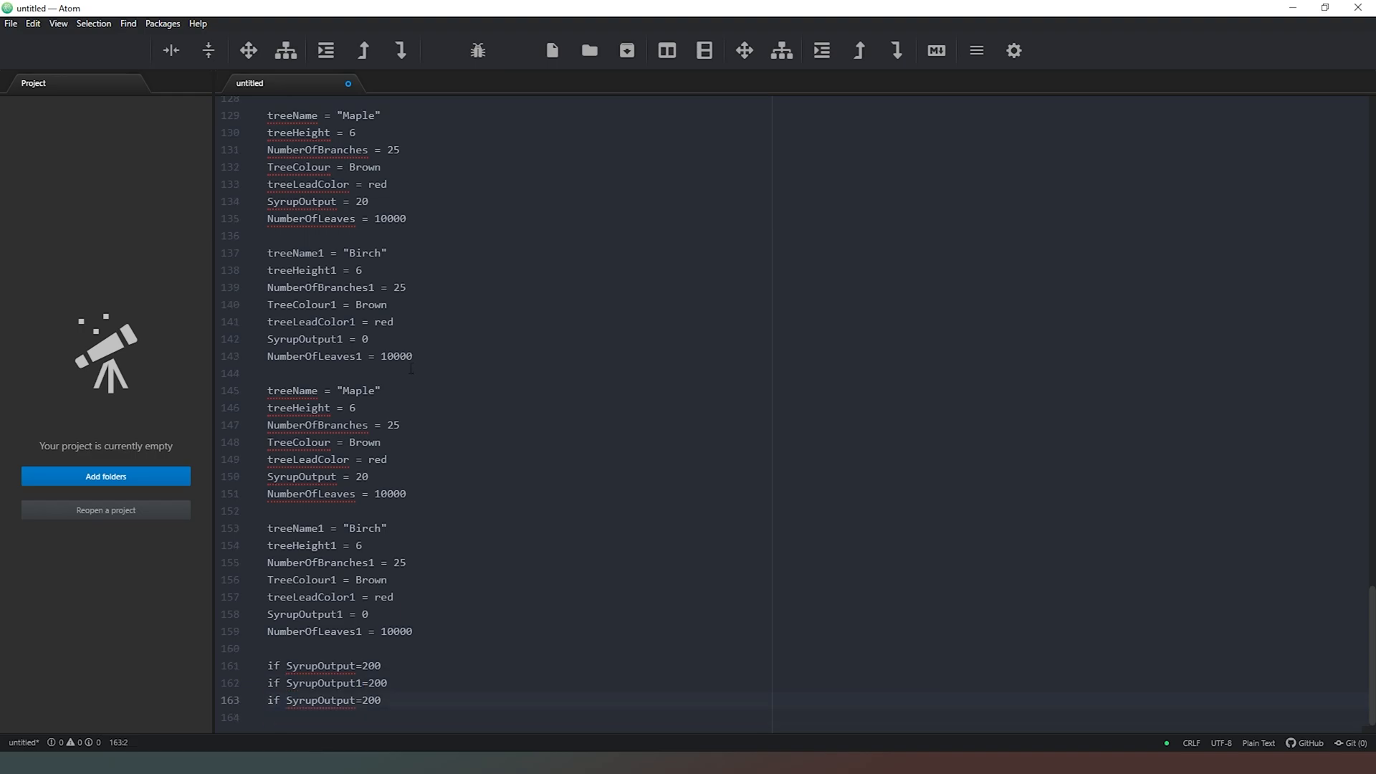
pyautogui.click(379, 701)
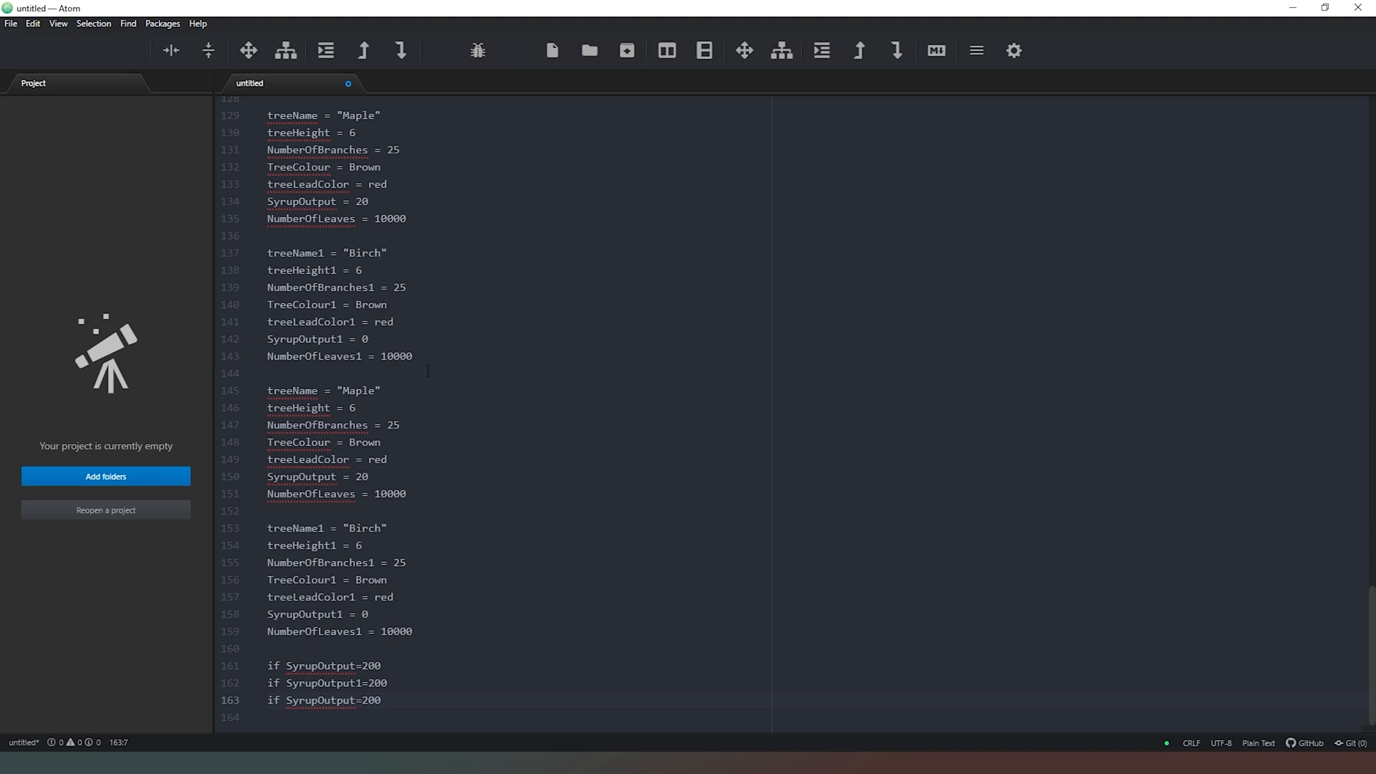
pyautogui.moveTo(416, 534)
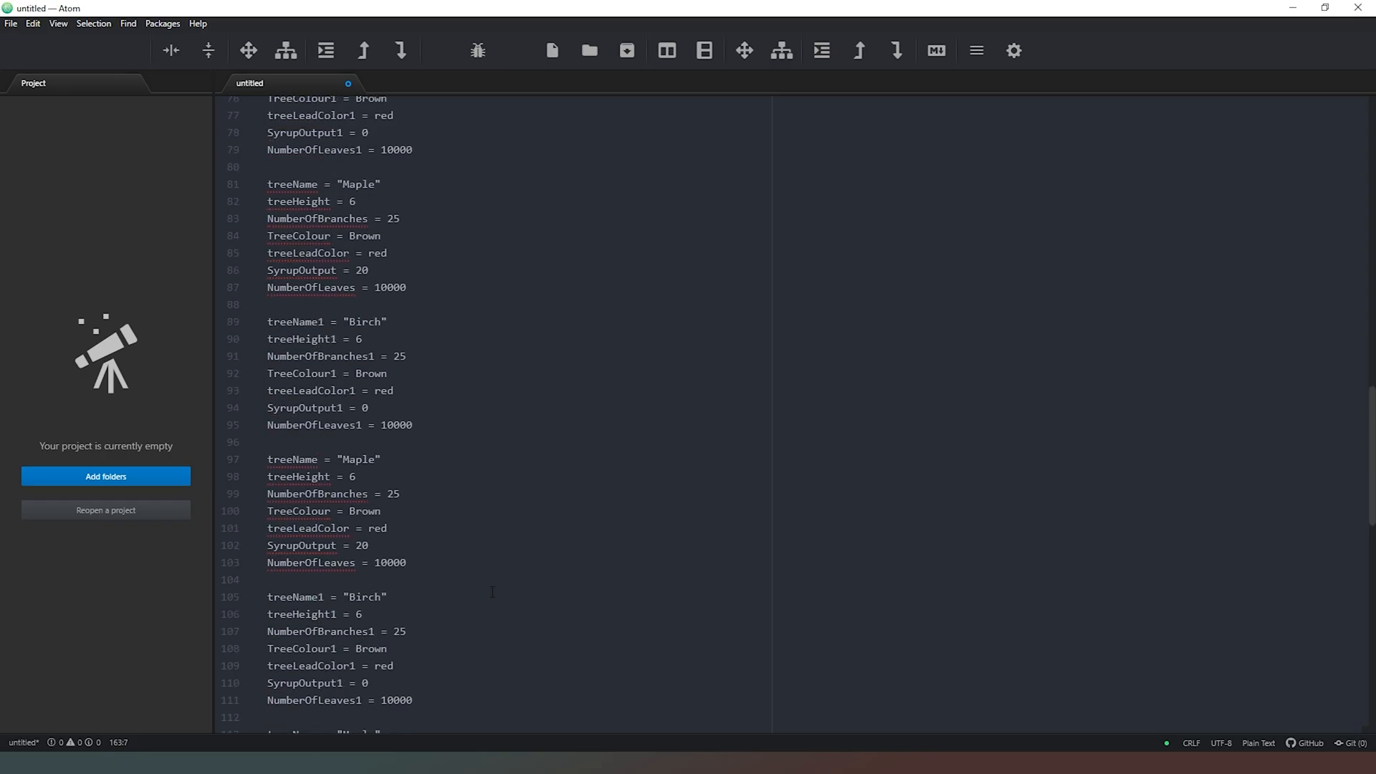
pyautogui.scroll(3)
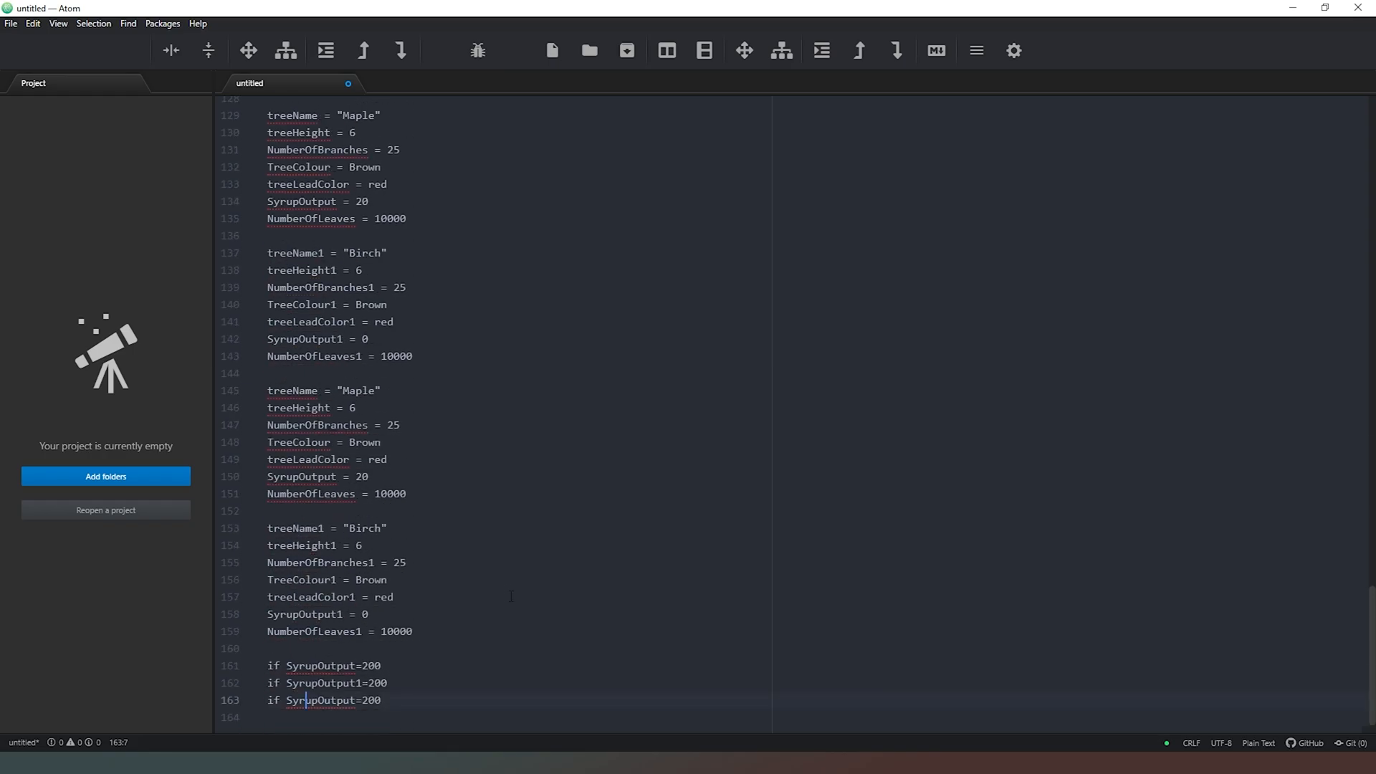
# Step: Clear the file and write the class Tree(object): header, fixing the obect typo
pyautogui.press('ctrl+Home')
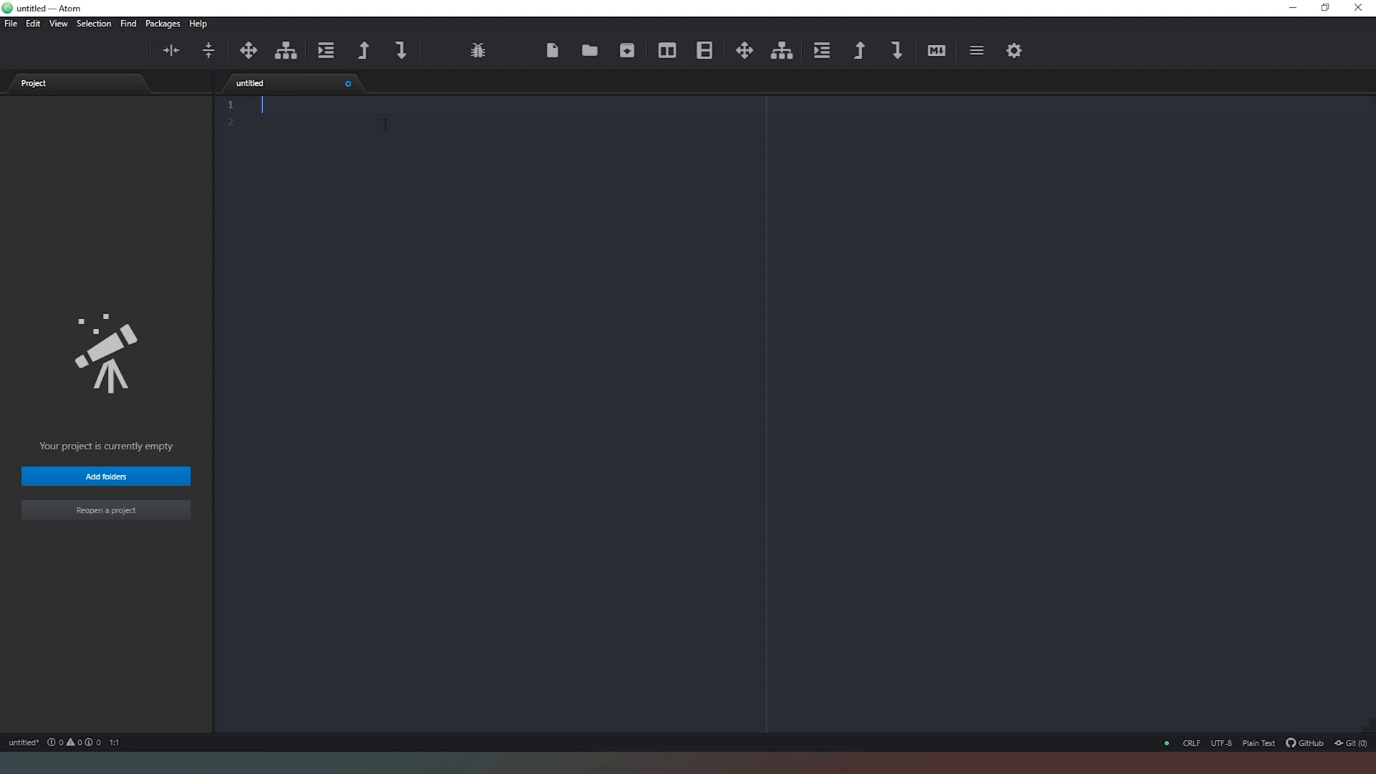
pyautogui.write('class')
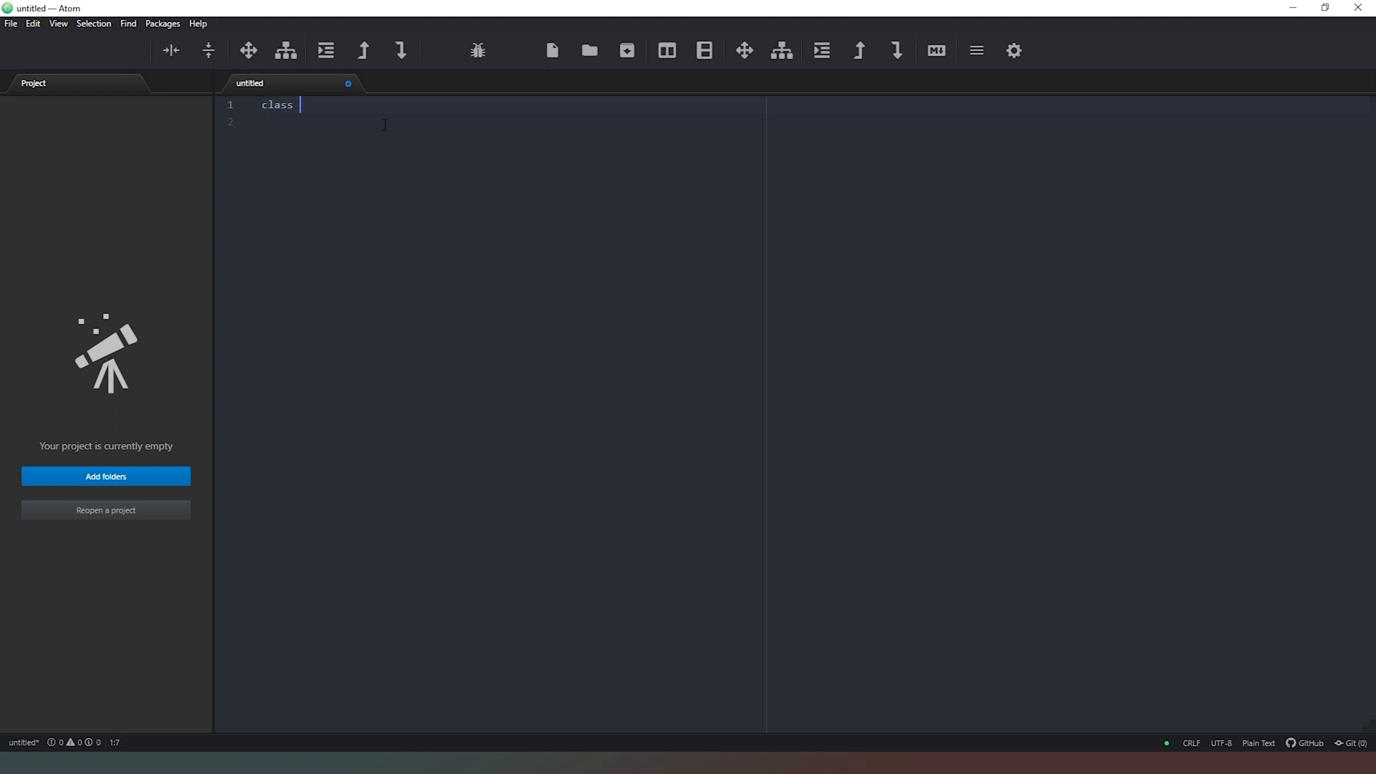
pyautogui.write('Tree')
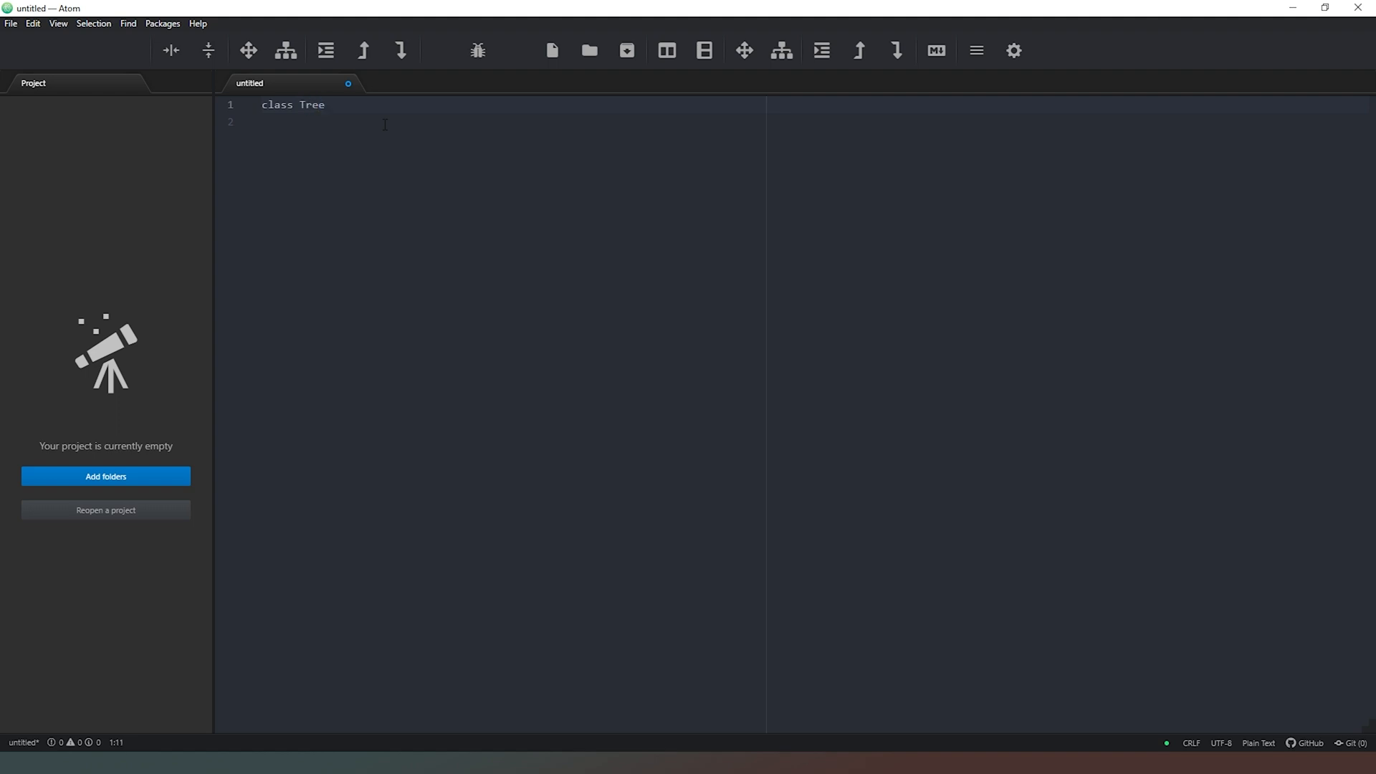
pyautogui.write('(obec)')
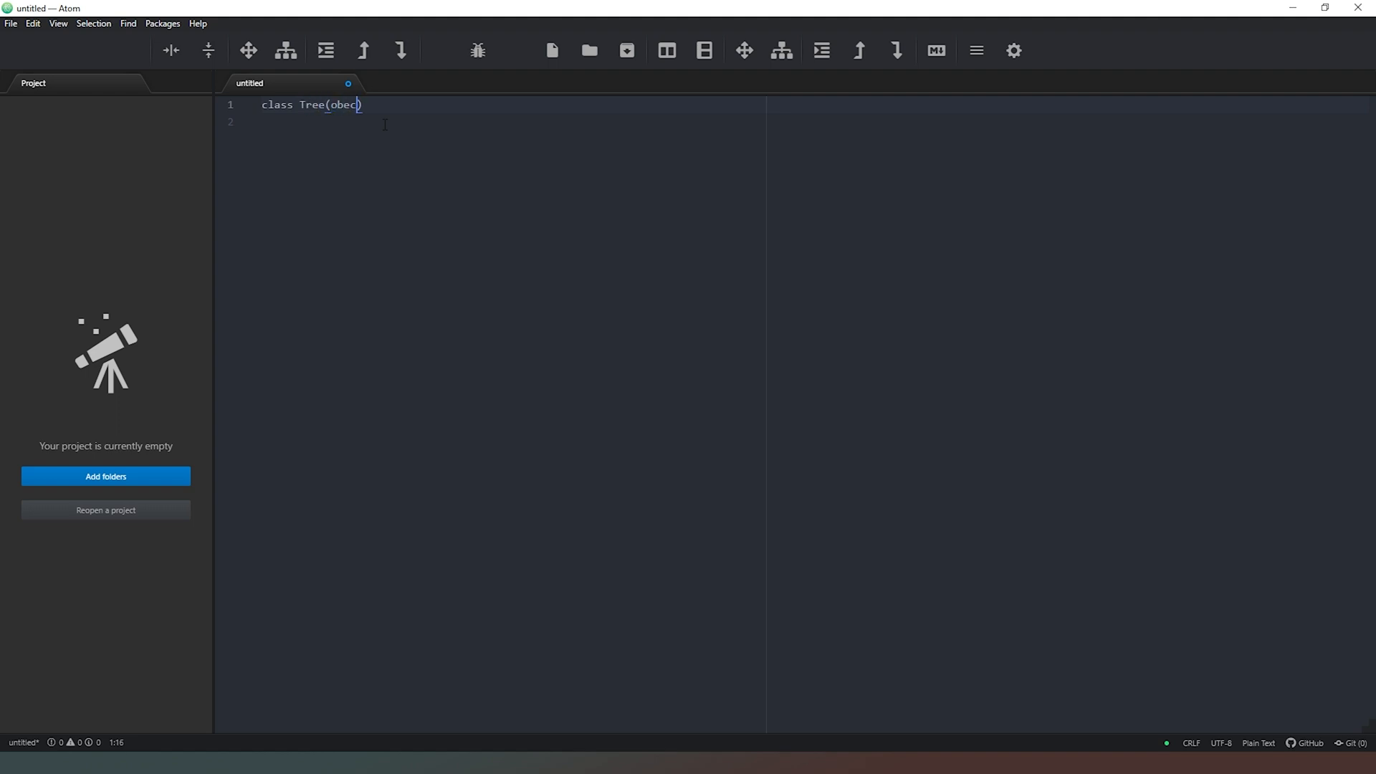
pyautogui.write('t):')
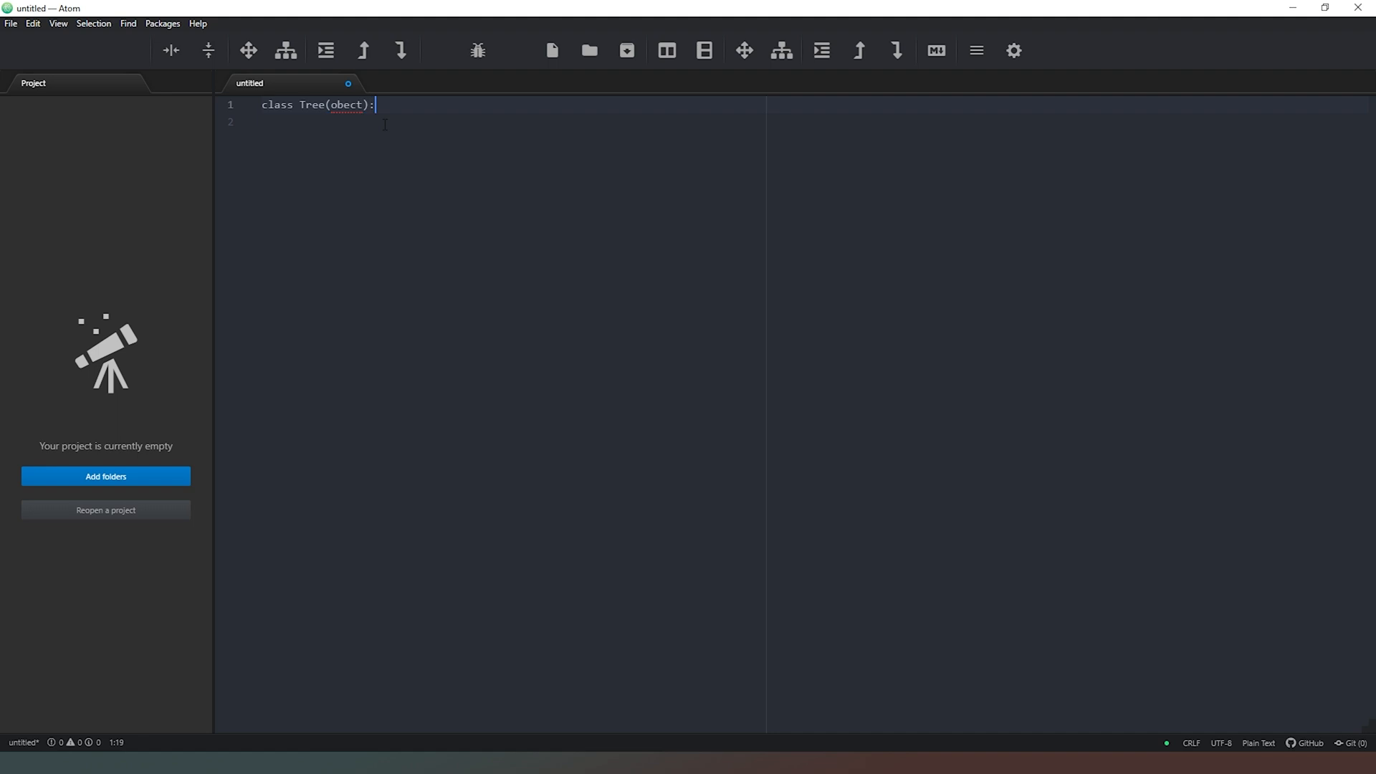
pyautogui.press('enter')
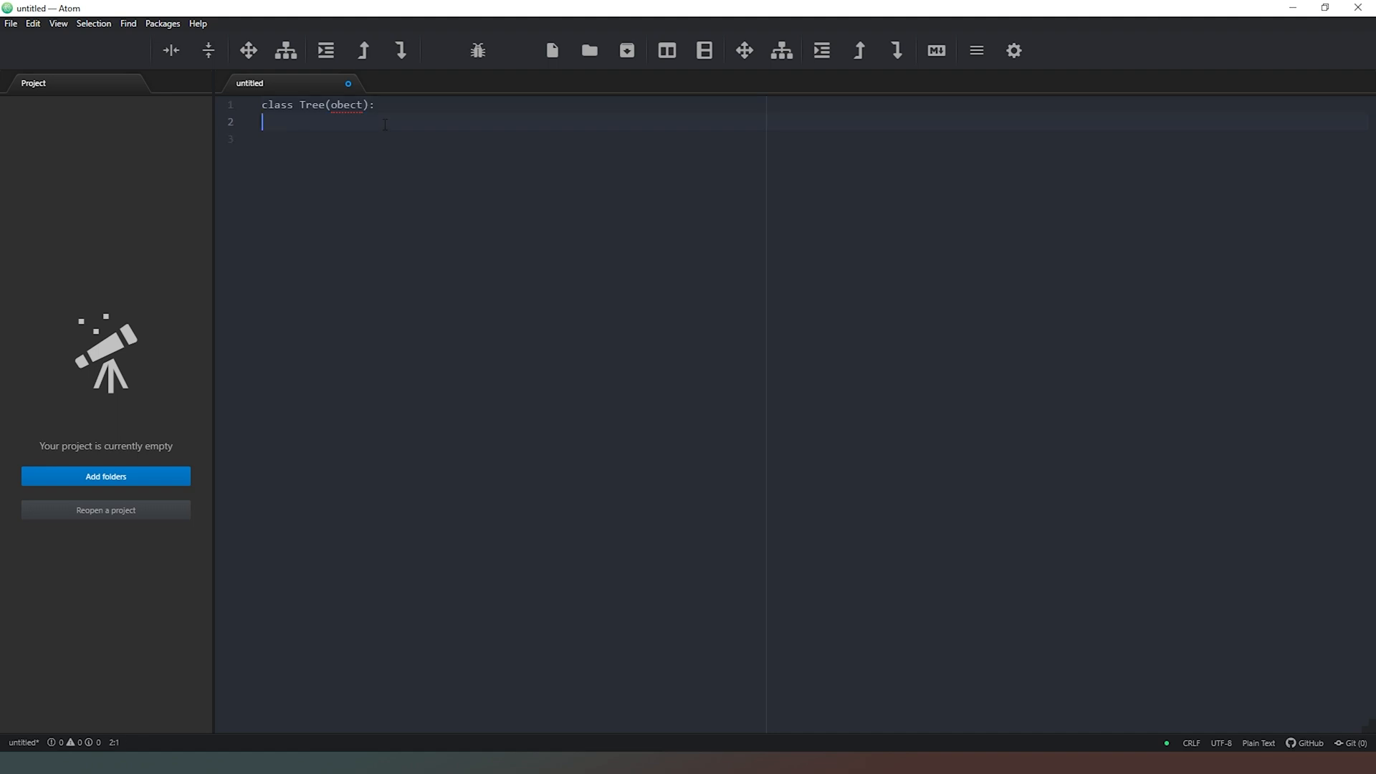
pyautogui.click(276, 105)
pyautogui.write('j')
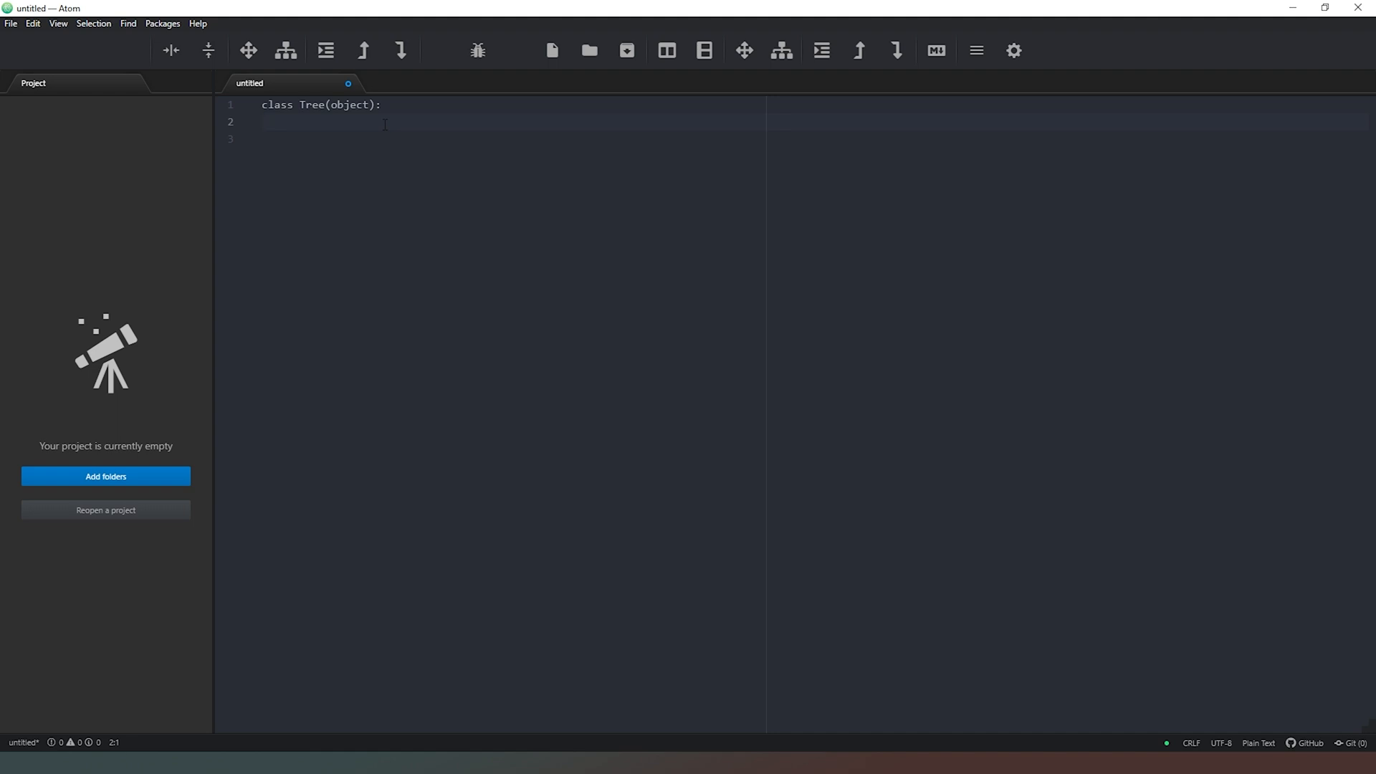
# Step: Write the instantiate-this-class line with name, height, weight and width parameters
pyautogui.write('define what happens when we in')
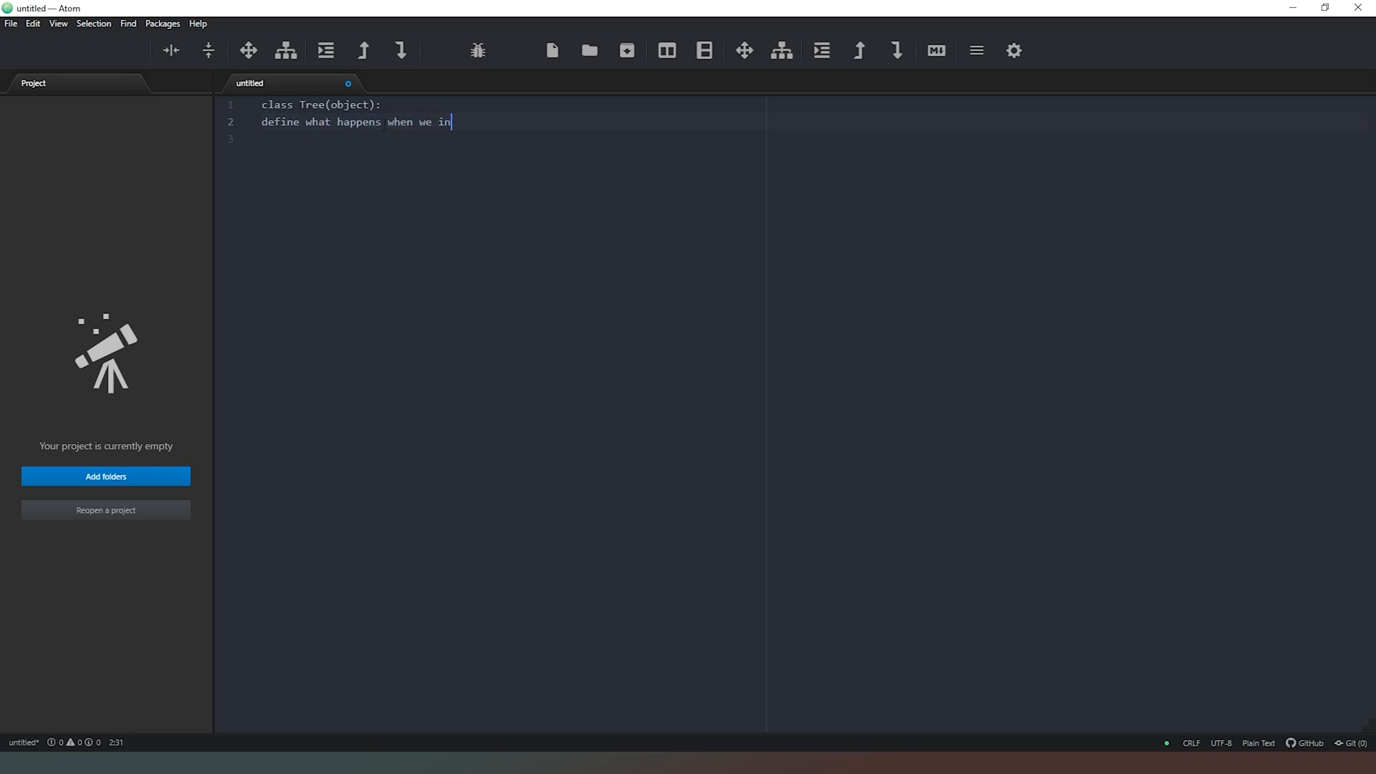
pyautogui.write('stantiate')
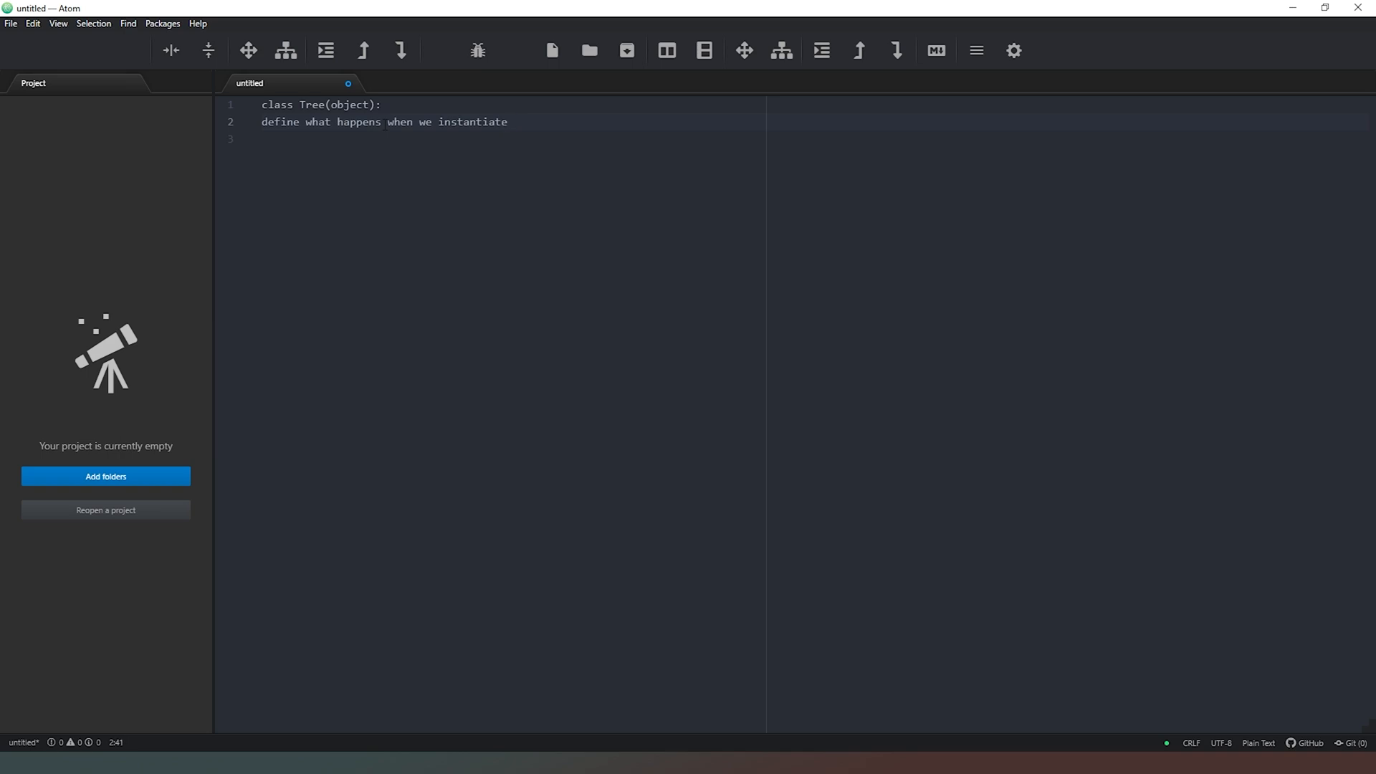
pyautogui.write('this class')
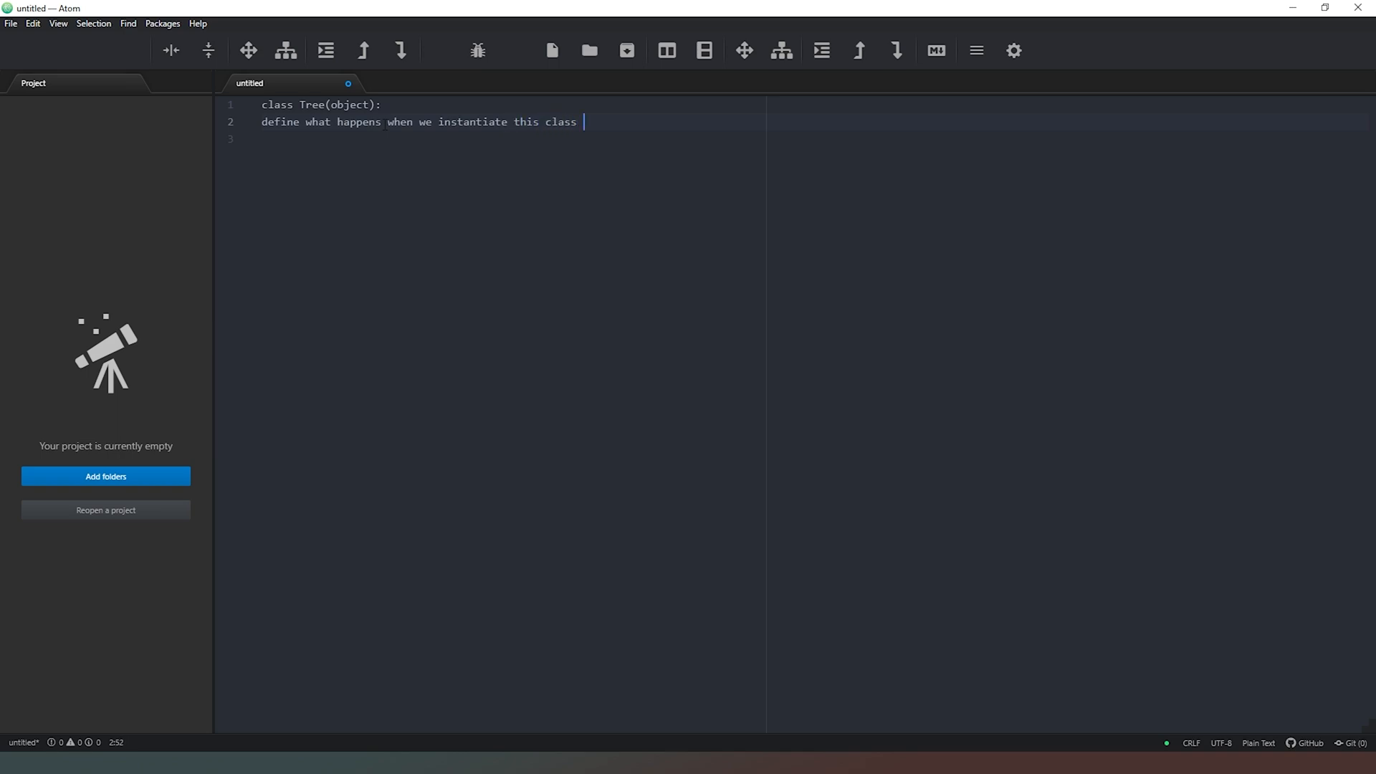
pyautogui.write('()')
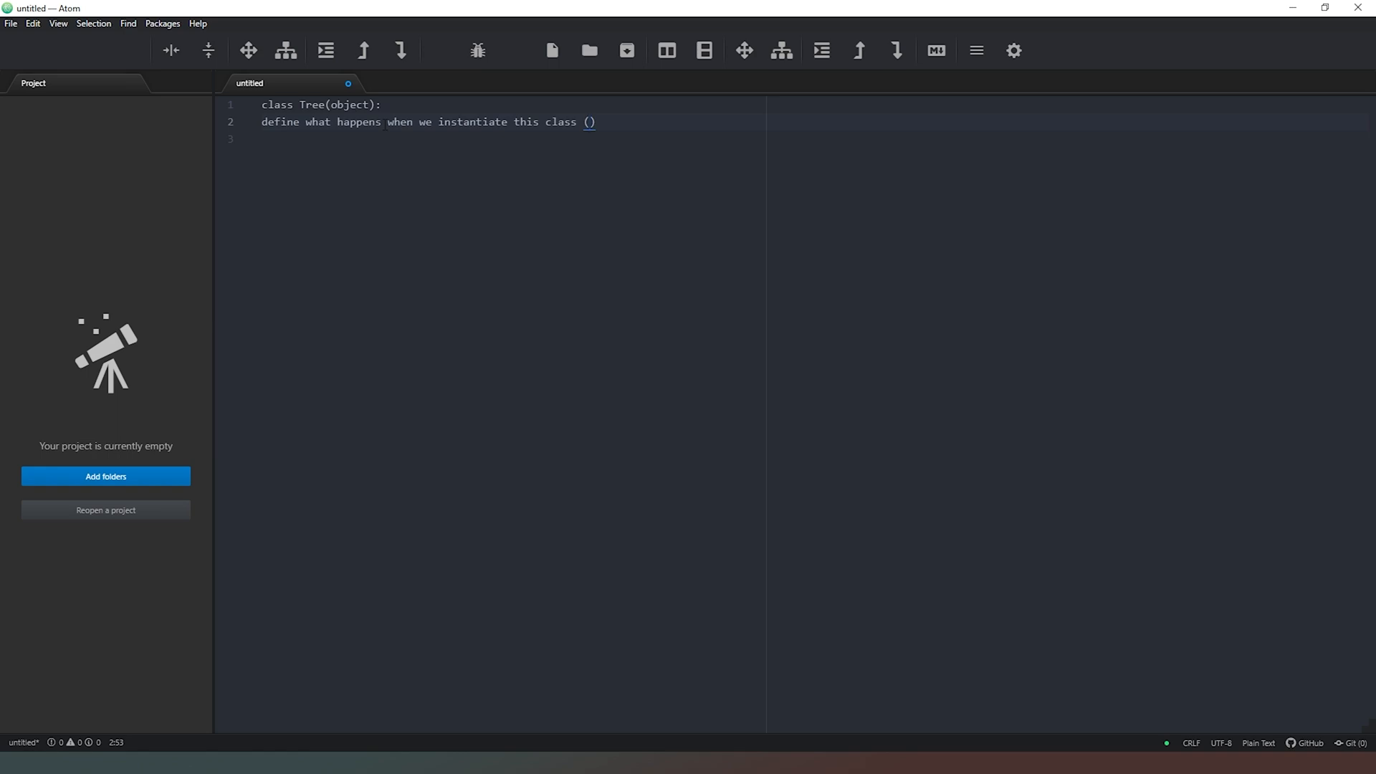
pyautogui.write('name,')
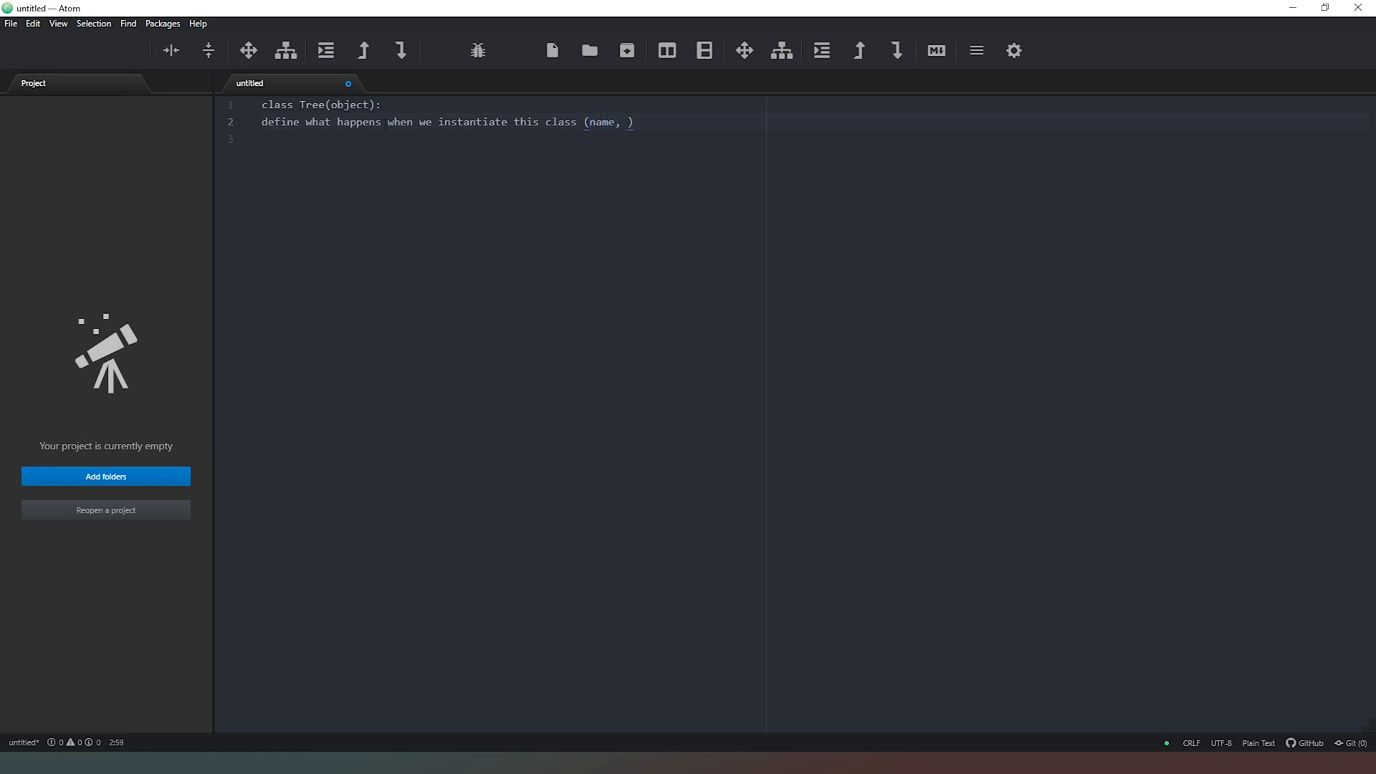
pyautogui.write('hiehg')
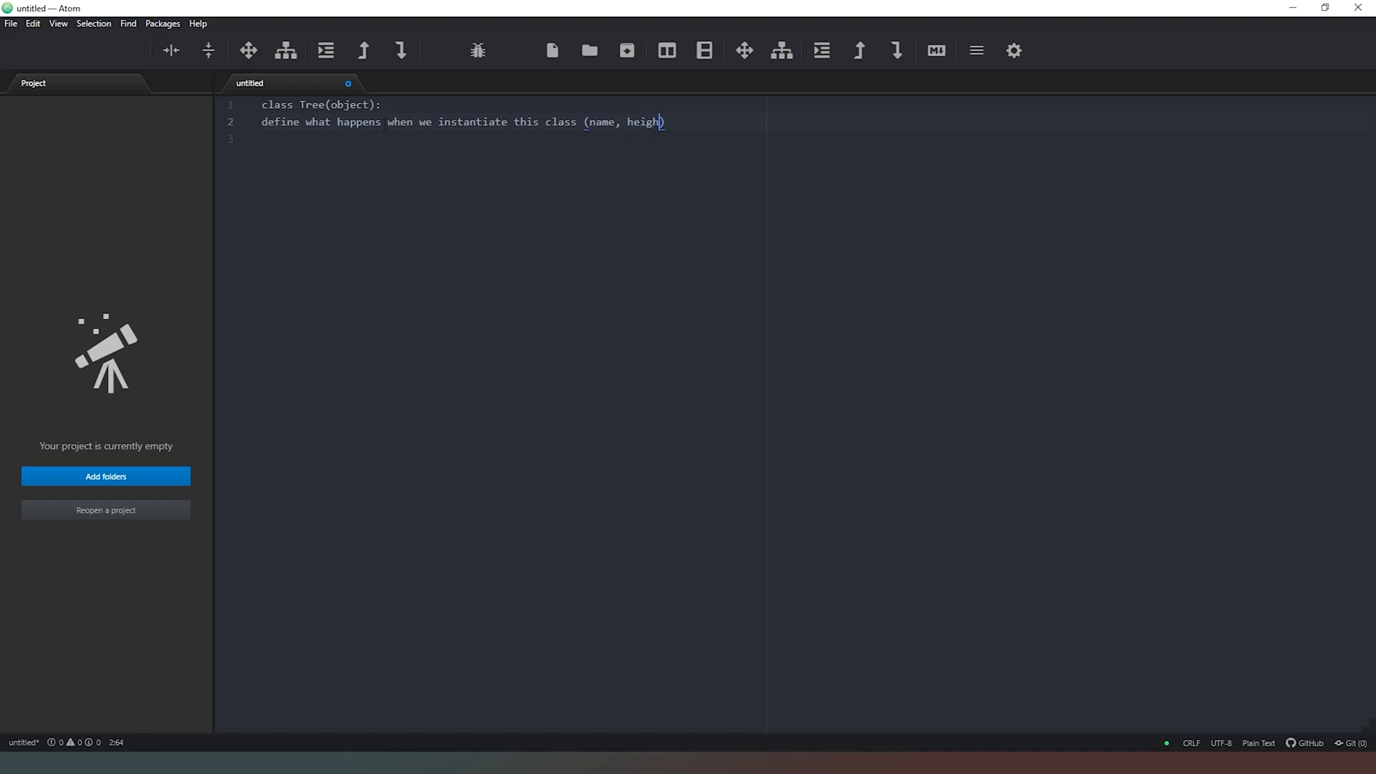
pyautogui.write('t, weight, width,')
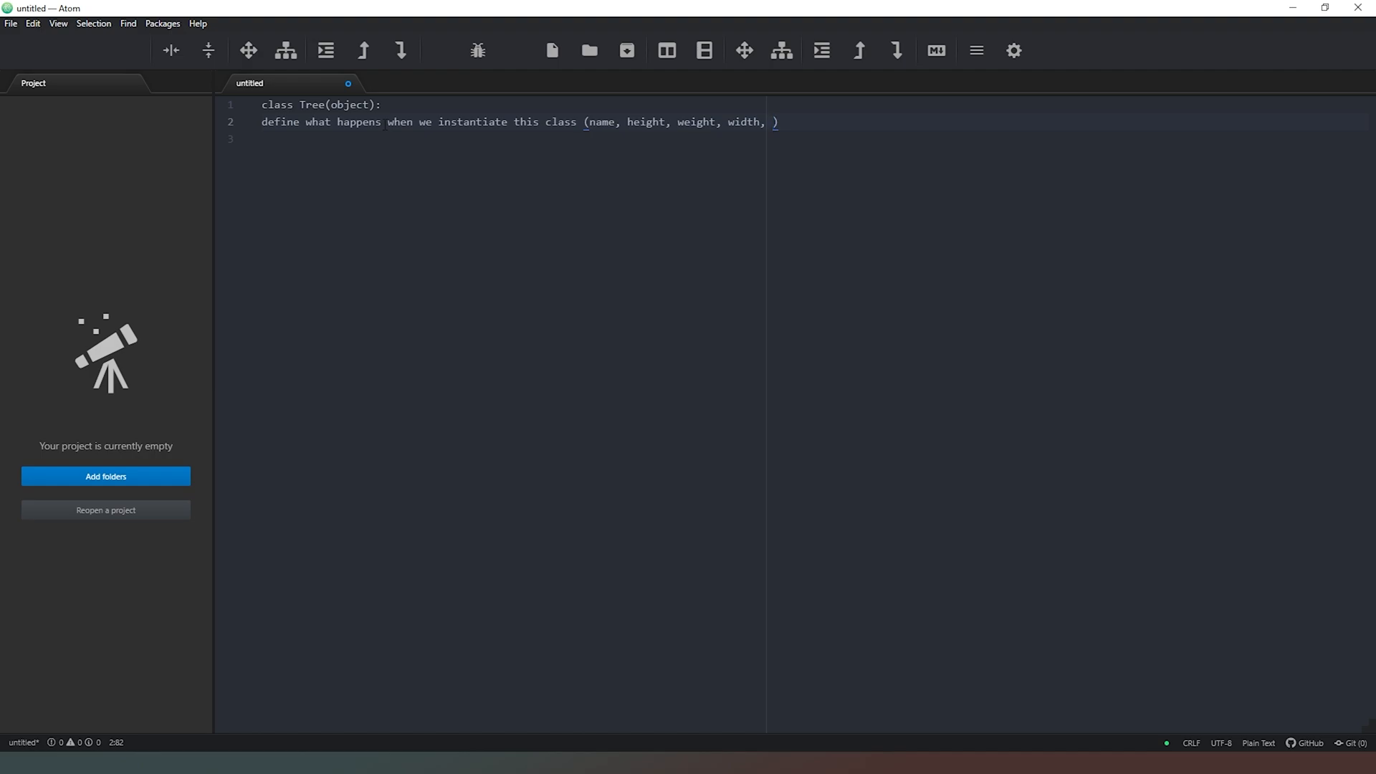
# Step: Extend the list with number of branches, number of leaves and syrup output
pyautogui.write('niumber')
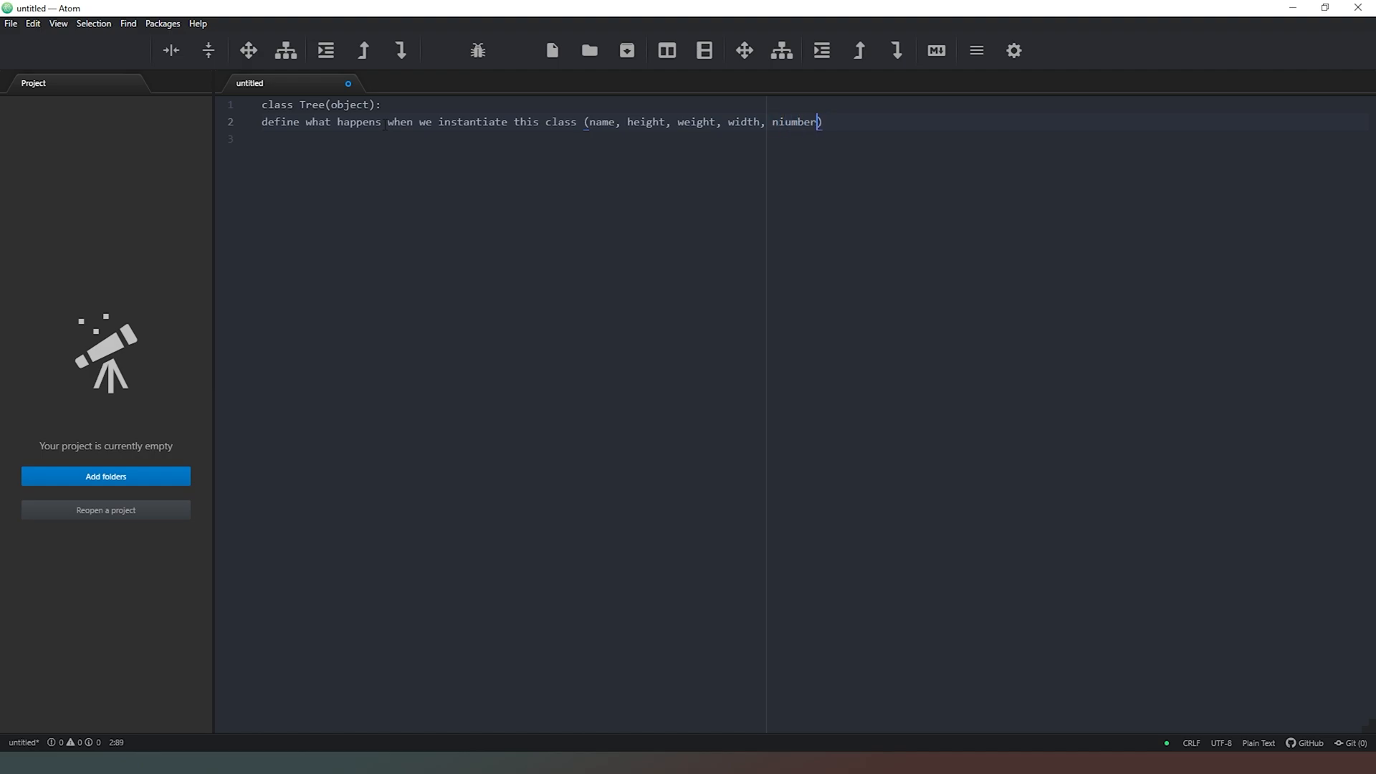
pyautogui.press('BackSpace')
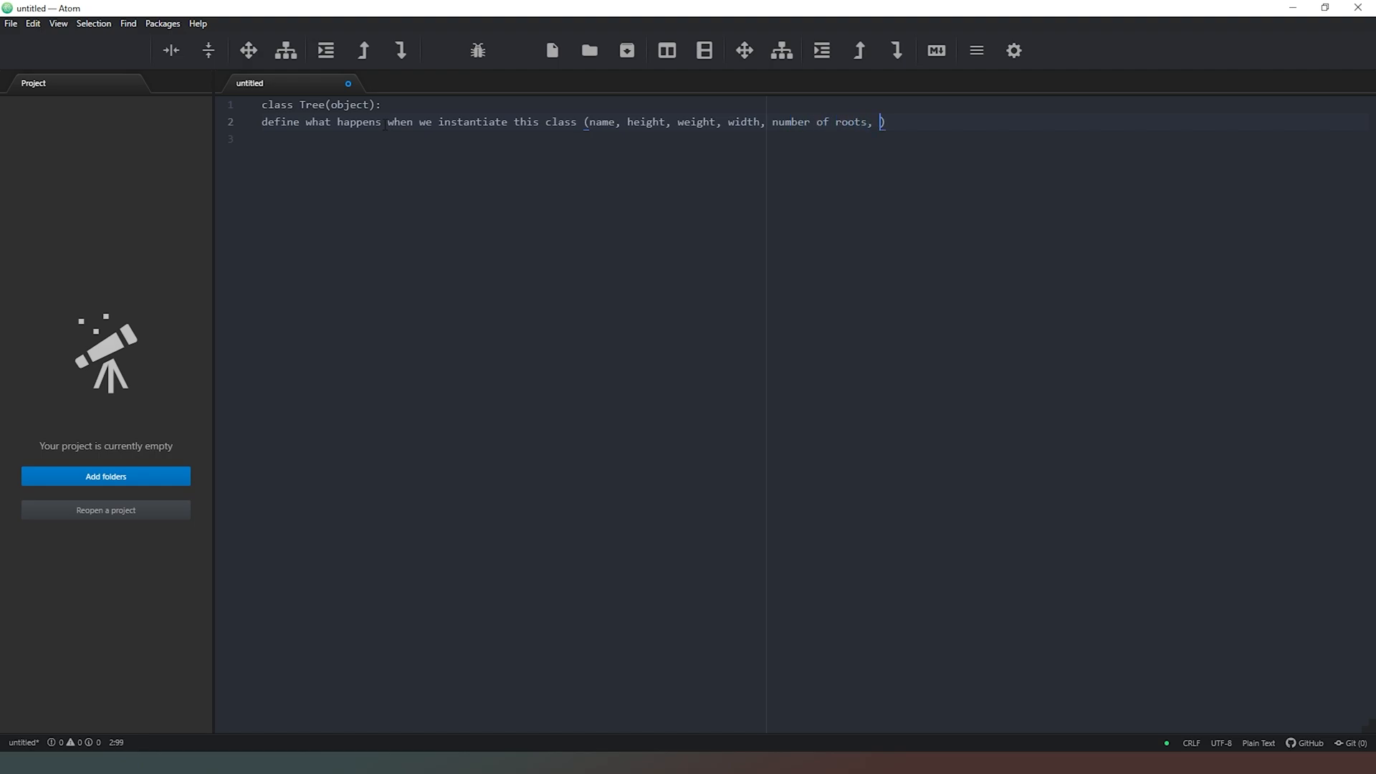
pyautogui.write('number of branches')
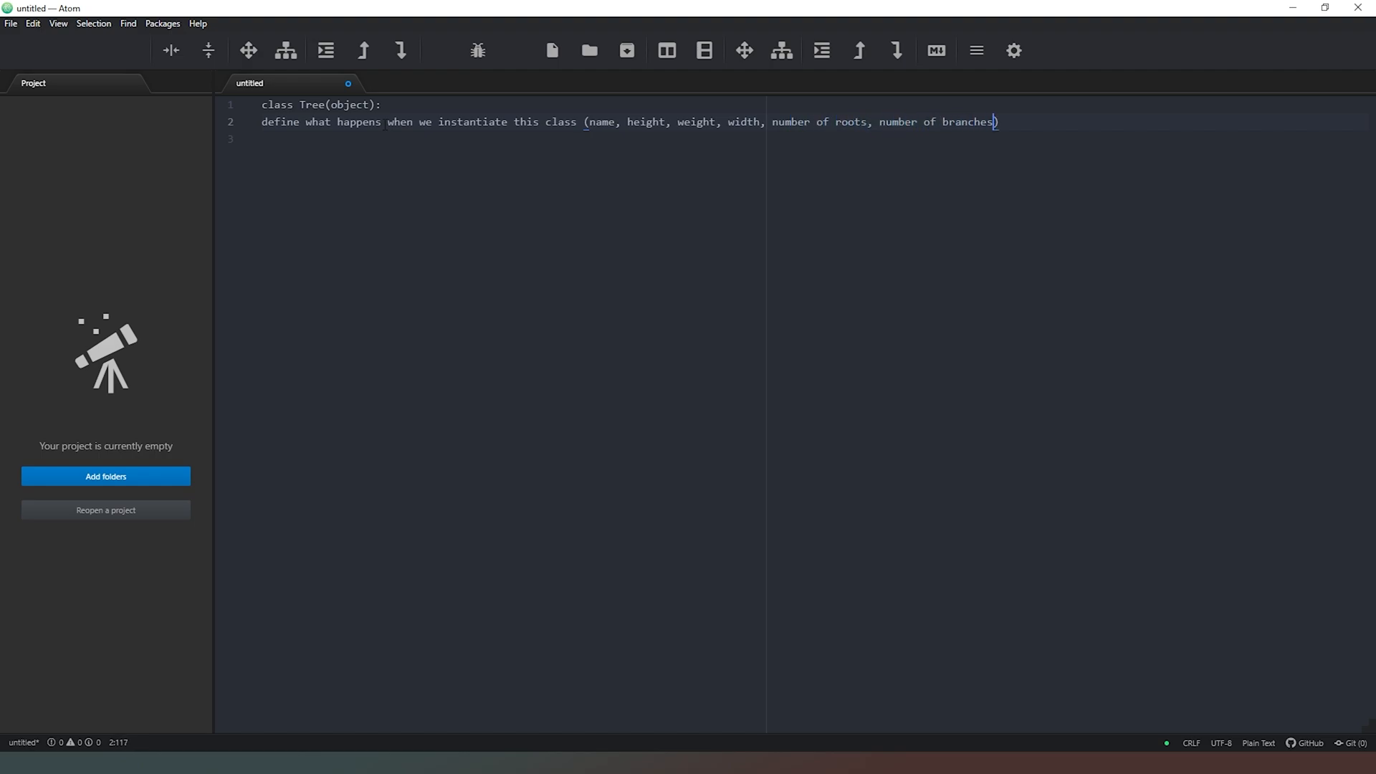
pyautogui.write(', number of le')
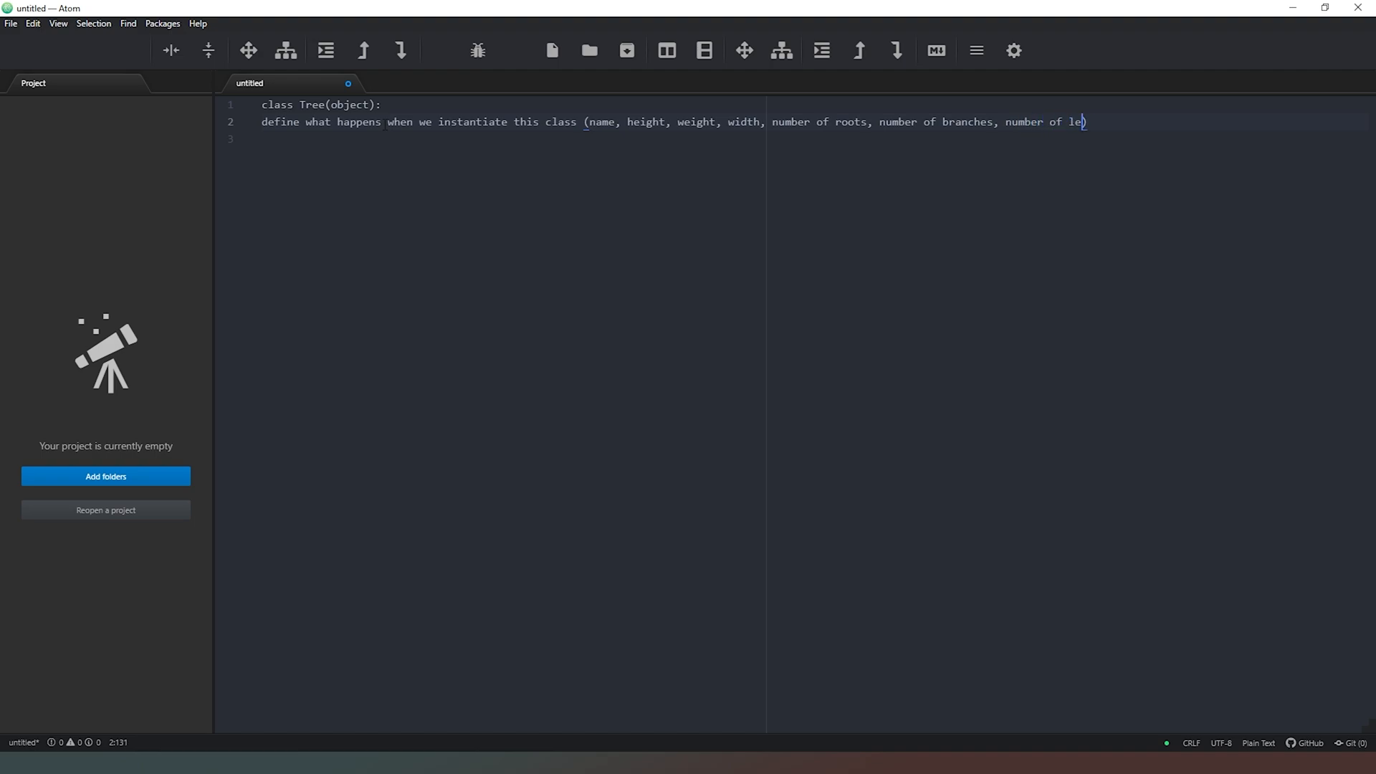
pyautogui.write('aves, sy')
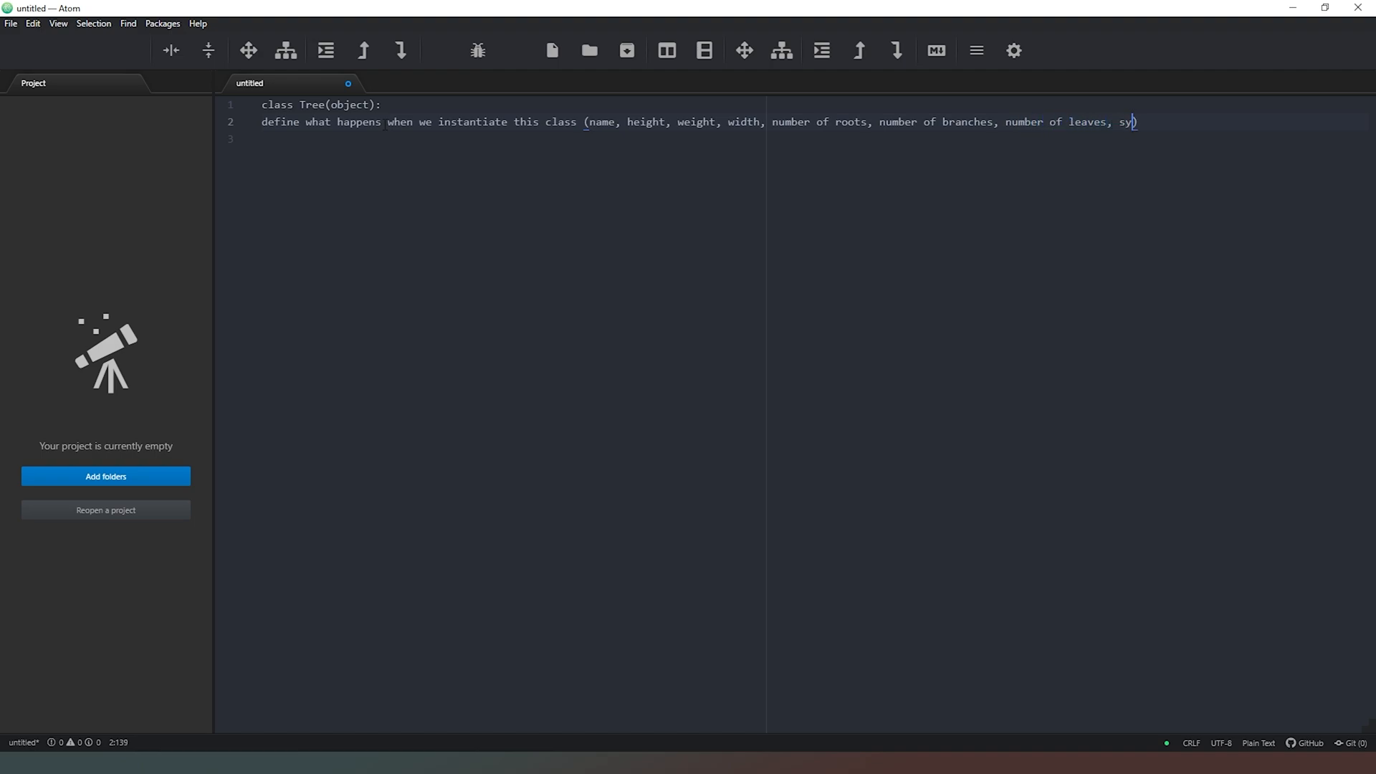
pyautogui.write('rup')
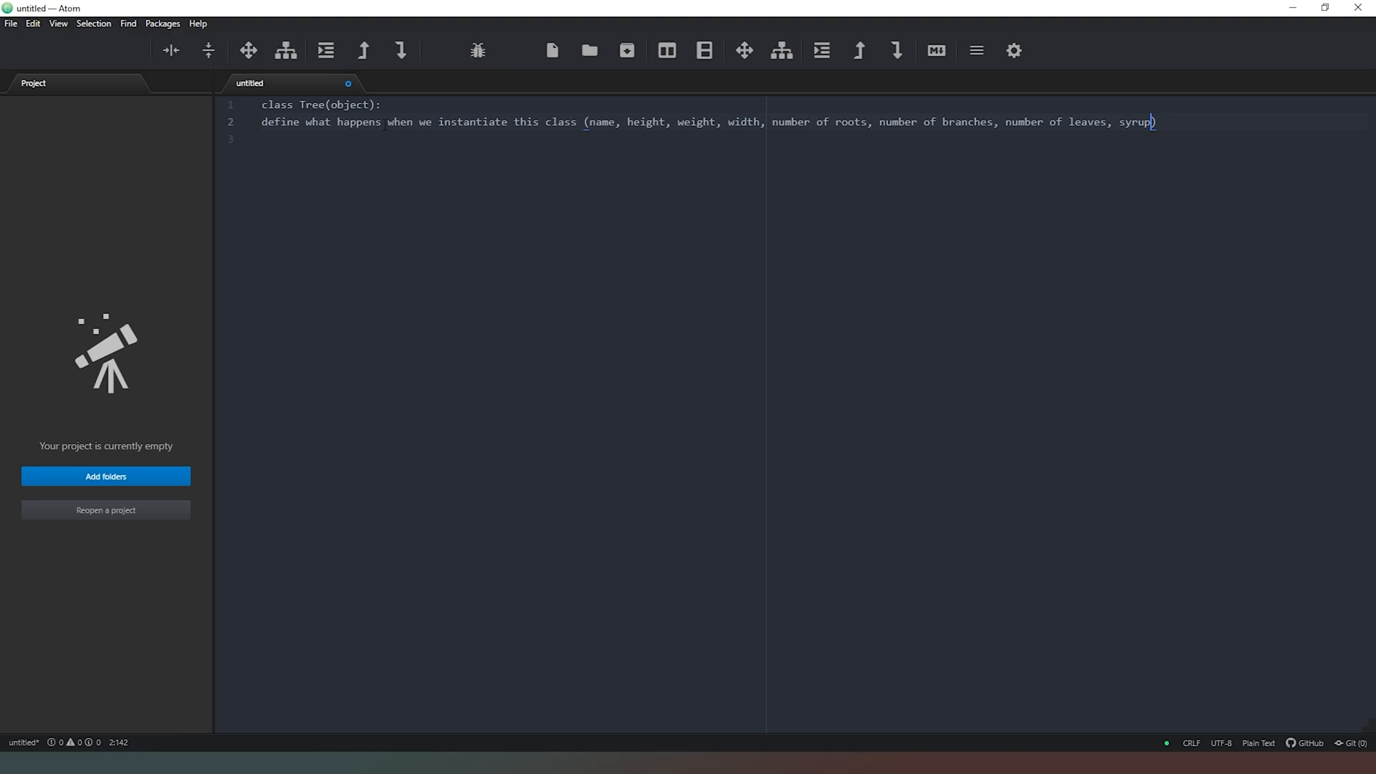
pyautogui.write('output,')
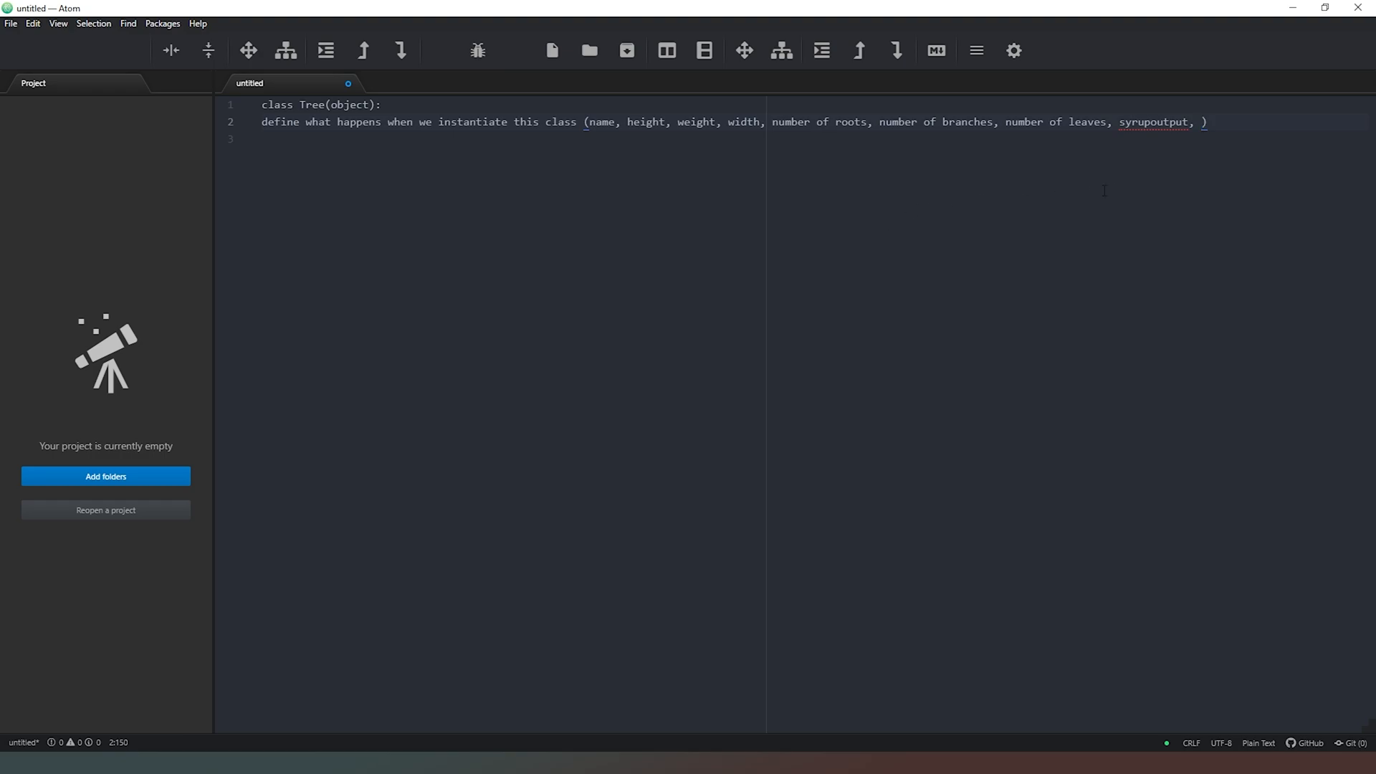
# Step: Open blank lines below the instantiation parameter list
pyautogui.click(1202, 122)
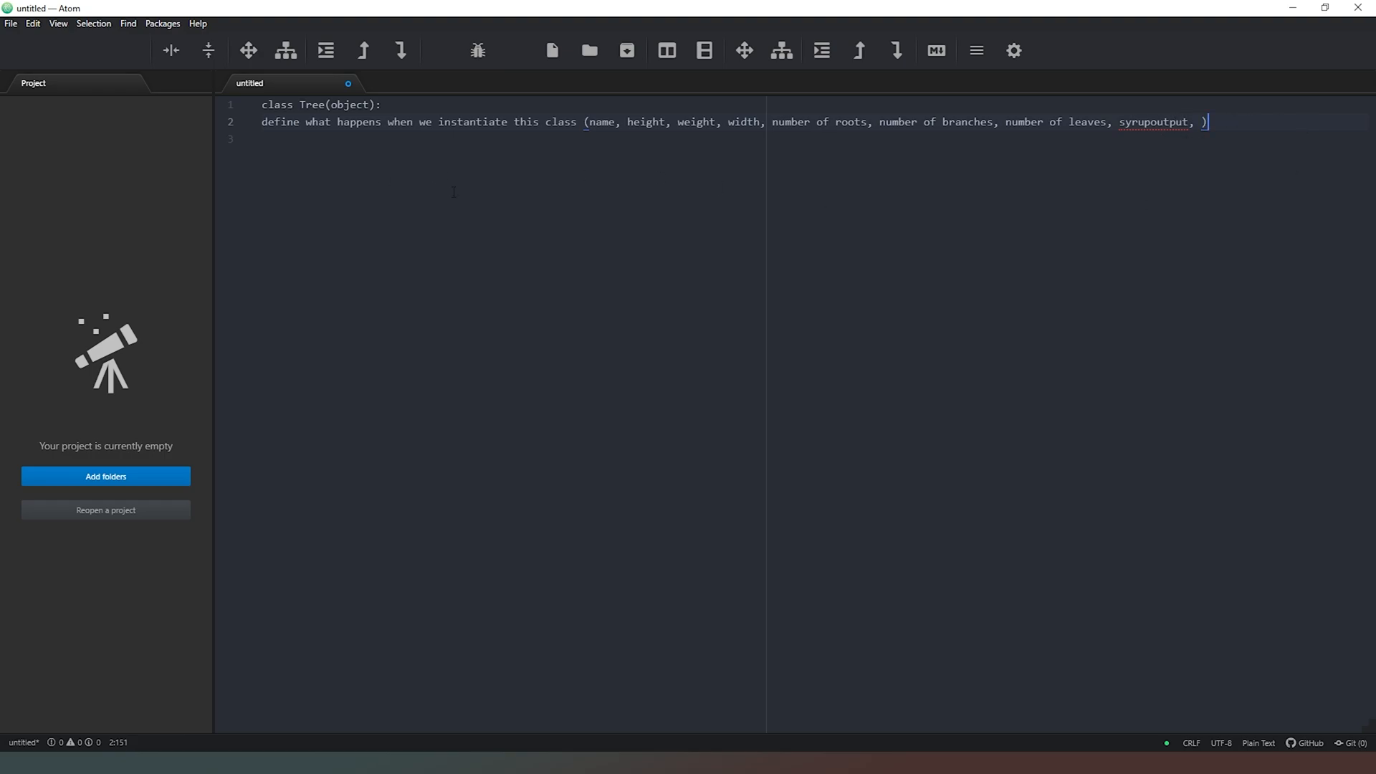
pyautogui.press('enter')
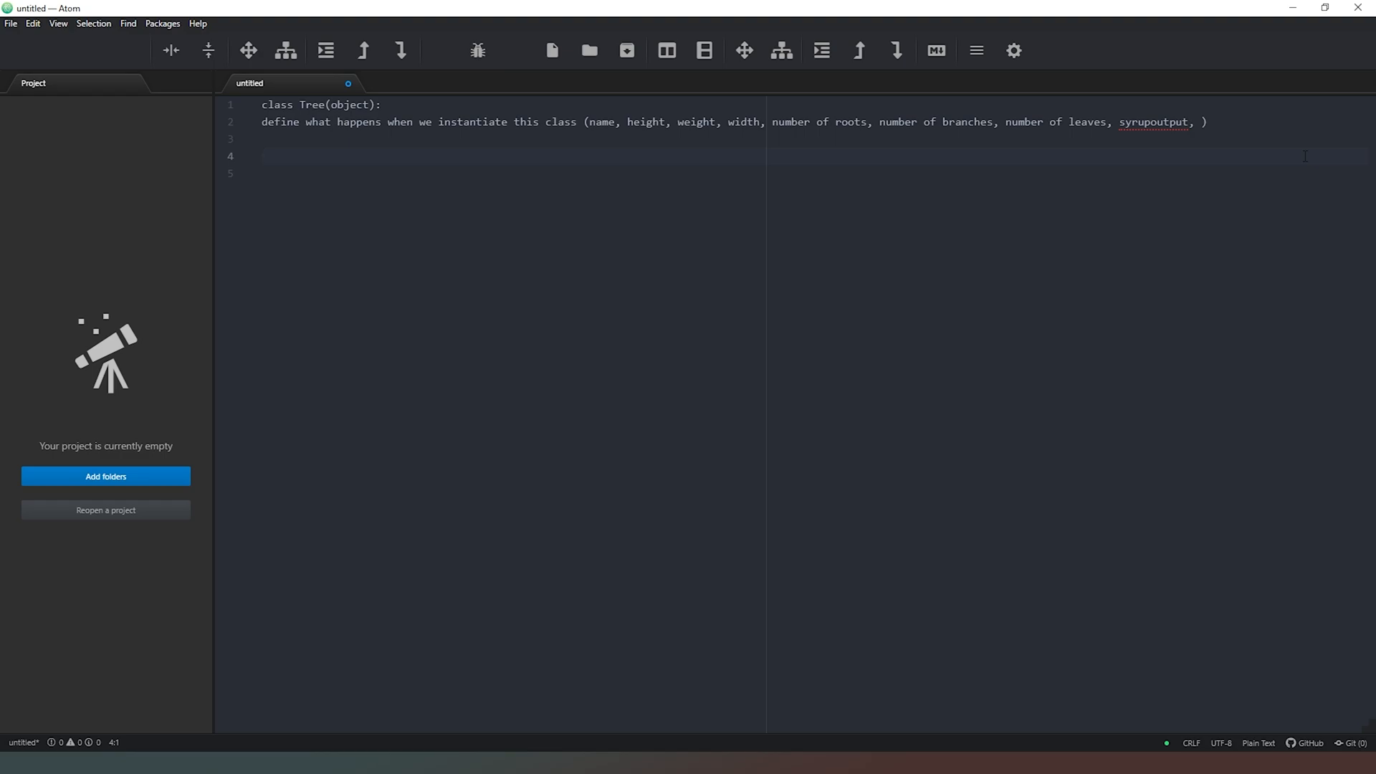
# Step: Write treelist = [] followed by a treelist append (Tree(name line
pyautogui.write('tre')
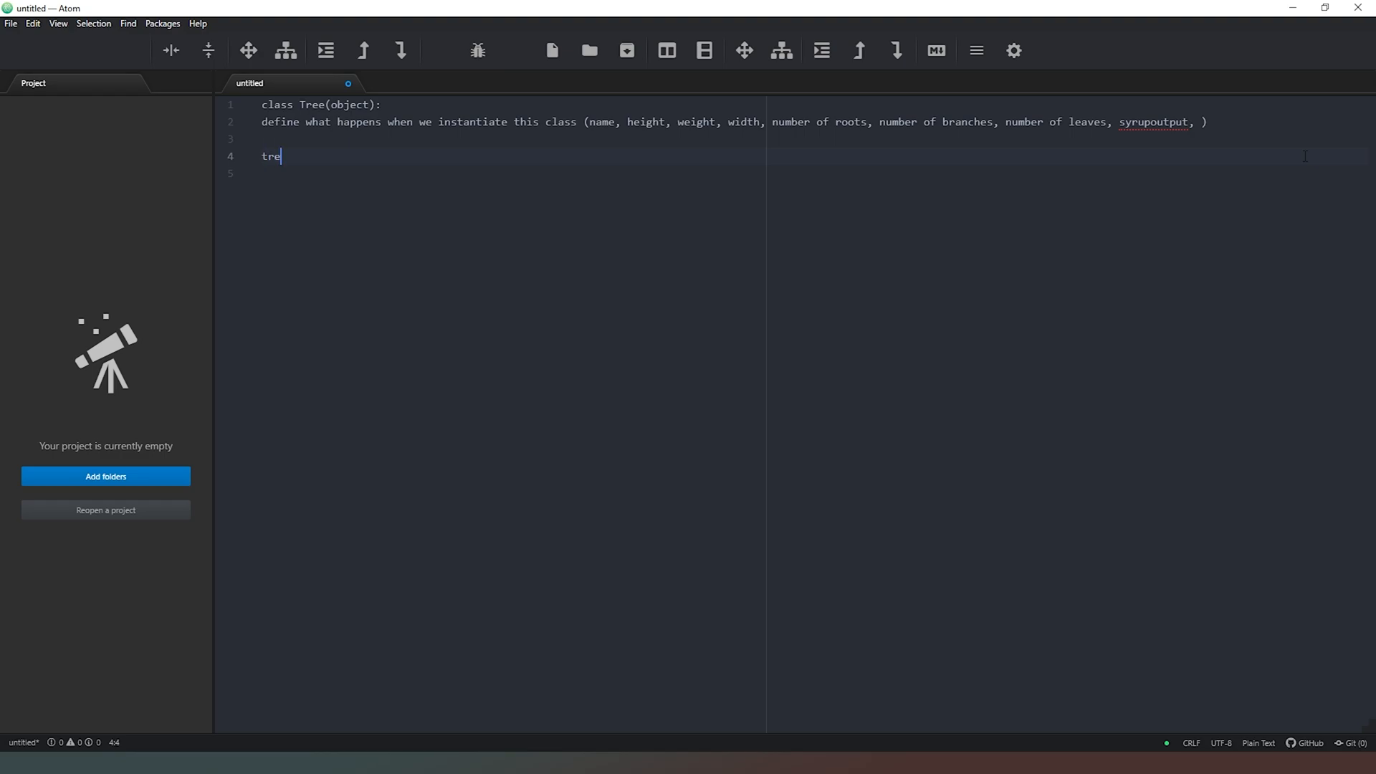
pyautogui.write('elist =')
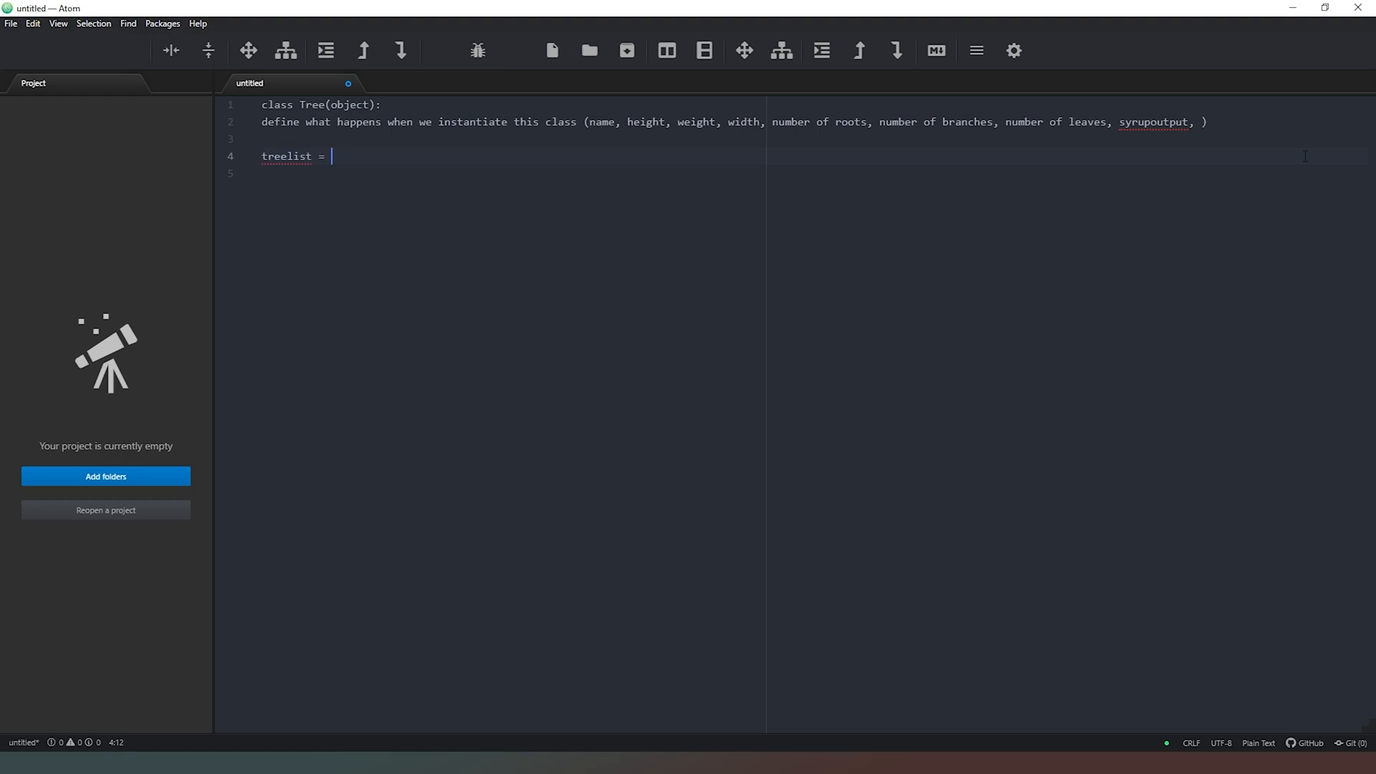
pyautogui.write('[p')
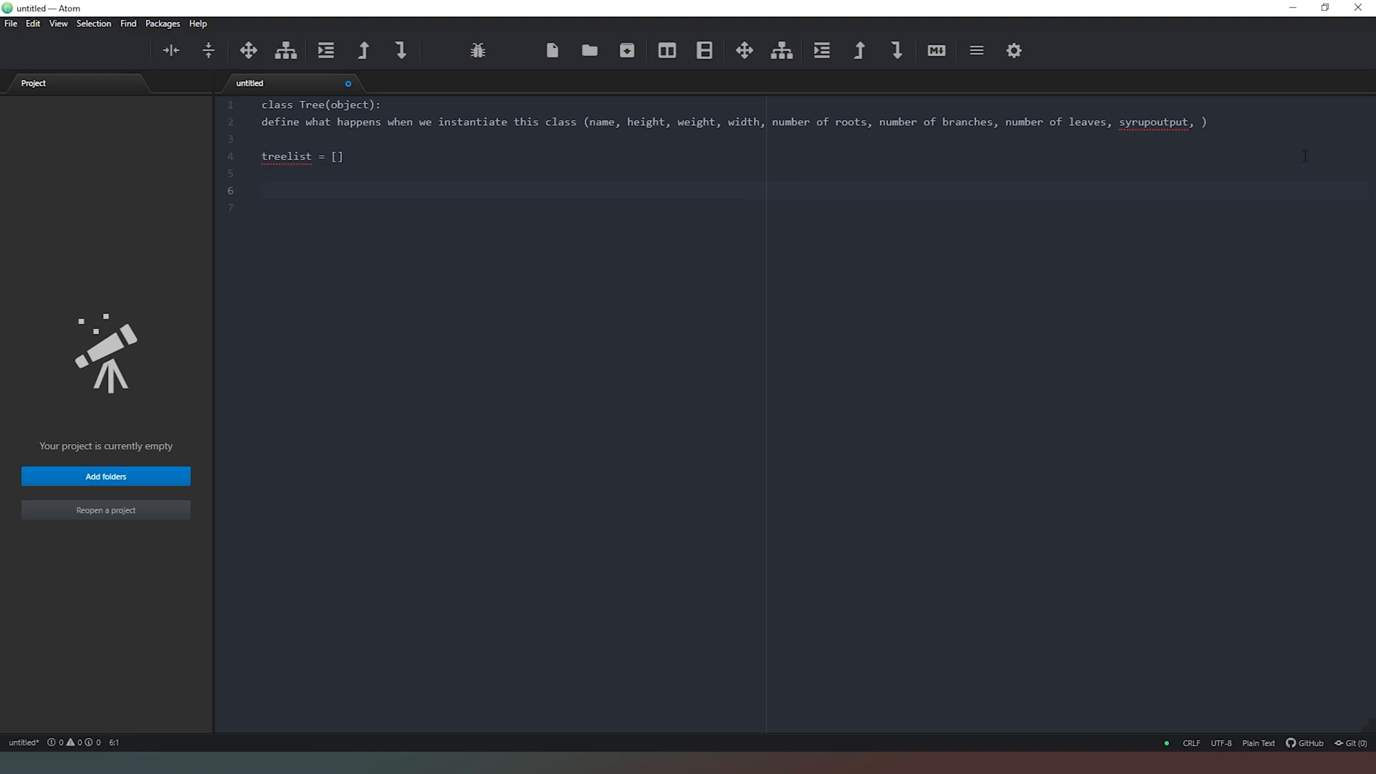
pyautogui.write('treelist ap')
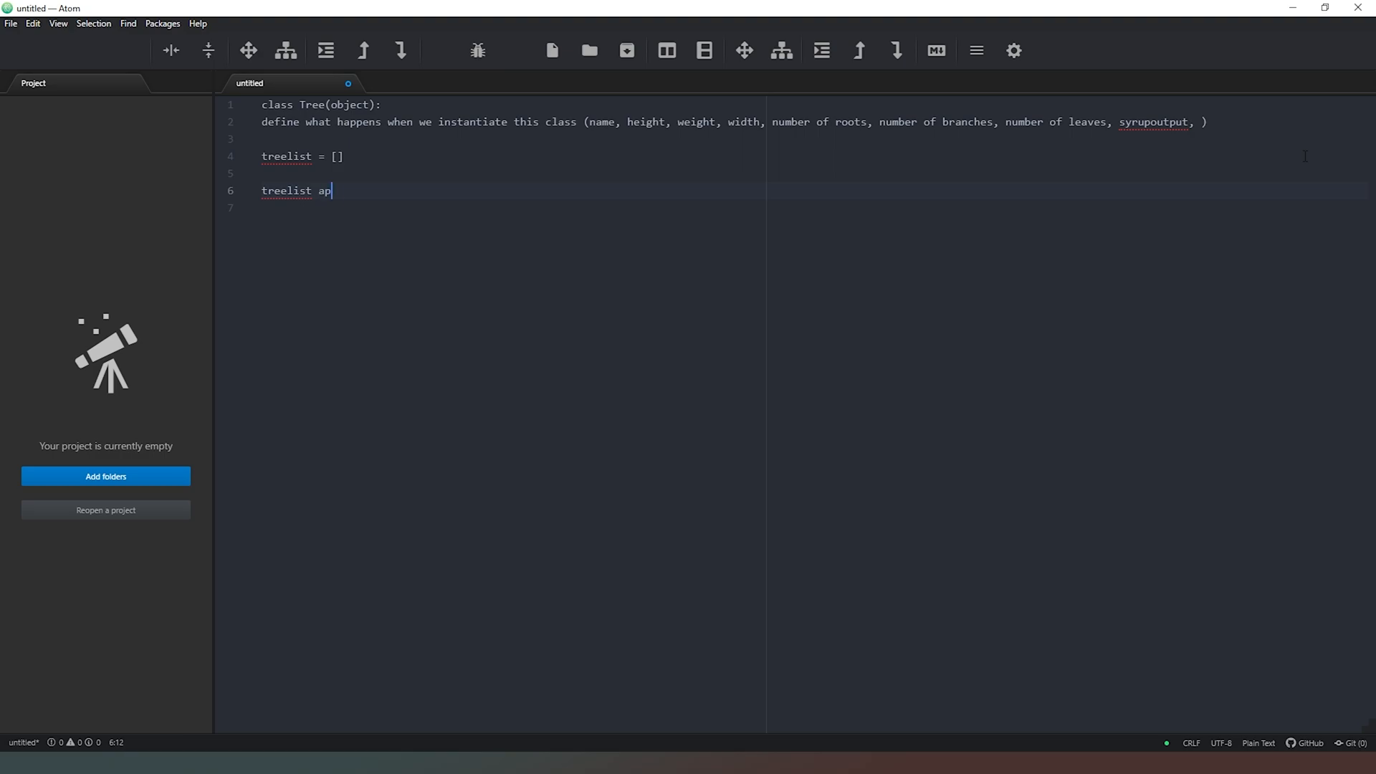
pyautogui.write('pend')
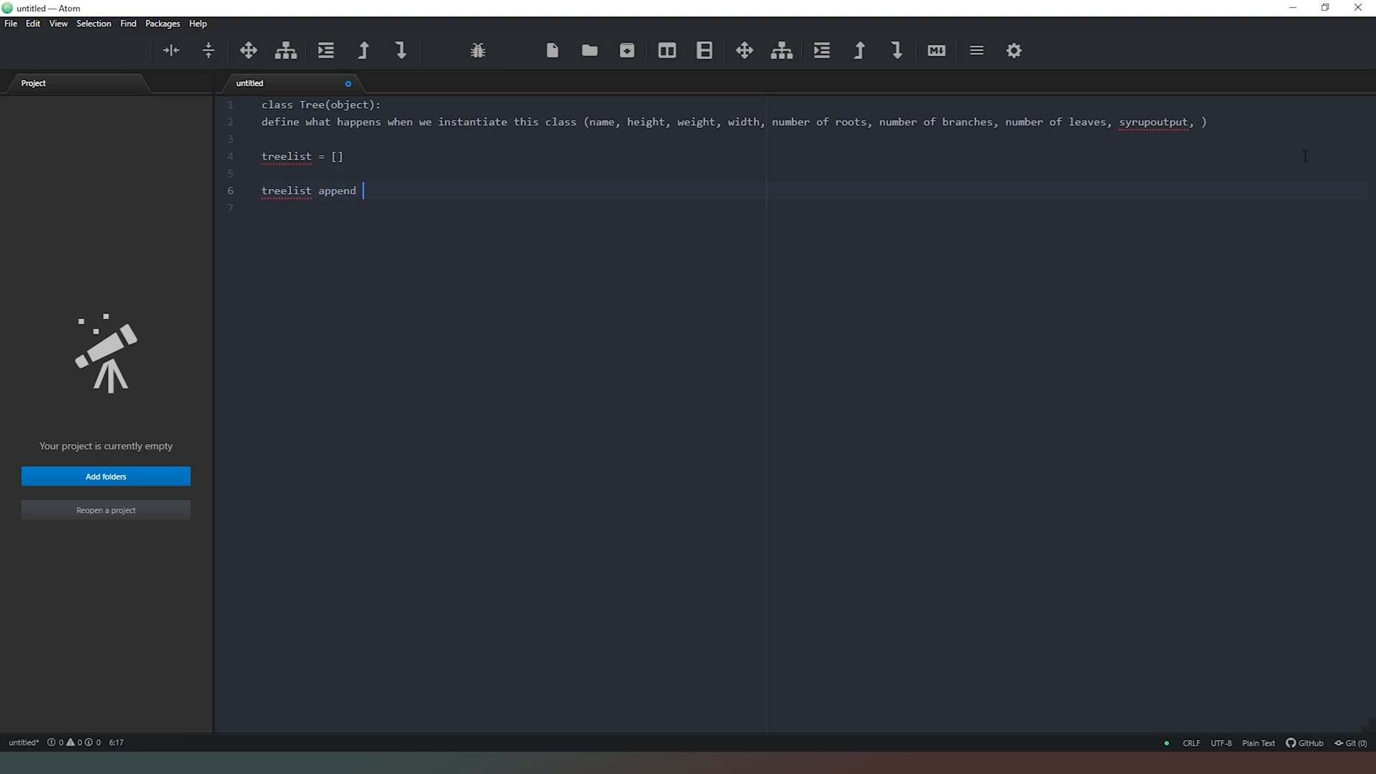
pyautogui.write('()')
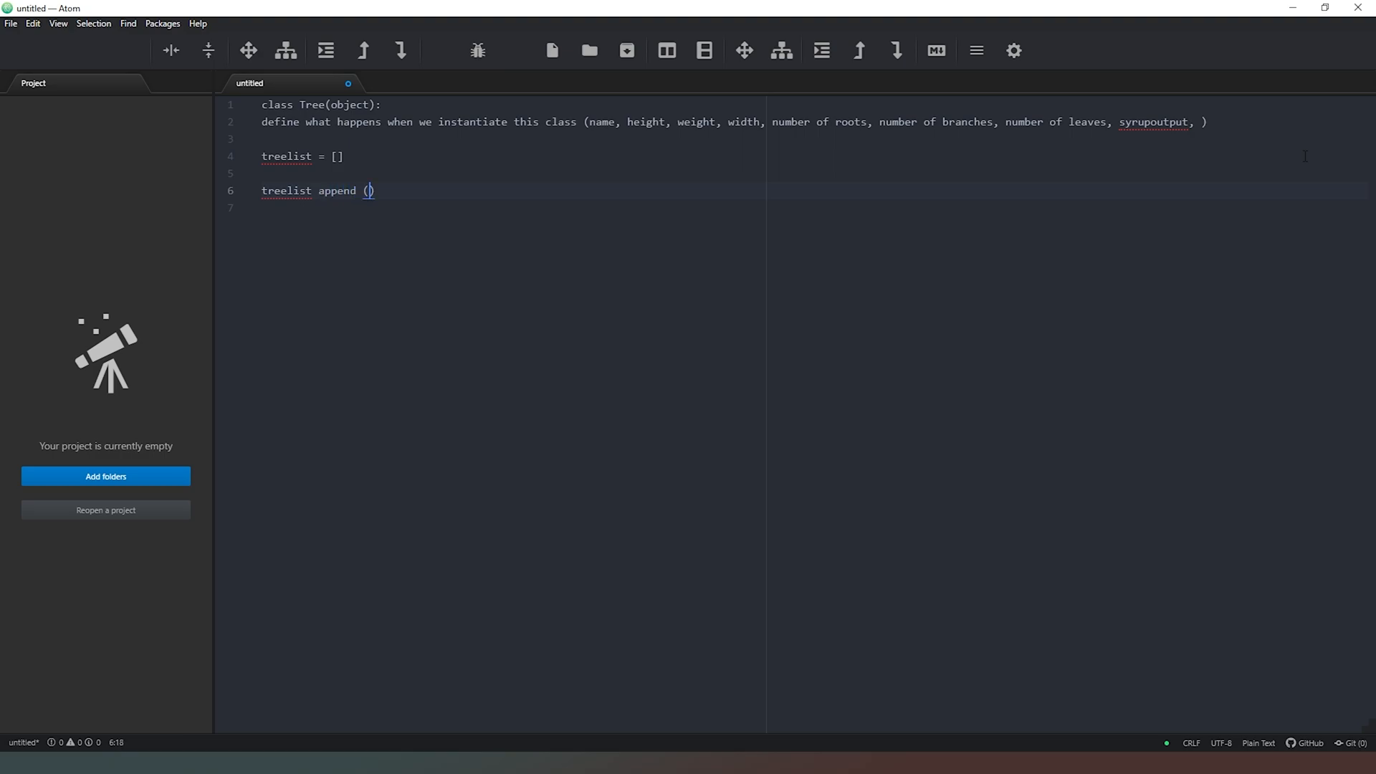
pyautogui.write('Tree')
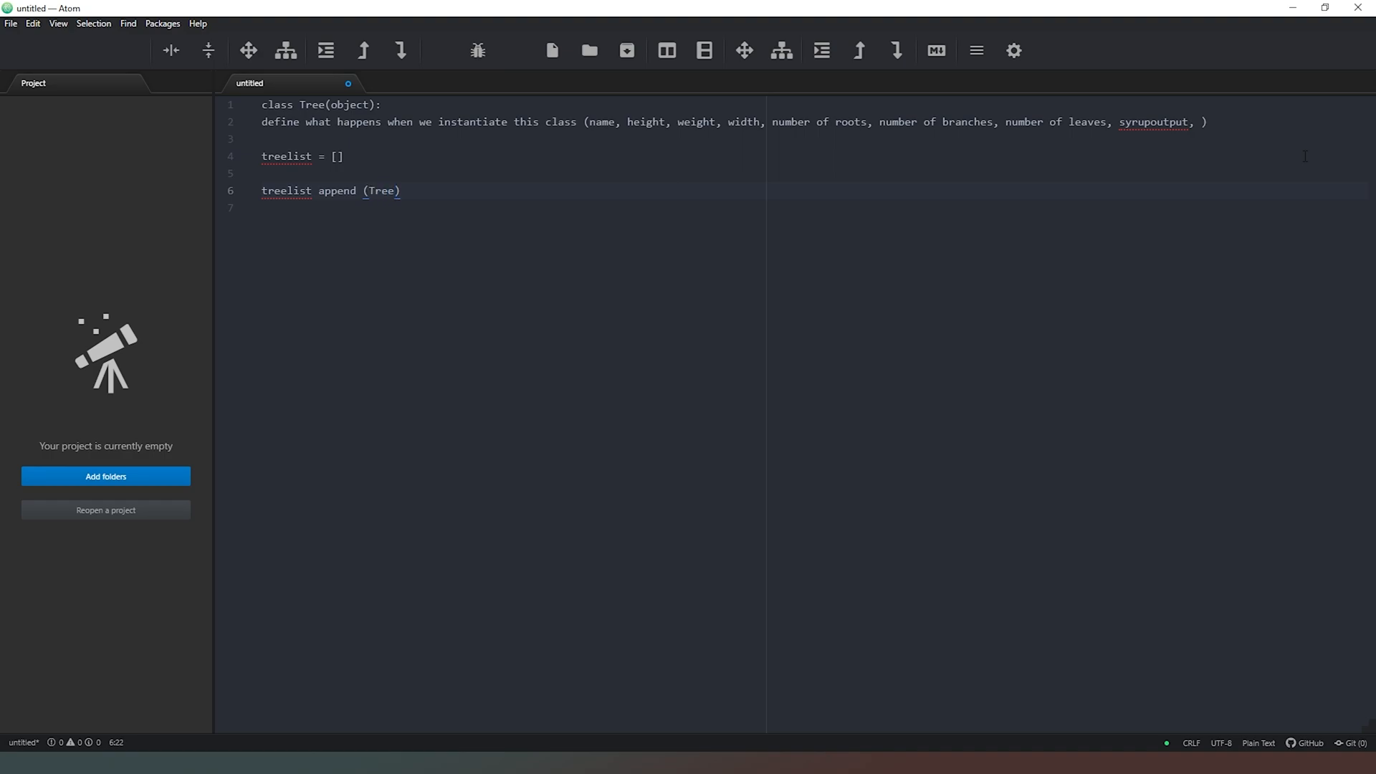
pyautogui.write('(')
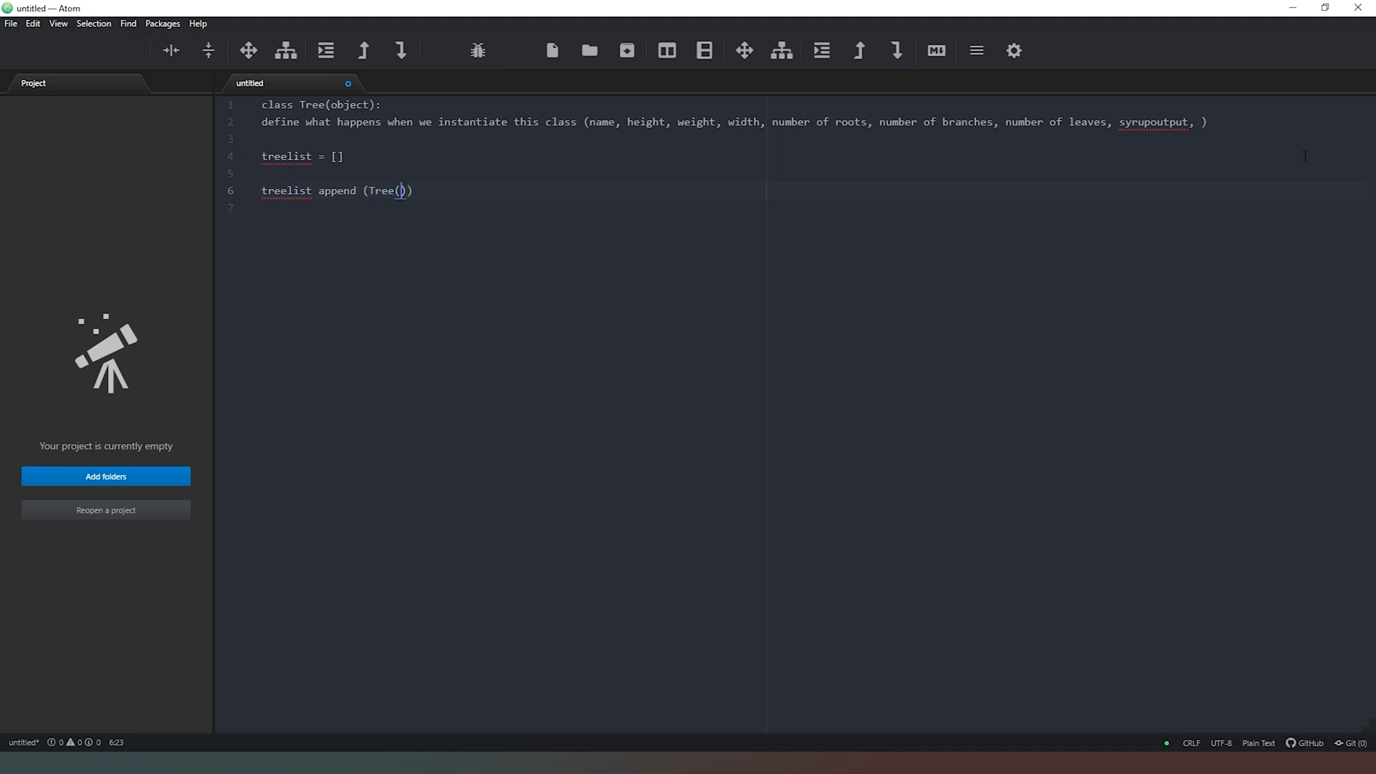
pyautogui.write('name')
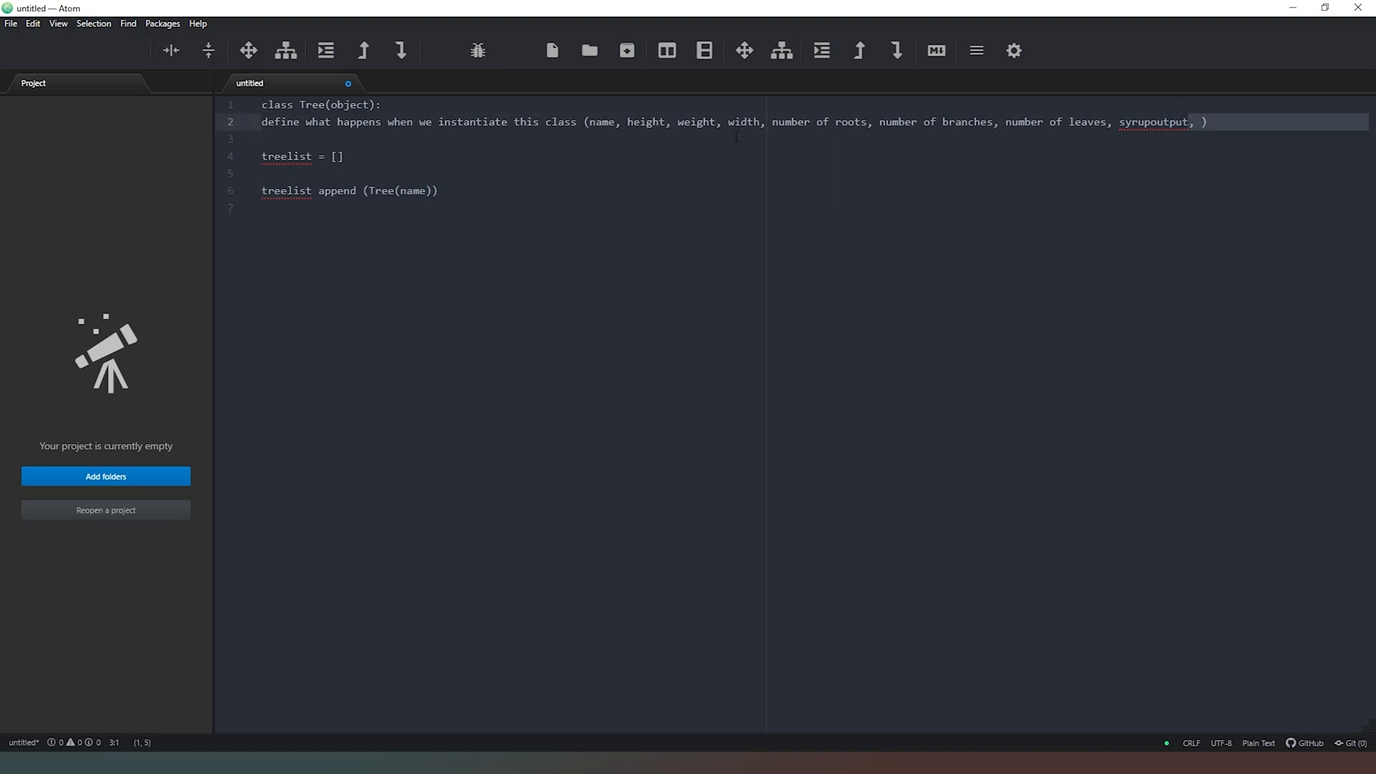
# Step: Add height, weight, width, roots, branches, leaves and syrup parameters to the append call
pyautogui.moveTo(586, 122); pyautogui.dragTo(1206, 121)
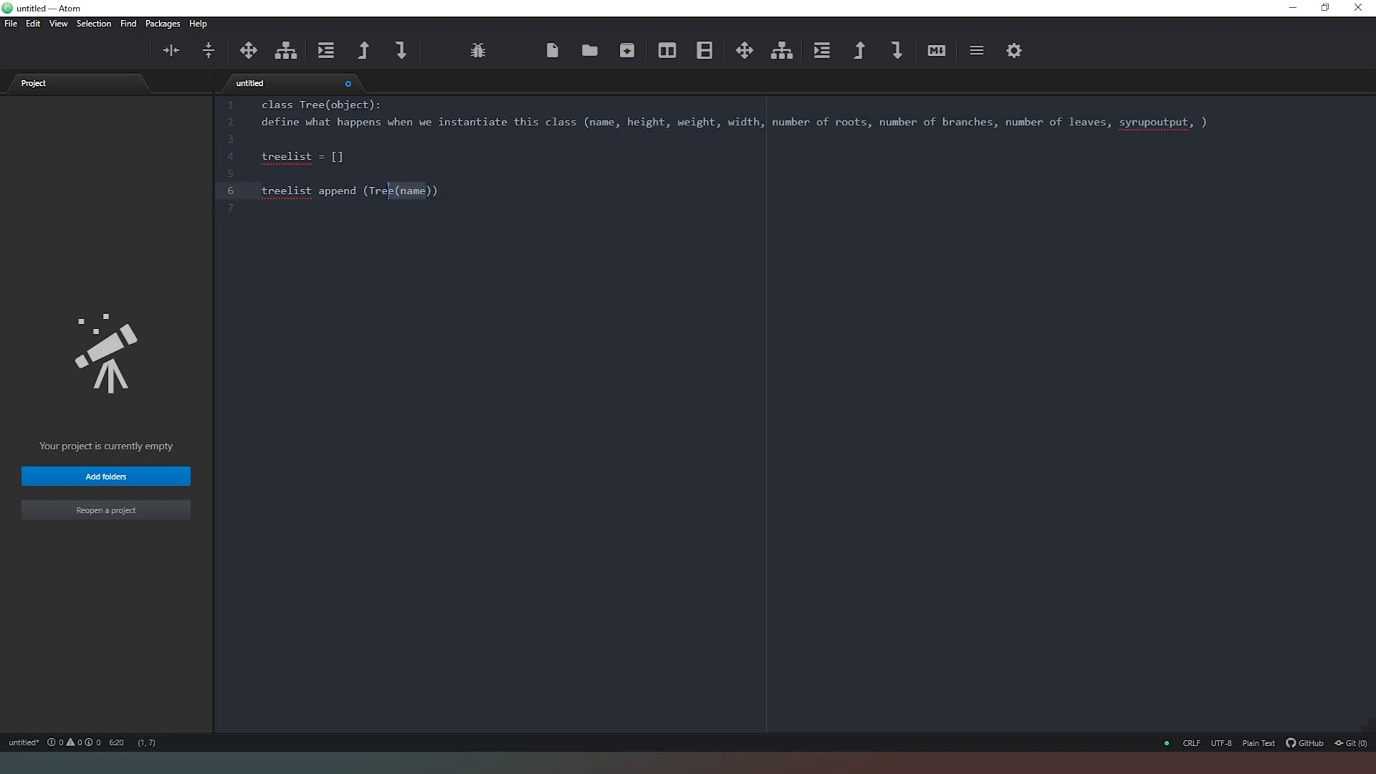
pyautogui.write(', height, weight, width, number of roots, number of branches, number of leaves, syrupoutput')
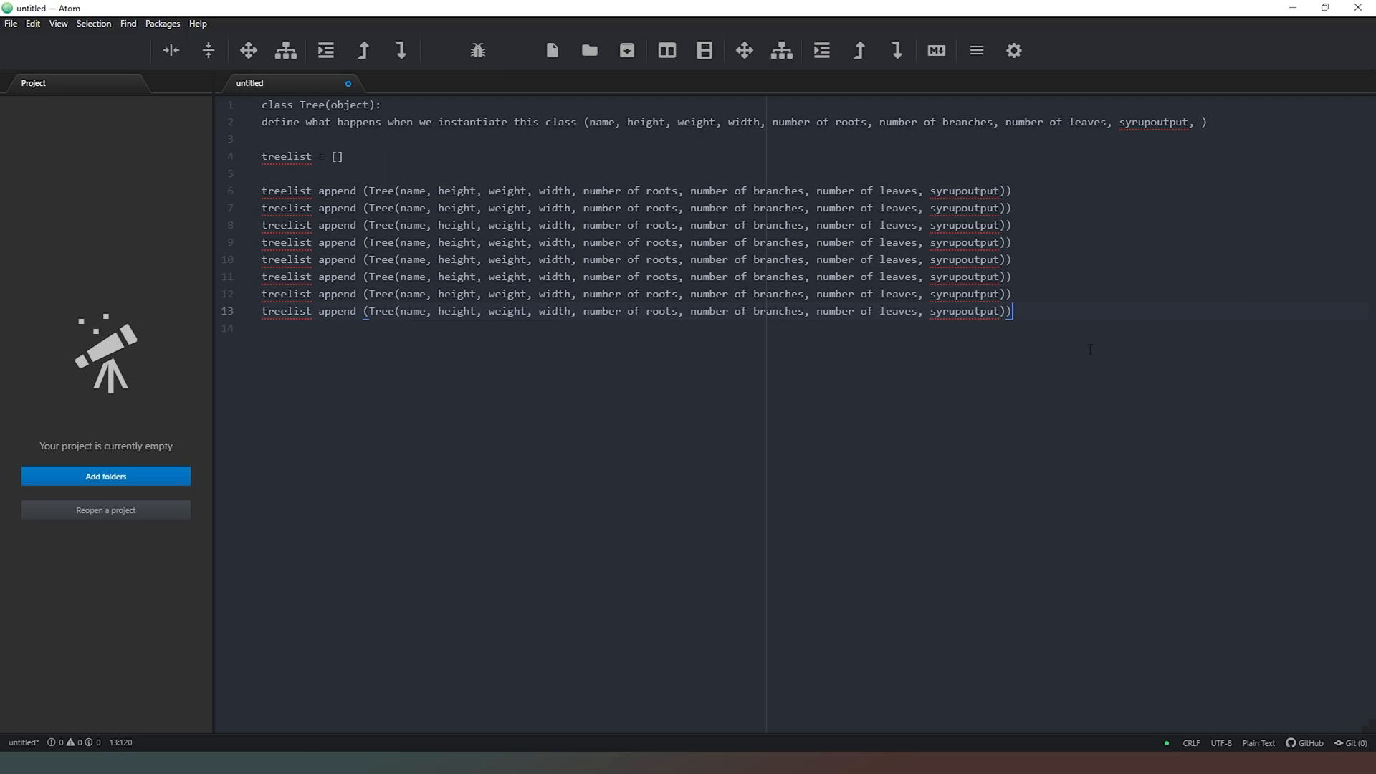
# Step: Start a fresh line below the eight treelist append calls
pyautogui.press('enter')
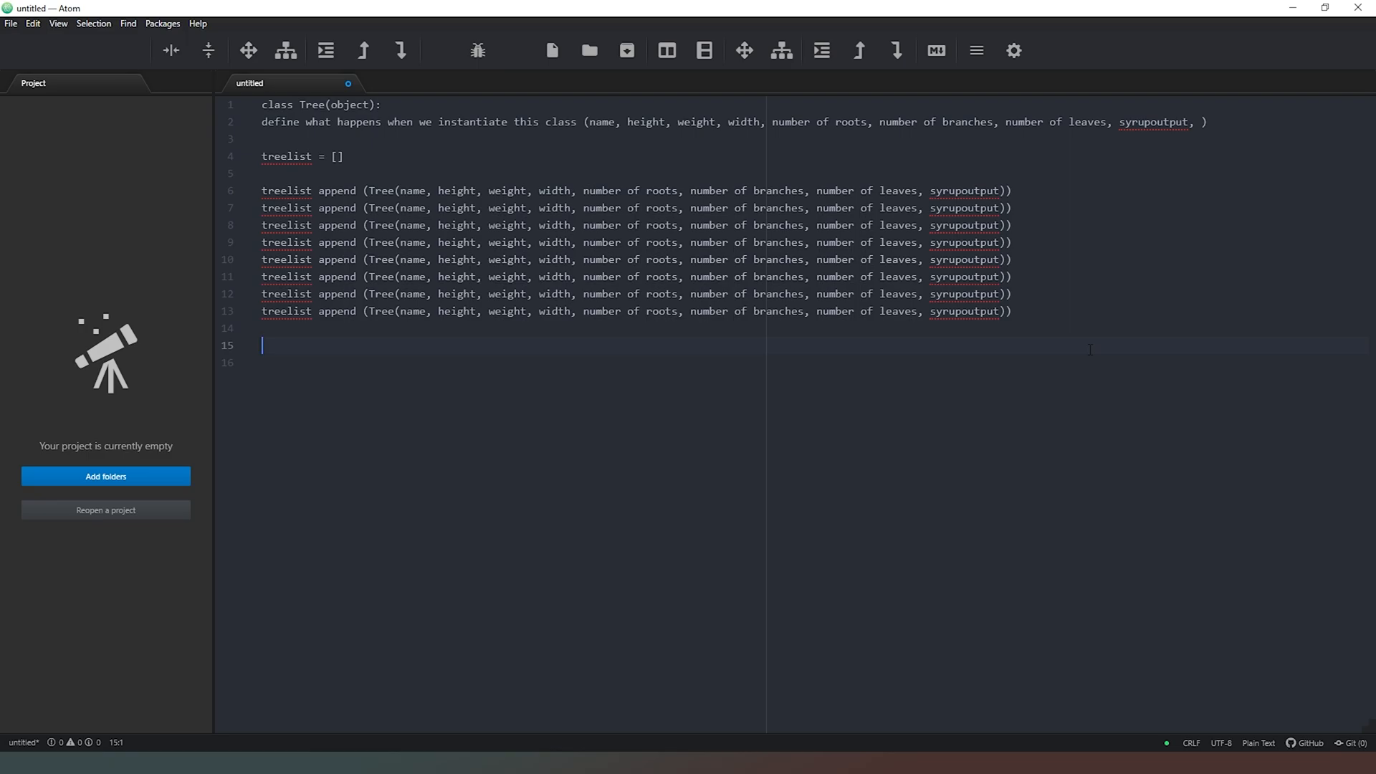
# Step: Write the loop header for each tree in treelist: on line 15
pyautogui.write('for')
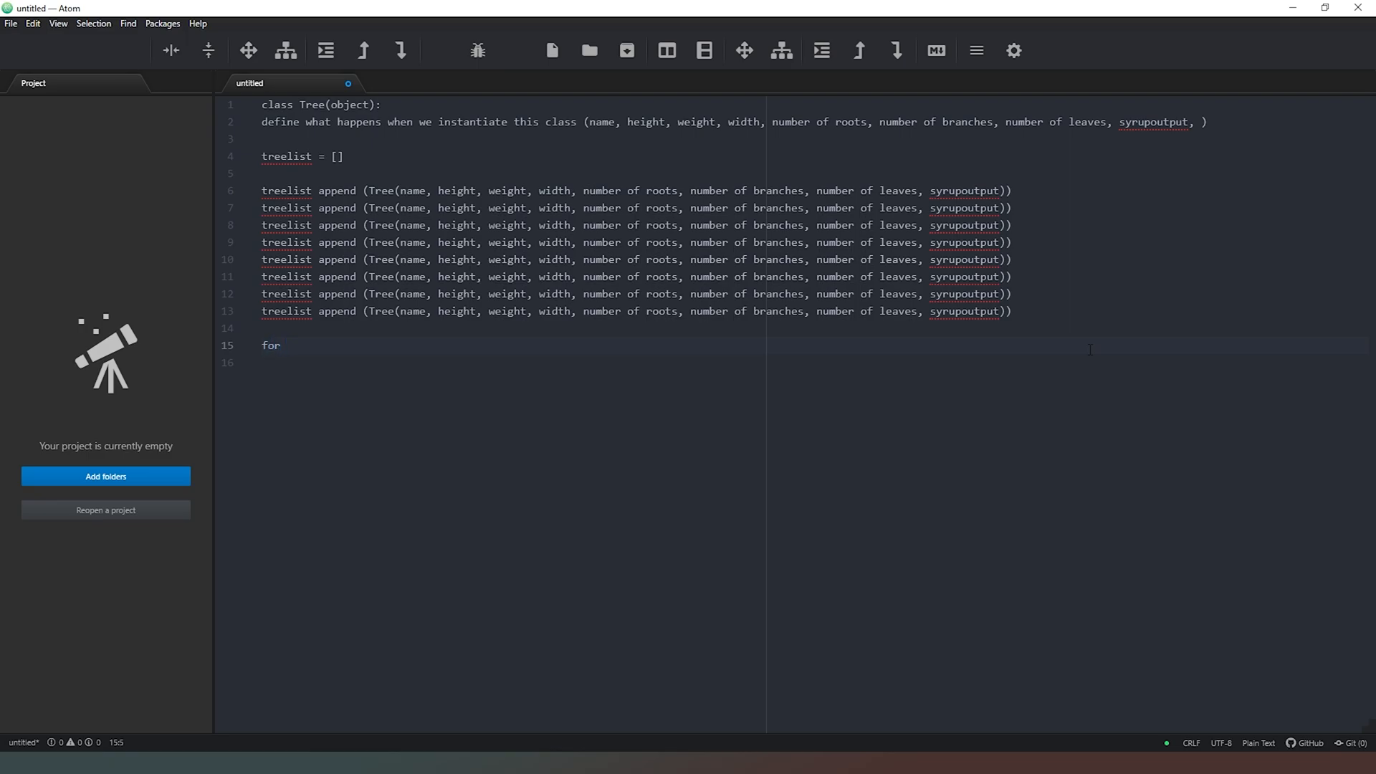
pyautogui.write('each tree in')
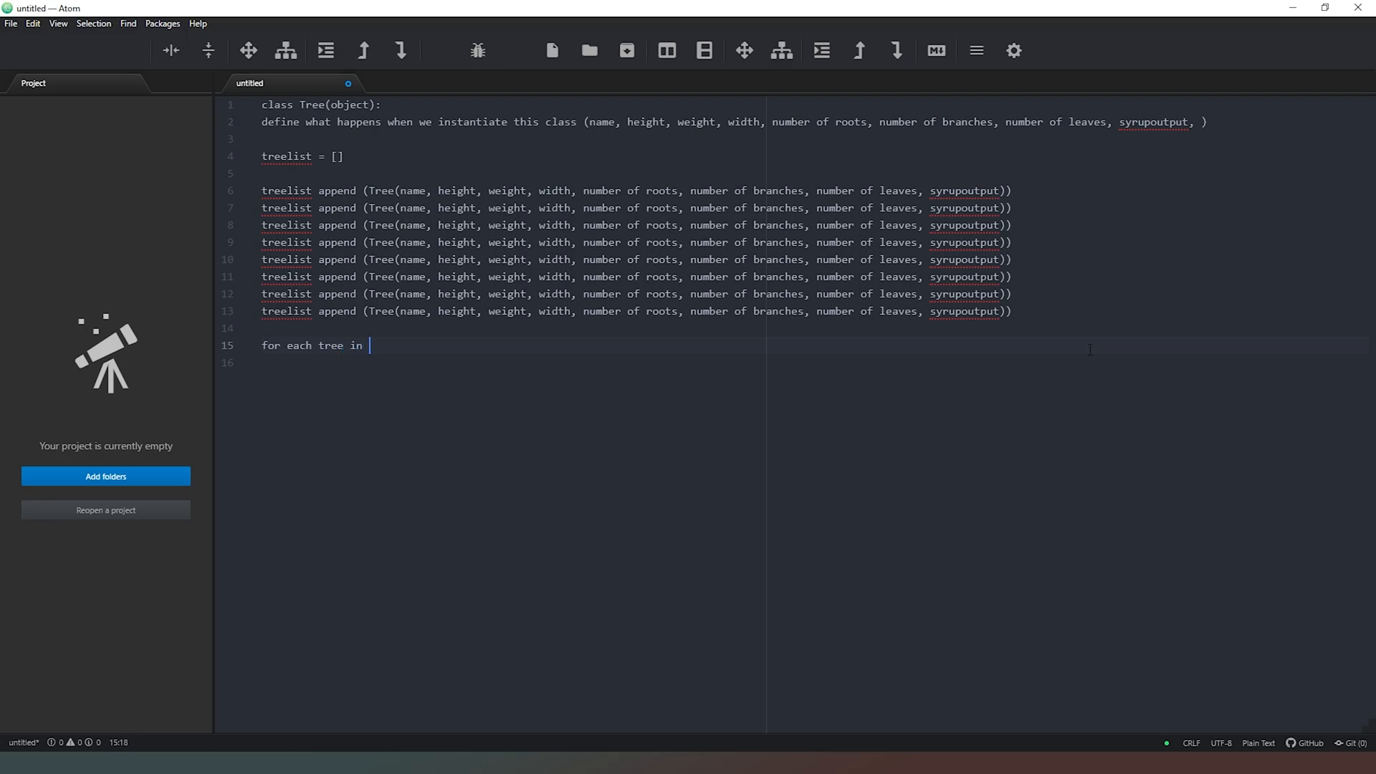
pyautogui.write('treelist')
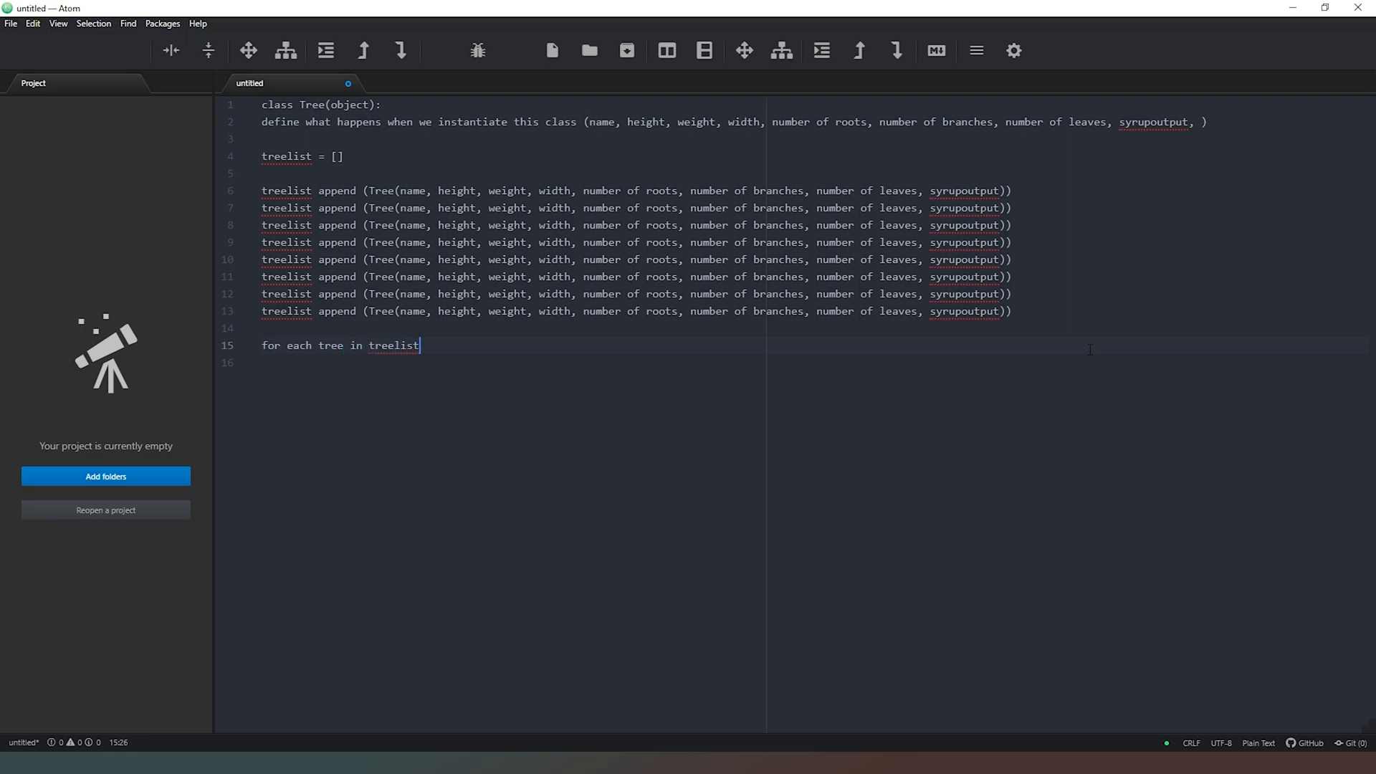
pyautogui.write(':')
pyautogui.click(814, 363)
pyautogui.write('if tree')
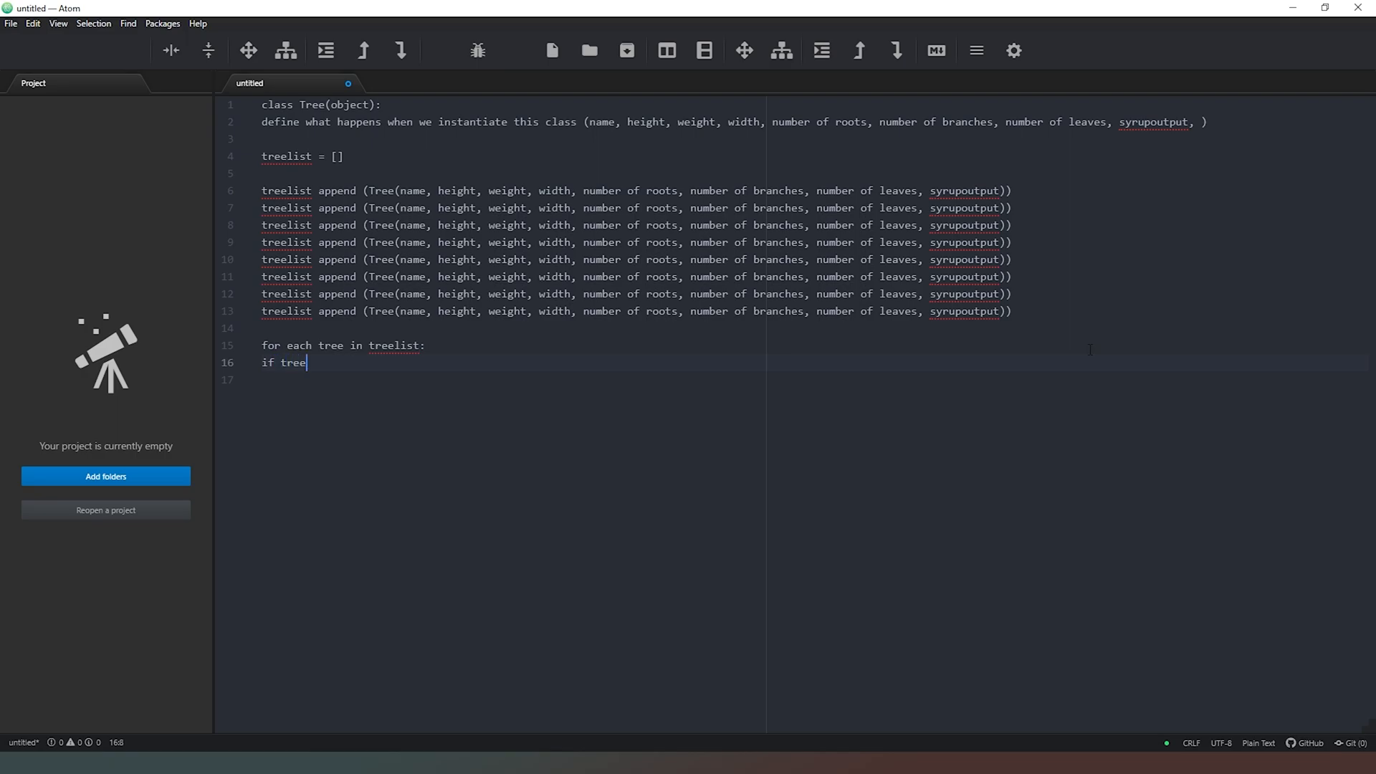
# Step: Write the condition if tree.name = "Birch": followed by a do something line
pyautogui.write('.name =')
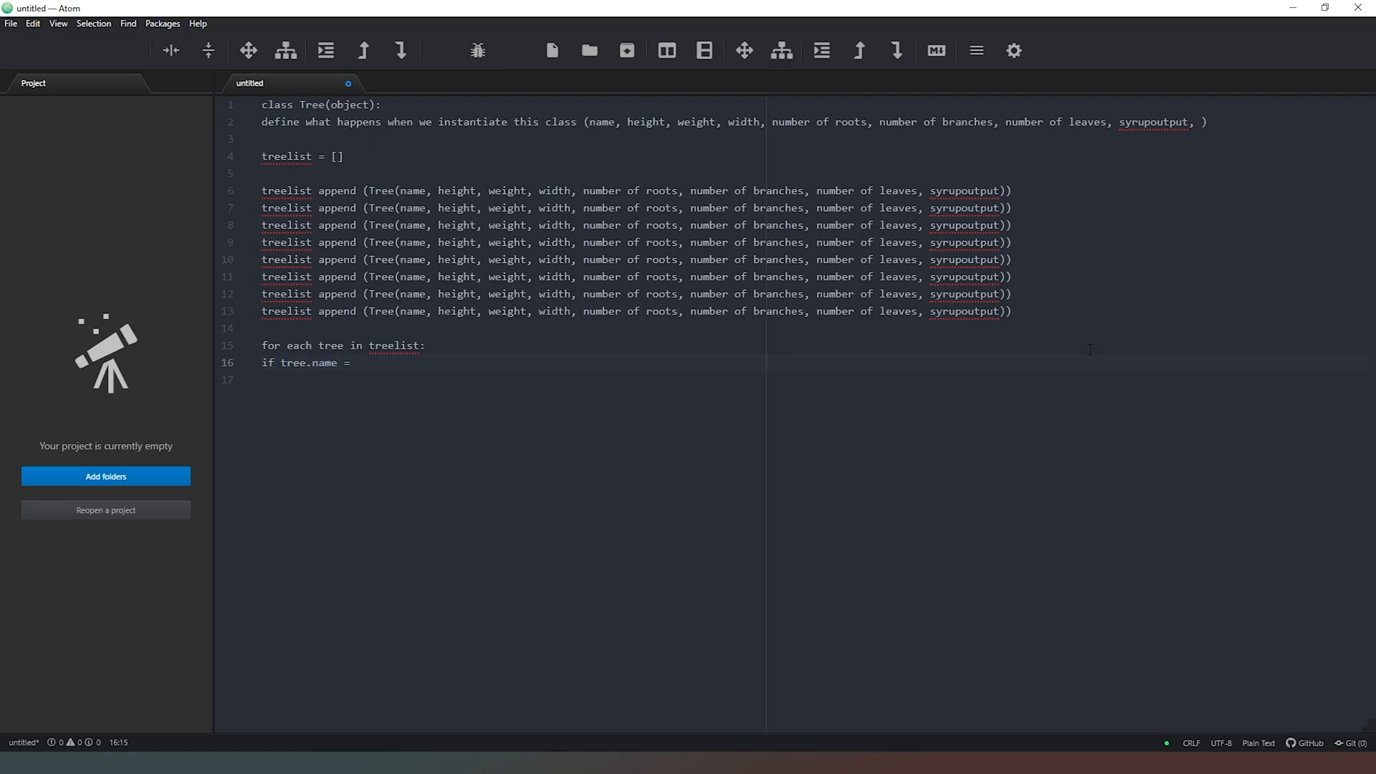
pyautogui.write('"Bir')
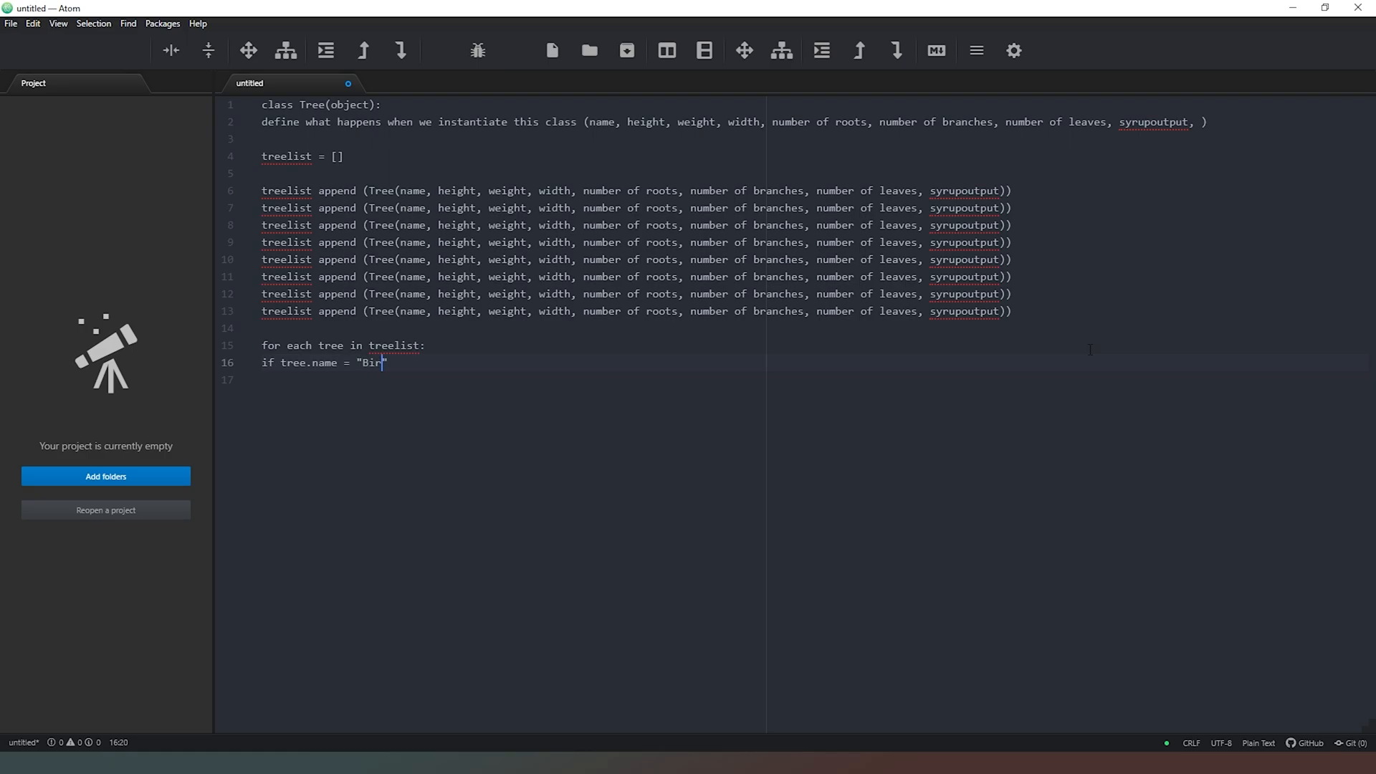
pyautogui.write('ch":')
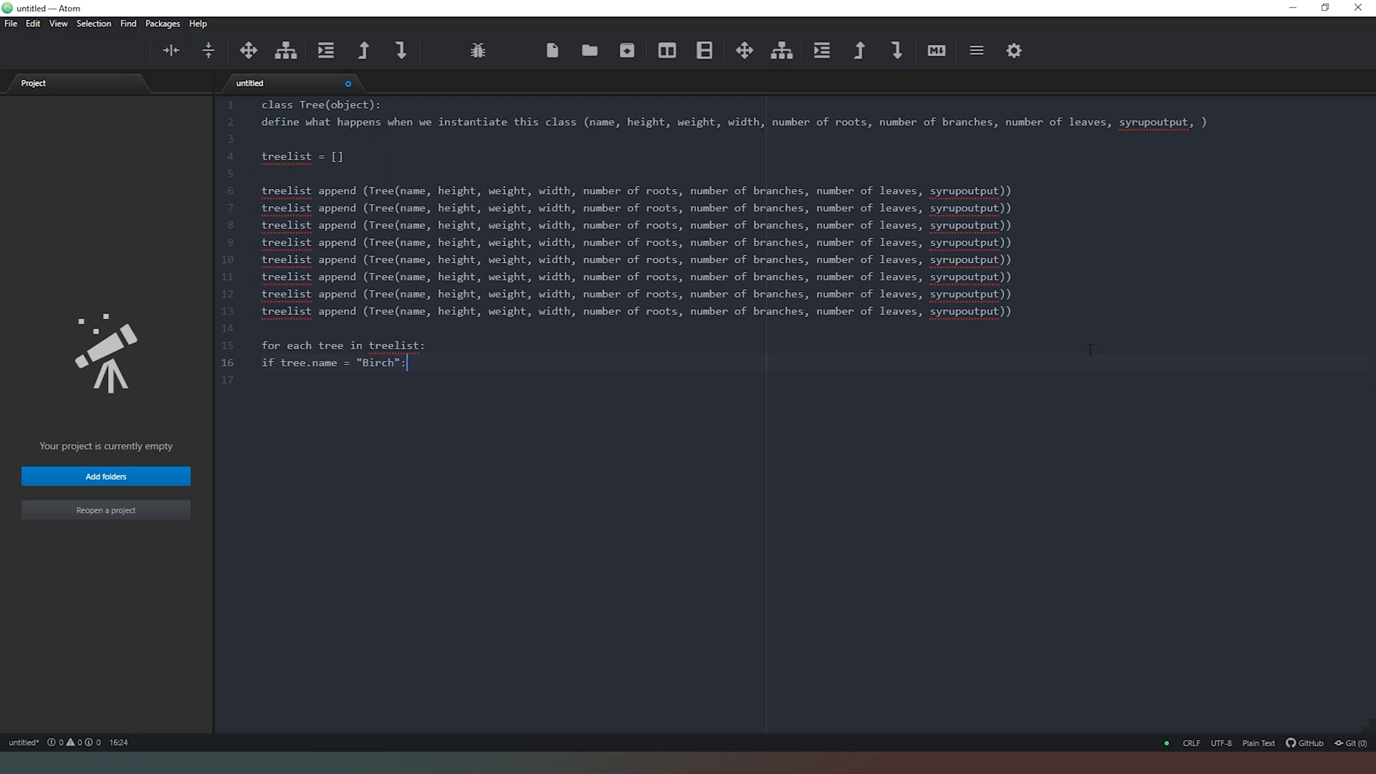
pyautogui.write('do so')
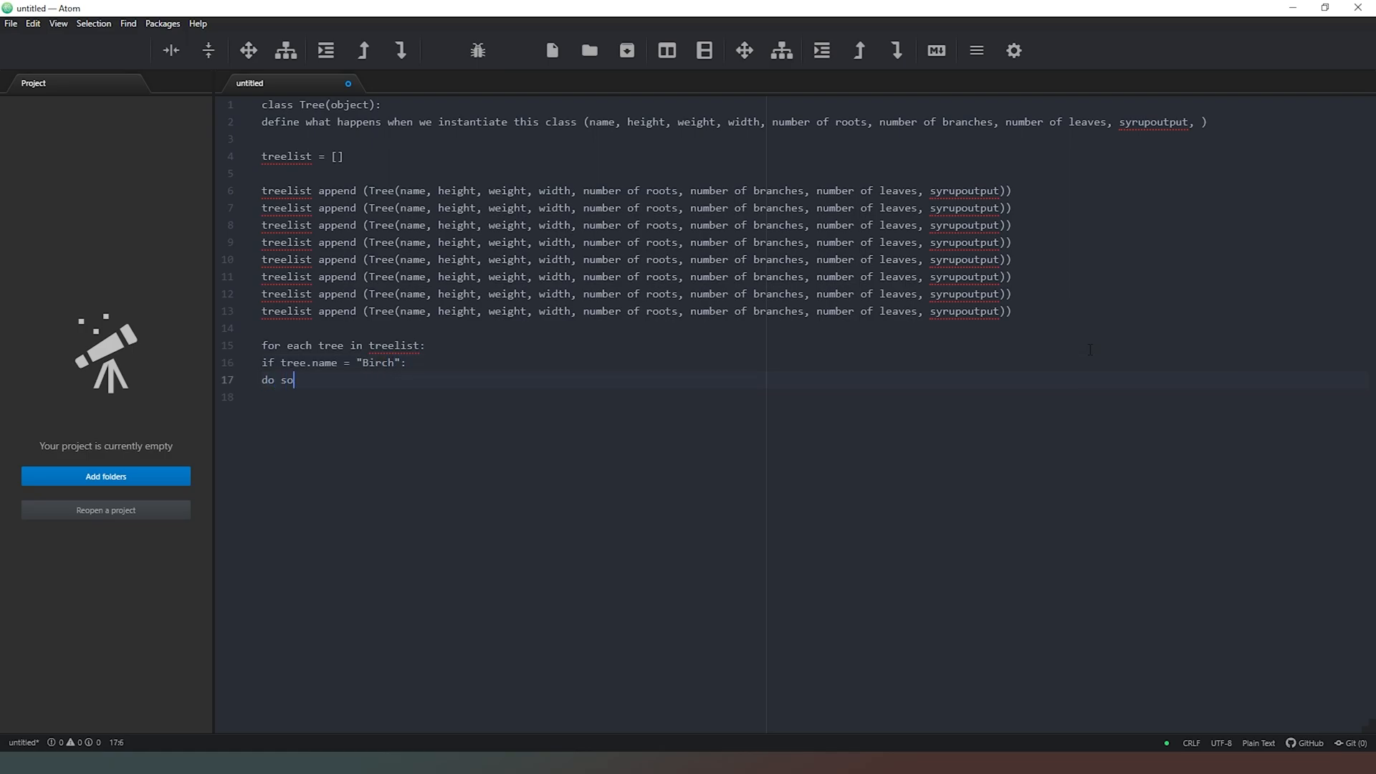
pyautogui.write('mething')
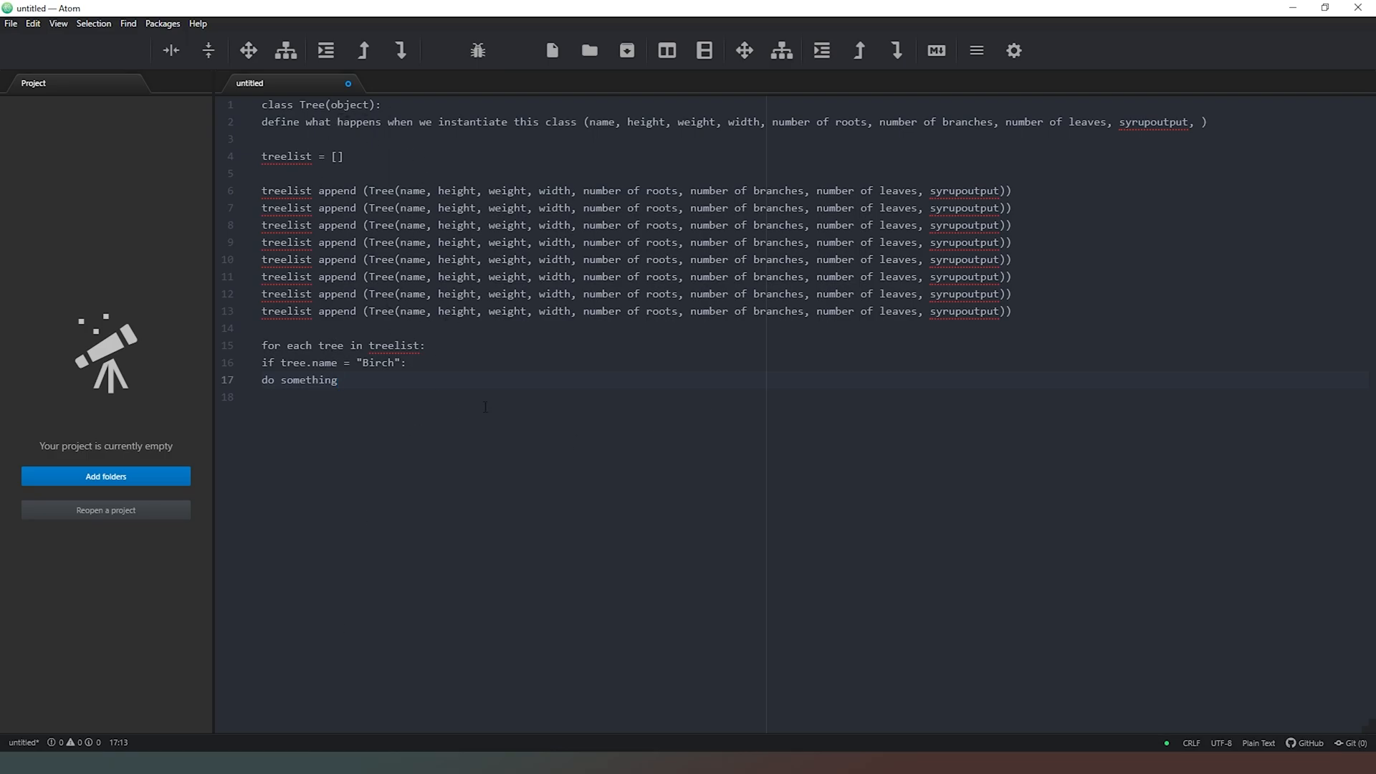
# Step: Paste more treelist append copies so 23 append lines fill lines 6 to 28
pyautogui.click(338, 380)
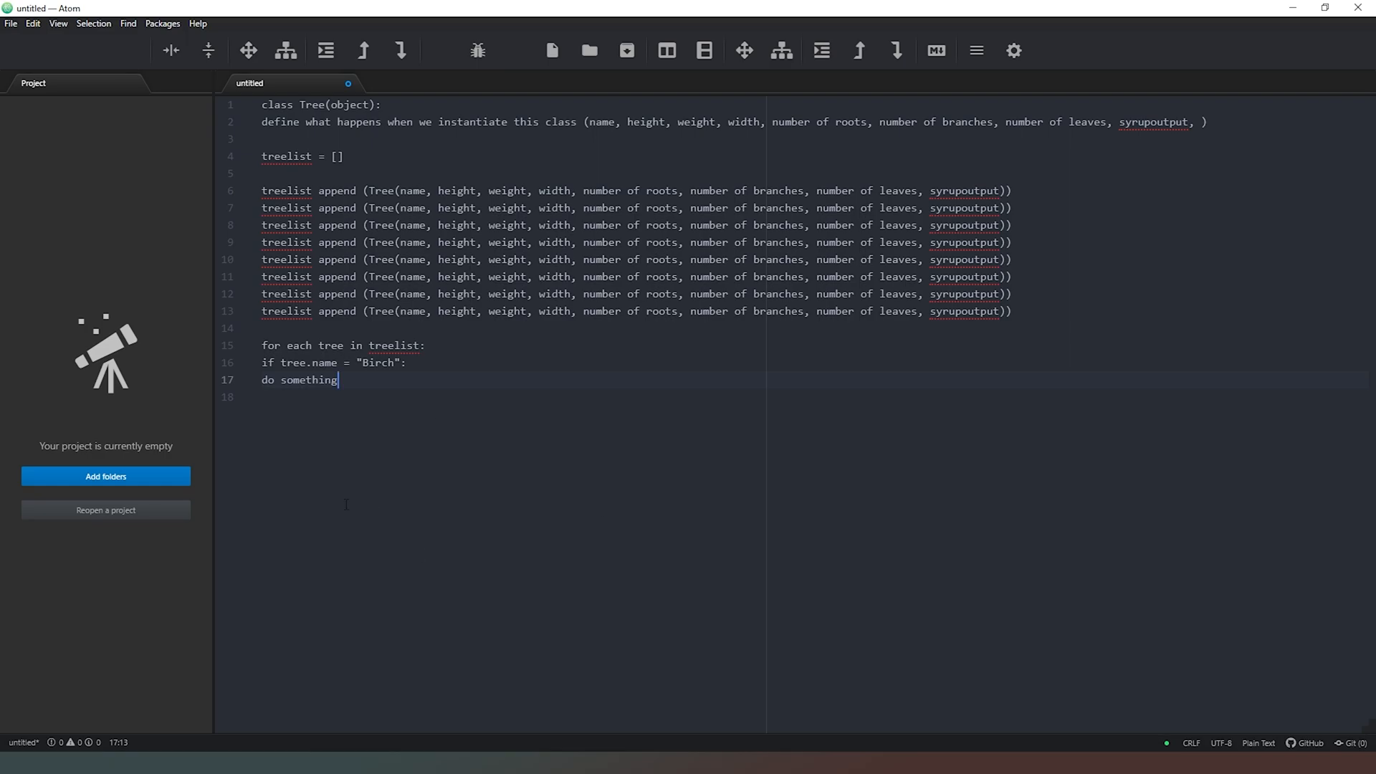
pyautogui.moveTo(331, 96)
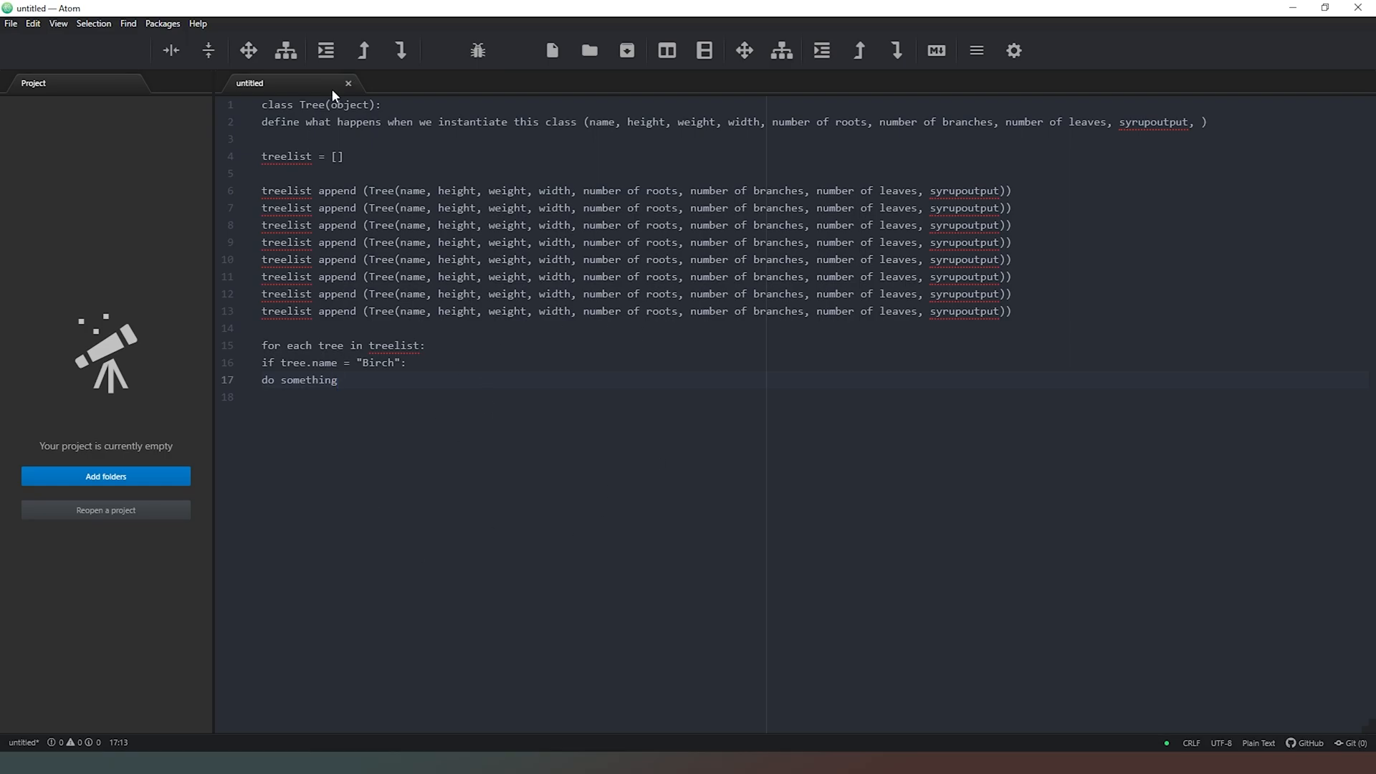
pyautogui.click(338, 378)
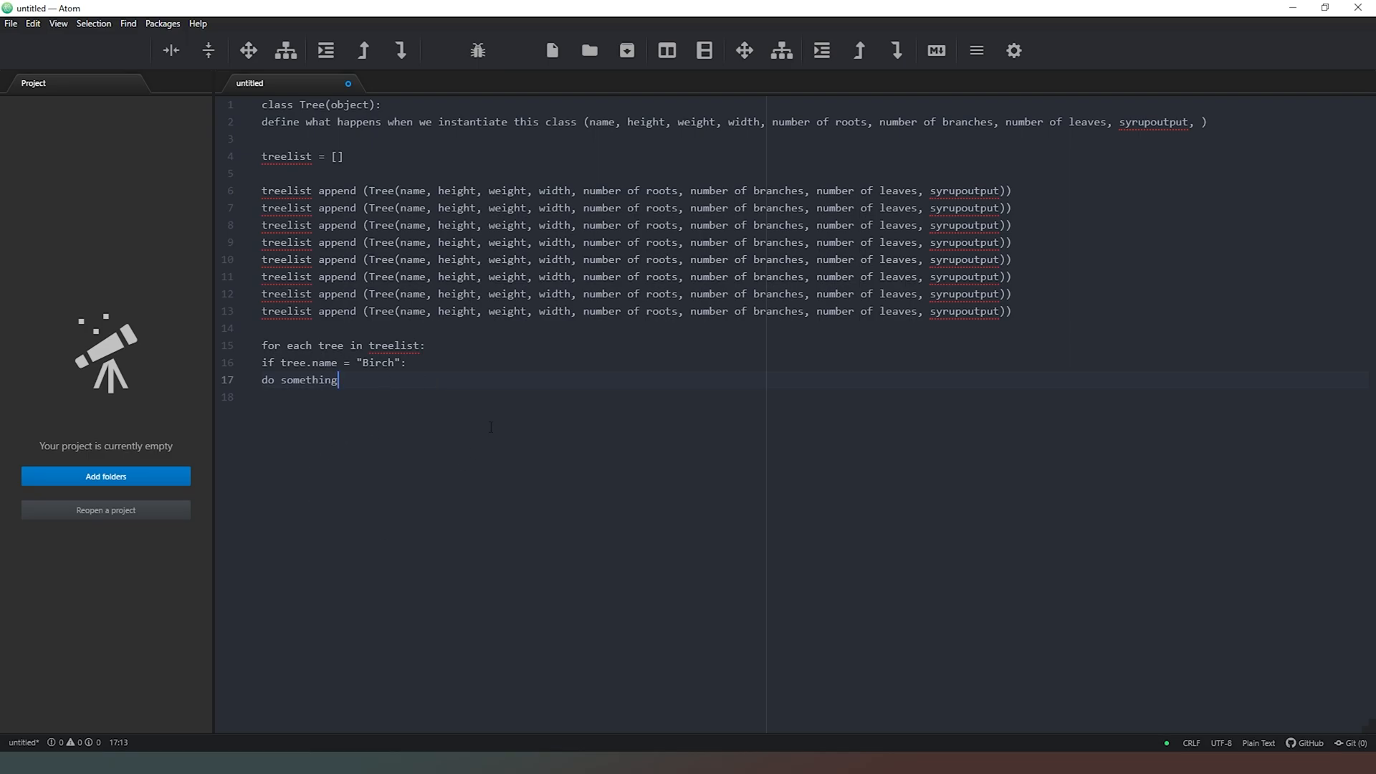
pyautogui.moveTo(510, 381)
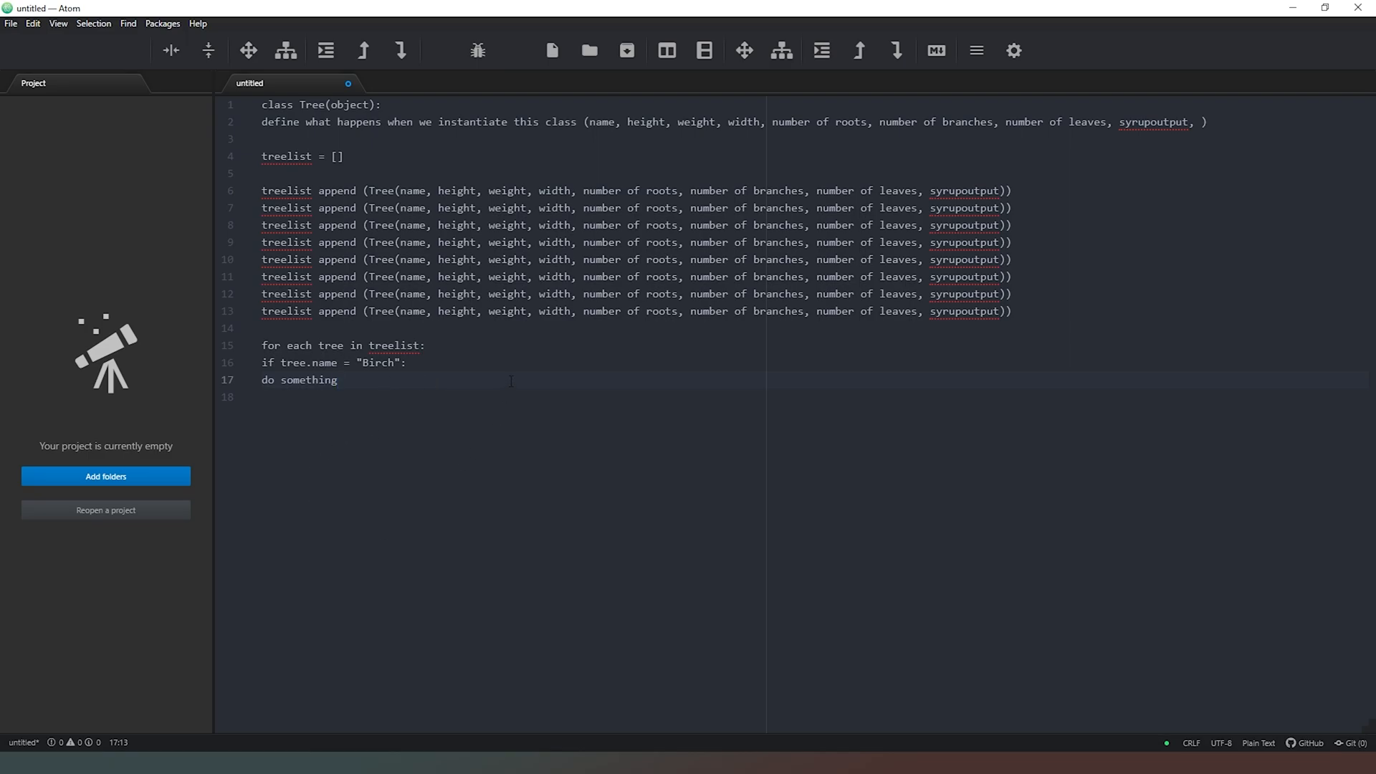
pyautogui.click(337, 380)
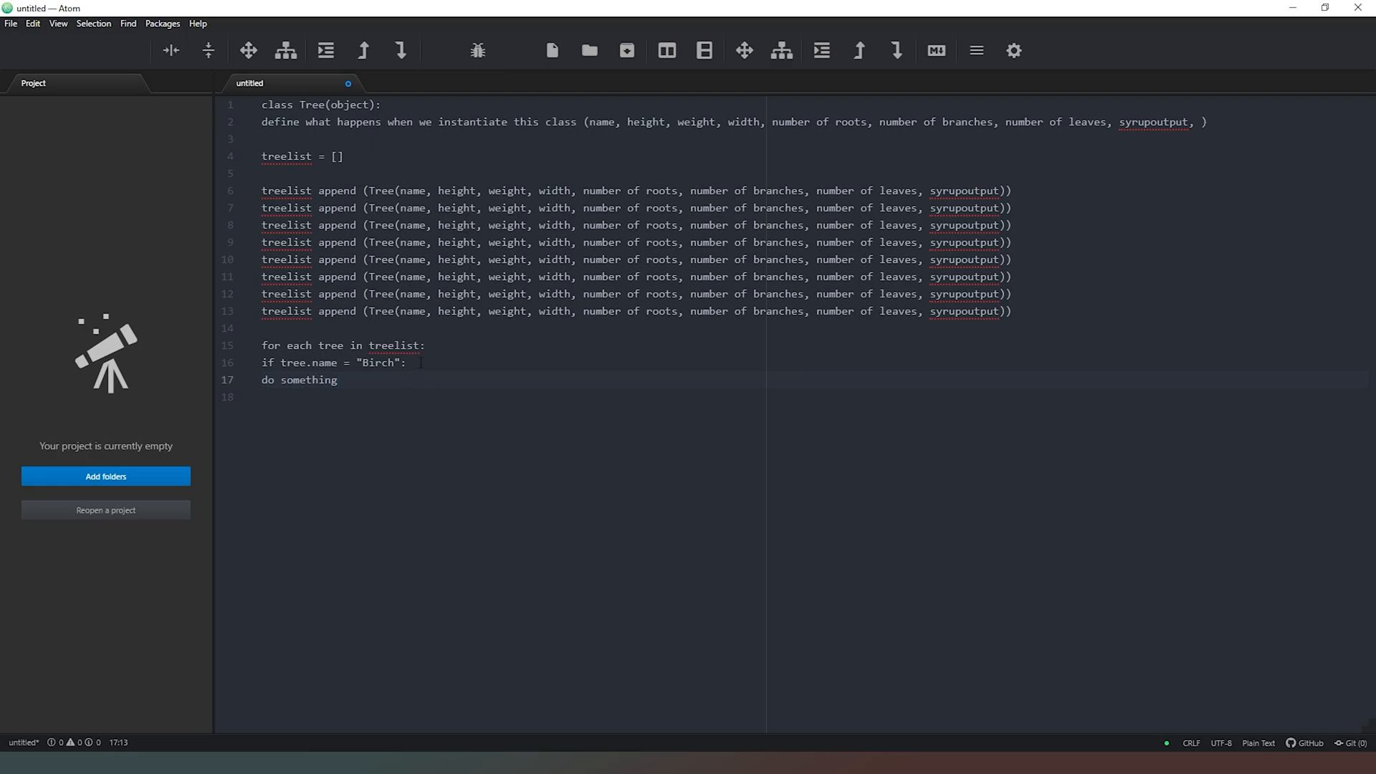
pyautogui.click(338, 379)
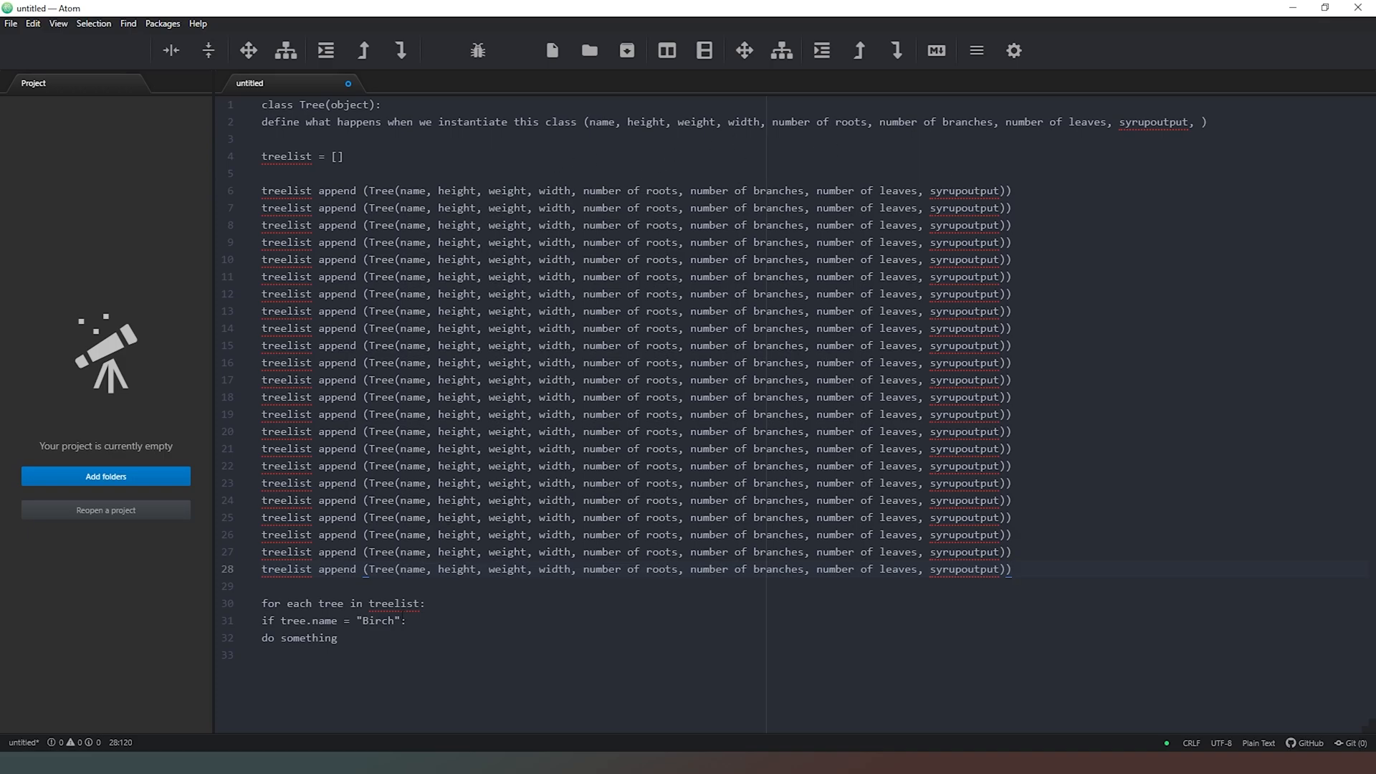
pyautogui.click(1011, 569)
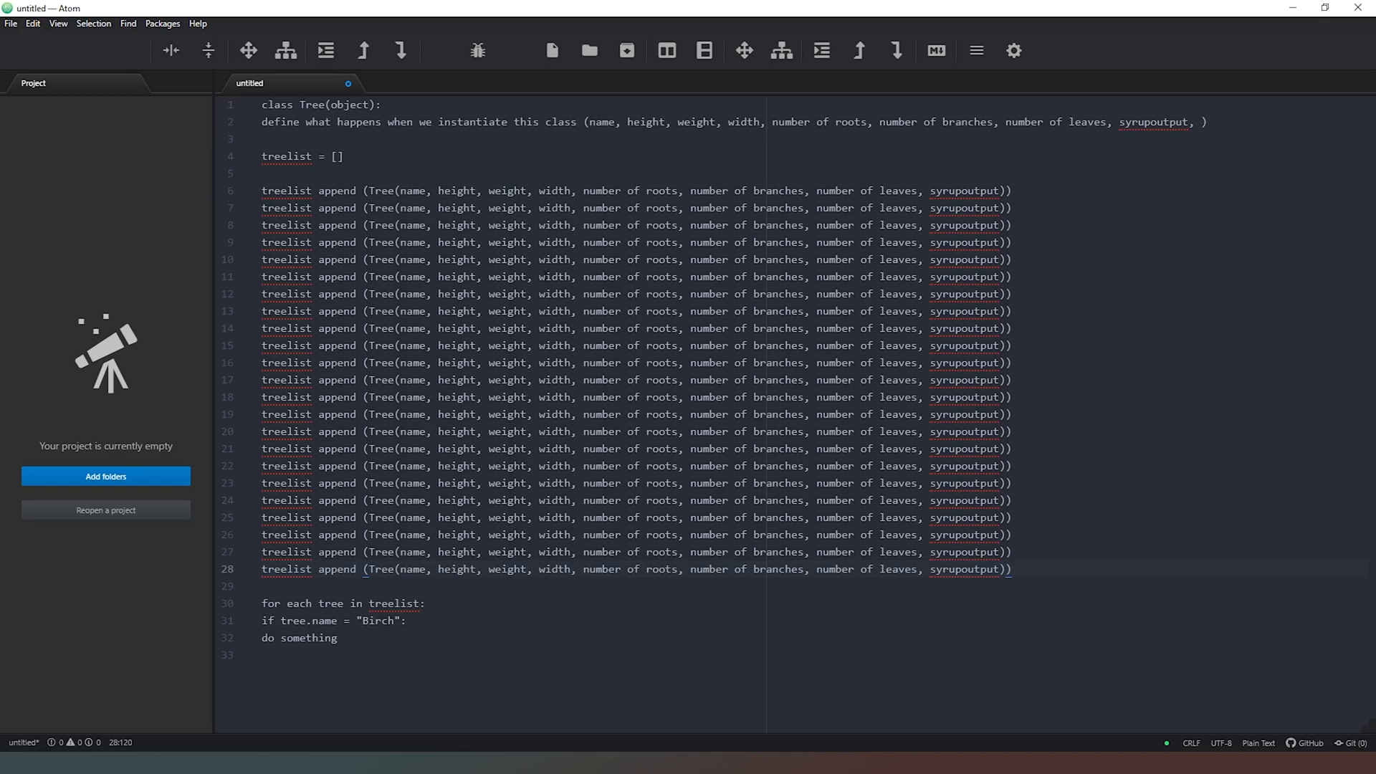
pyautogui.click(1010, 569)
pyautogui.write('x, y, ')
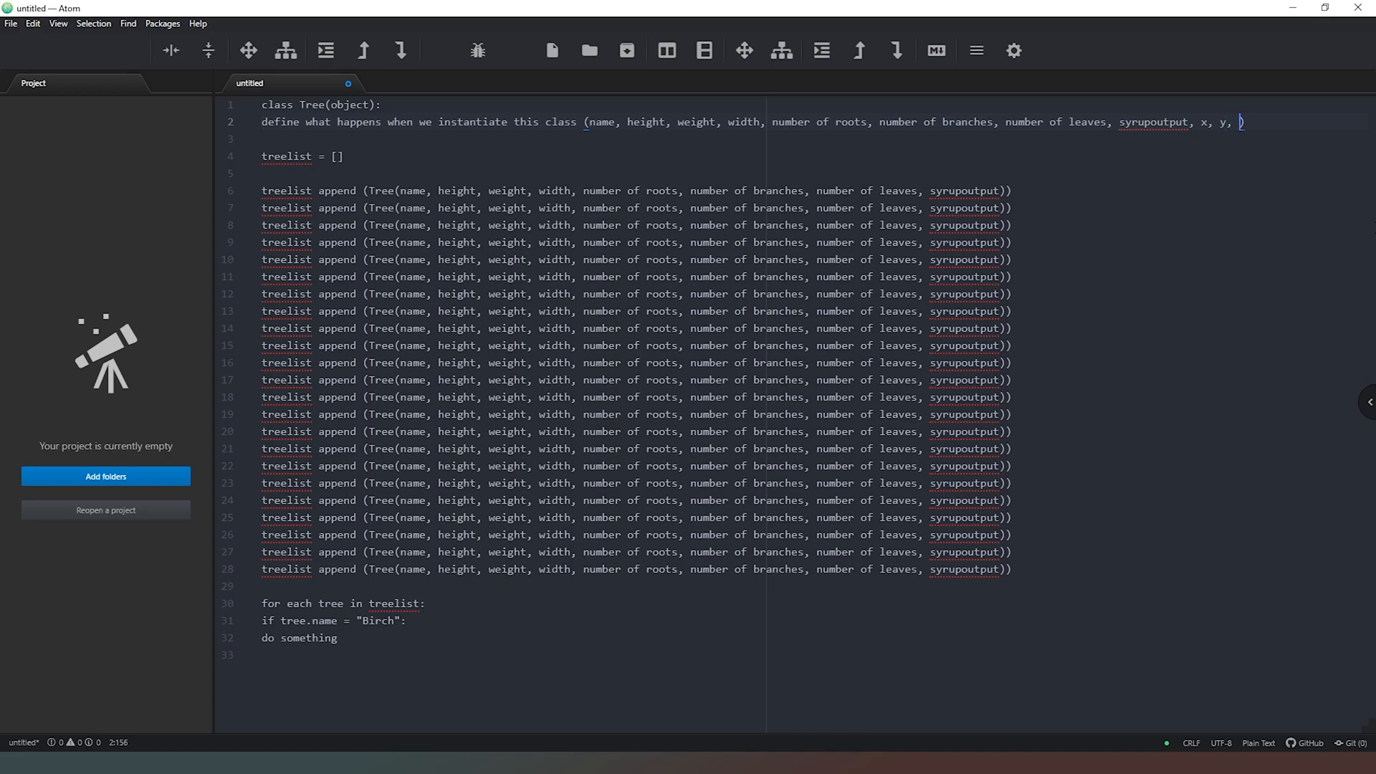
# Step: Add tree_1.obj as the last Tree parameter after x and y on line 2
pyautogui.write('tree_1')
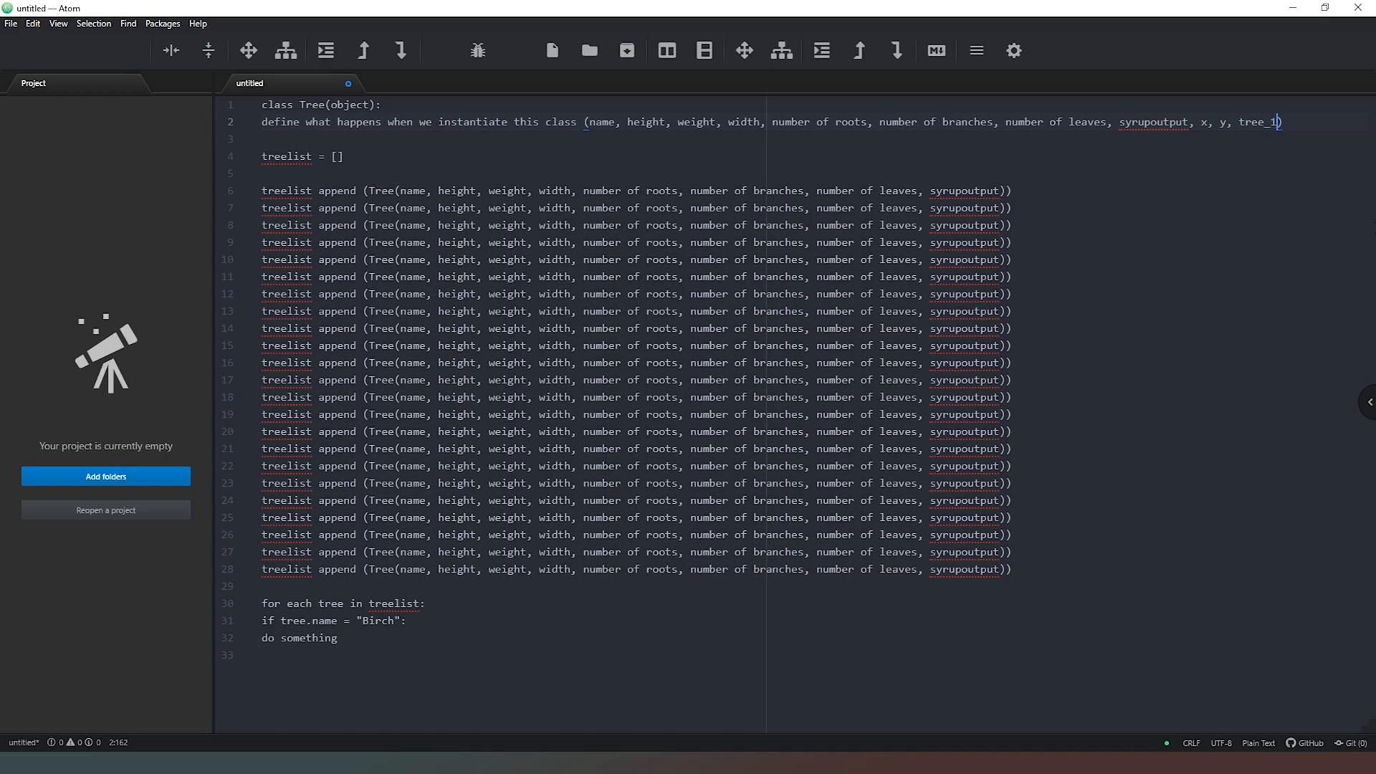
pyautogui.write('.obj')
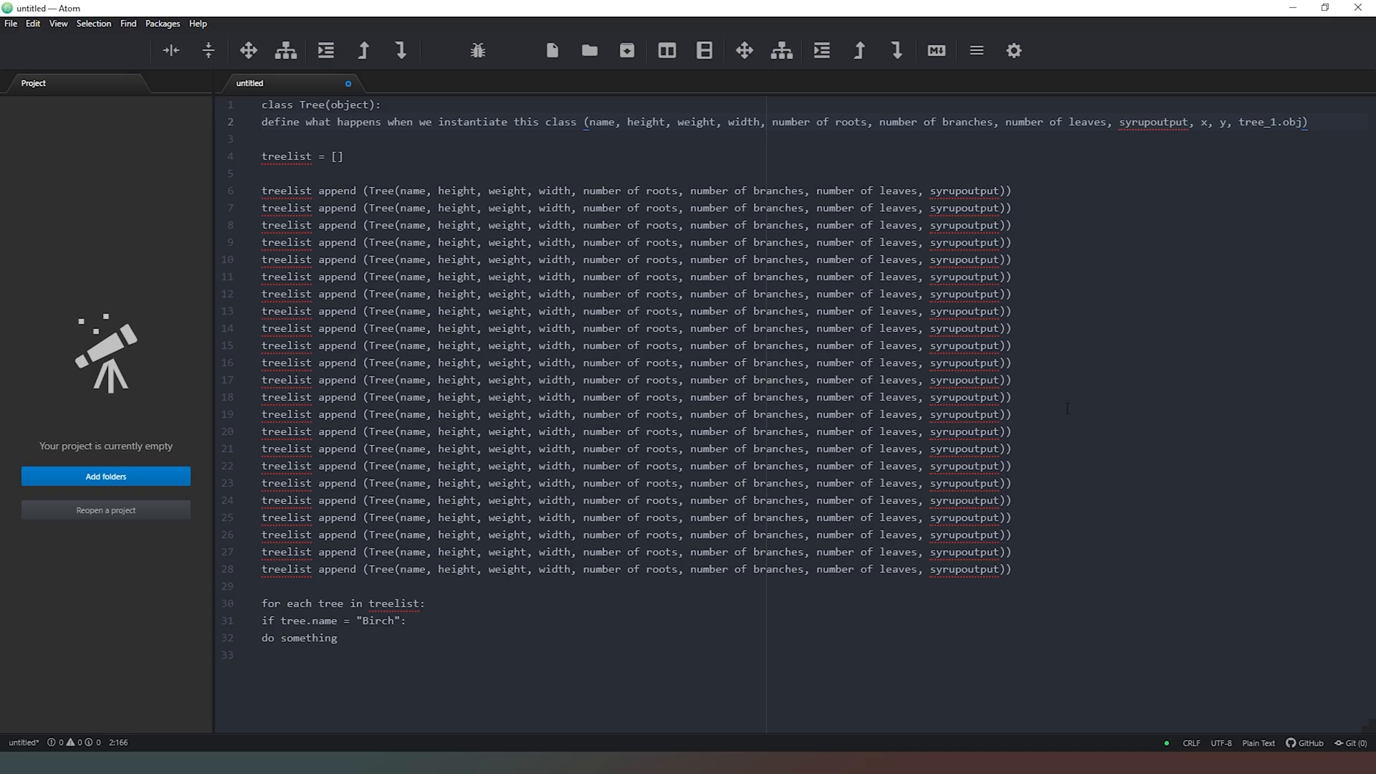
pyautogui.click(1305, 122)
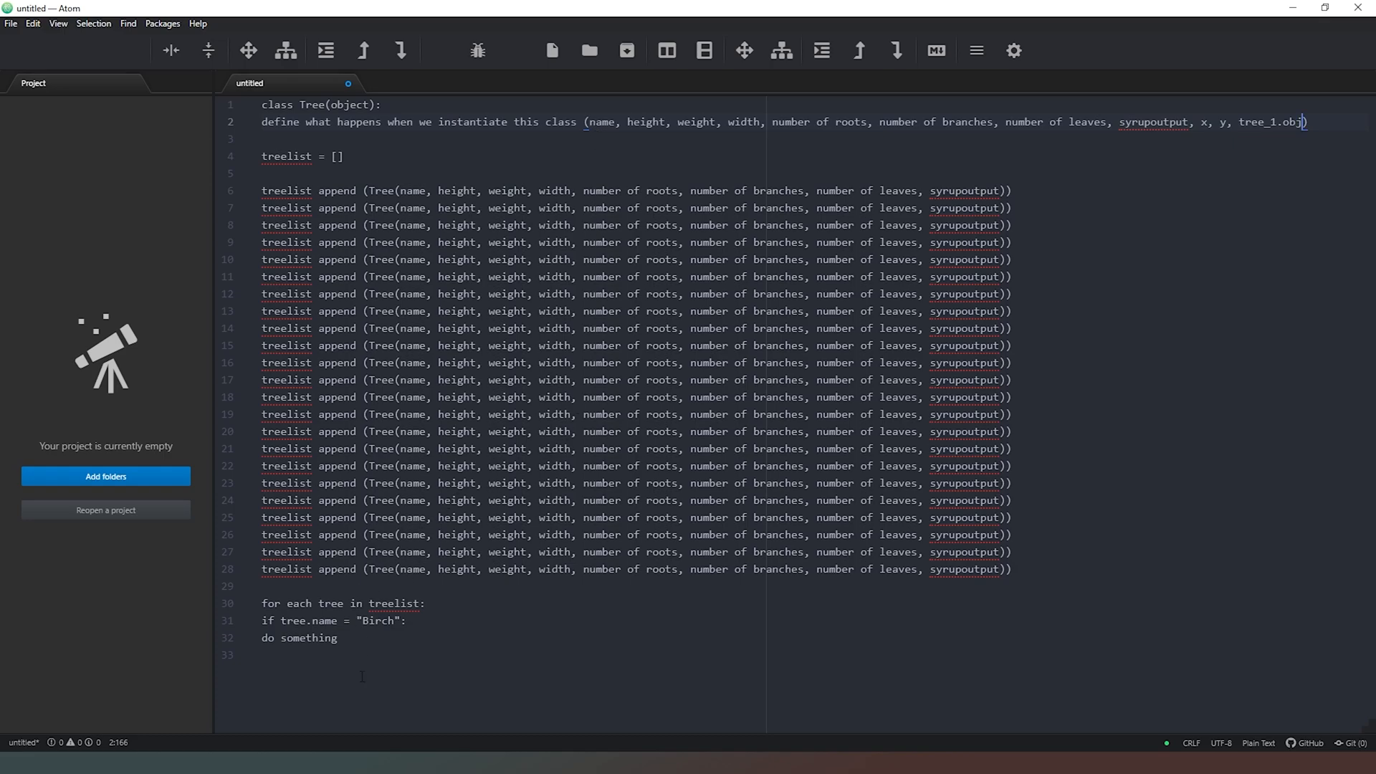
pyautogui.moveTo(427, 666)
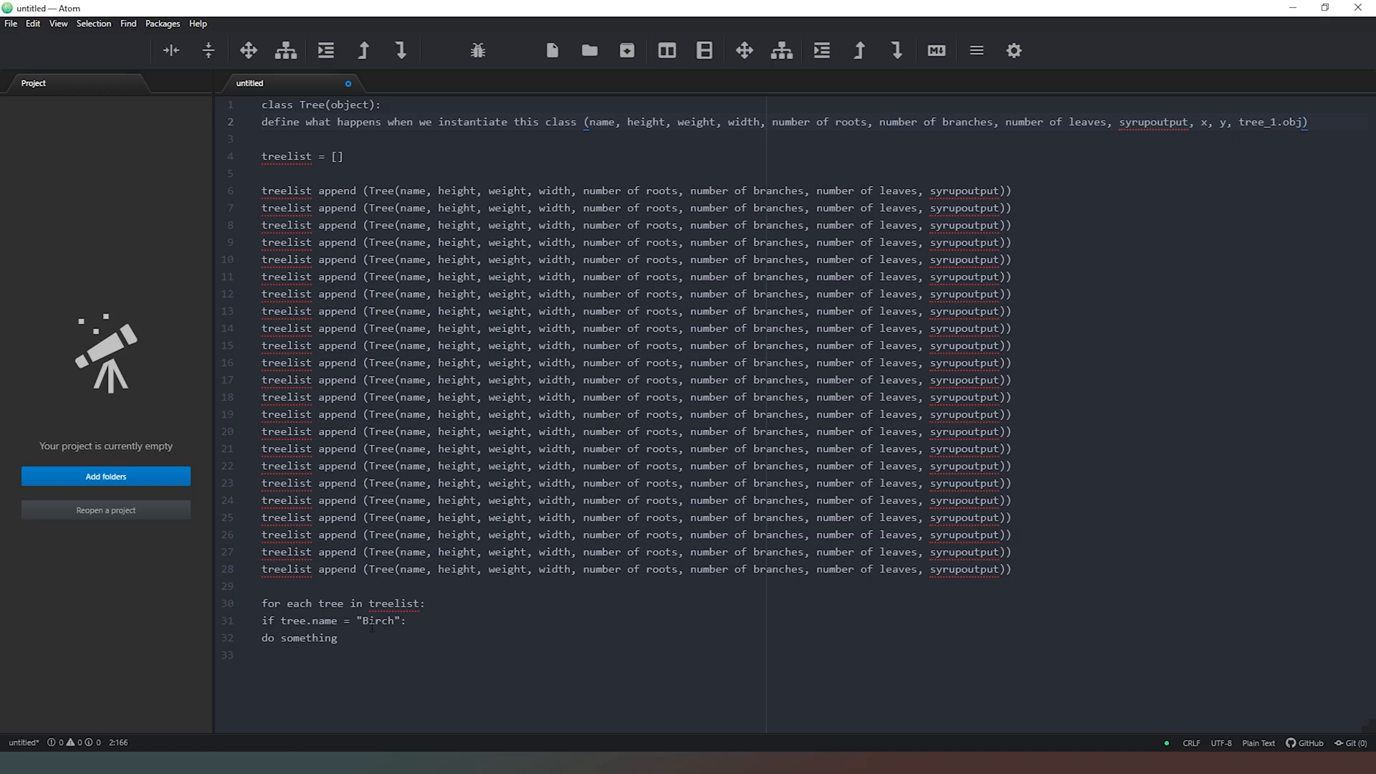
pyautogui.click(1307, 122)
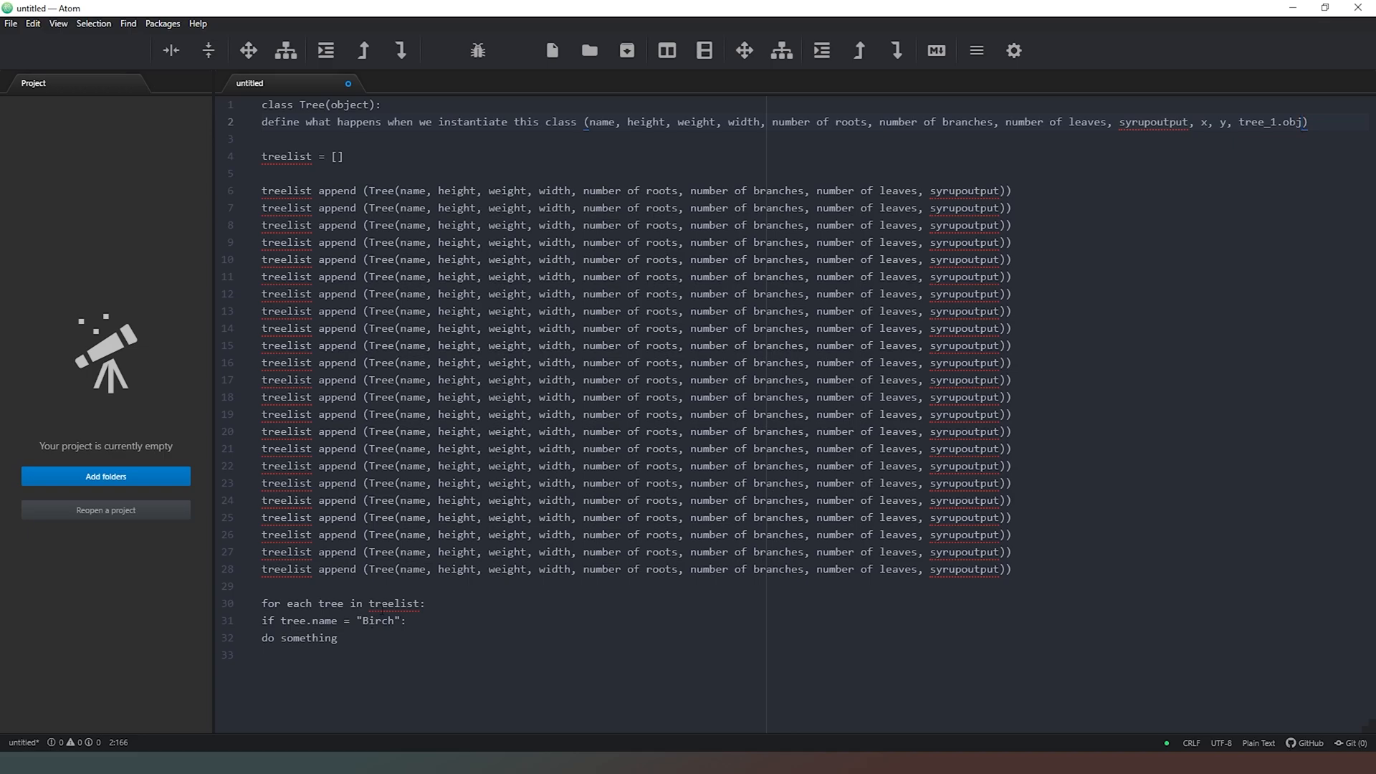
pyautogui.click(1305, 121)
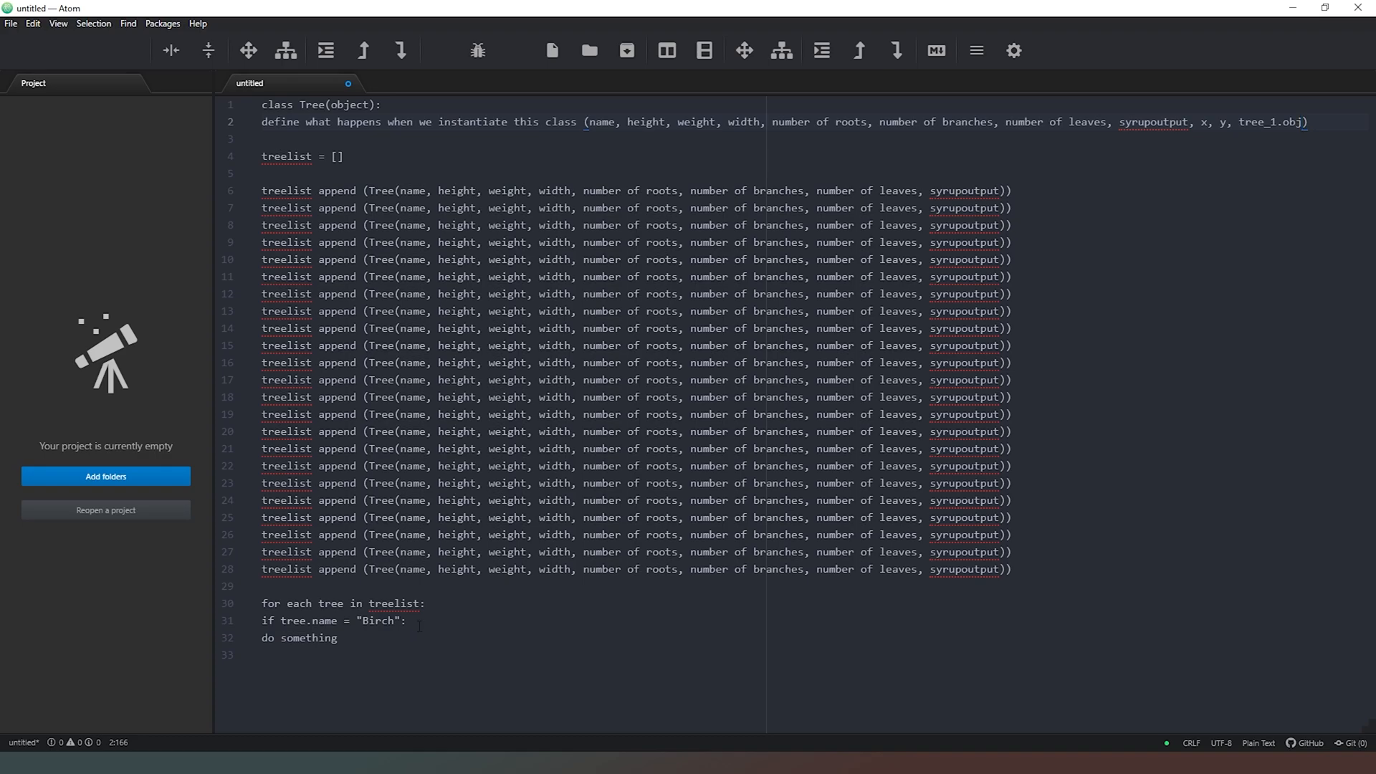
pyautogui.click(1305, 121)
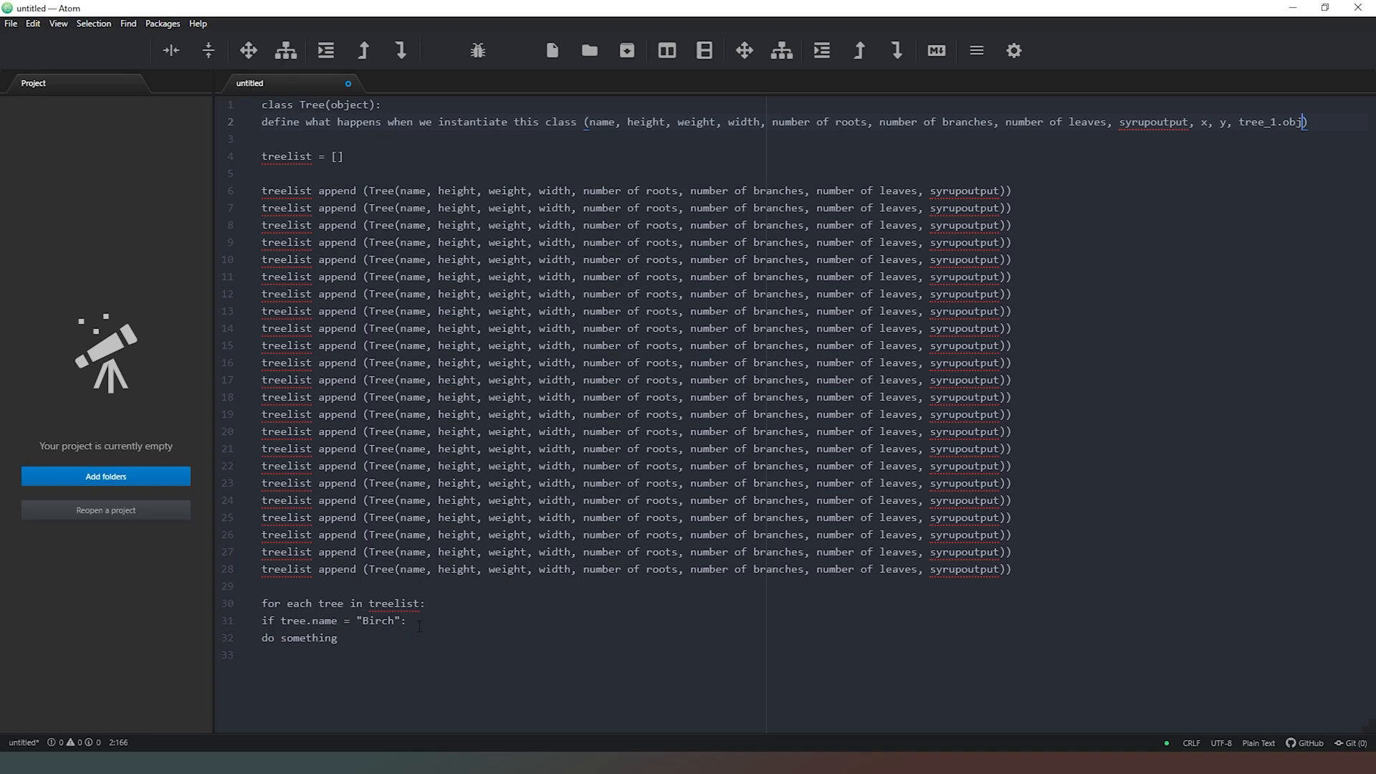